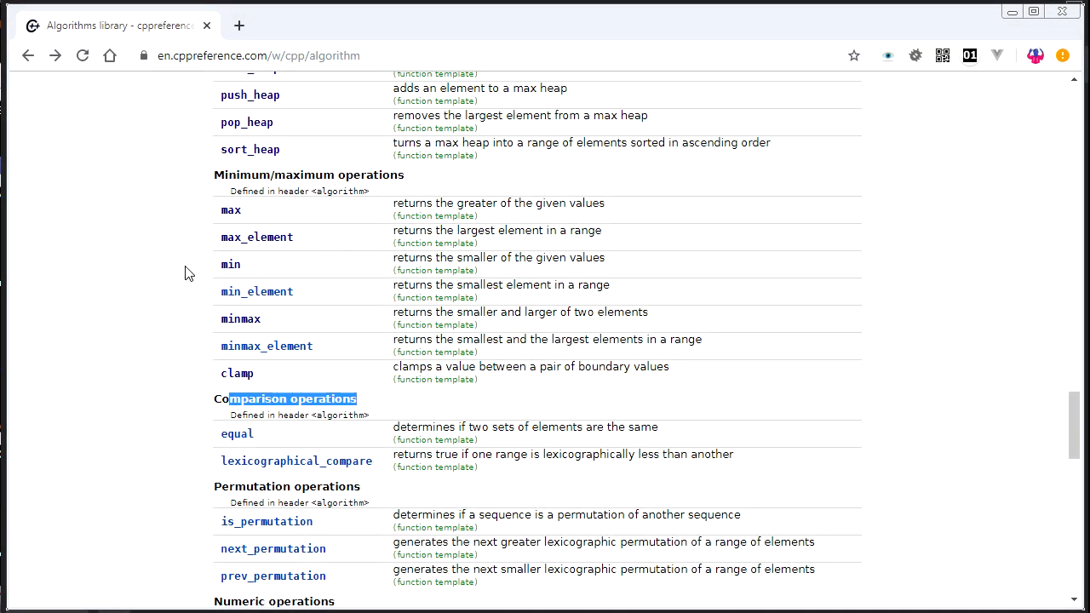
mouse_move(171, 334)
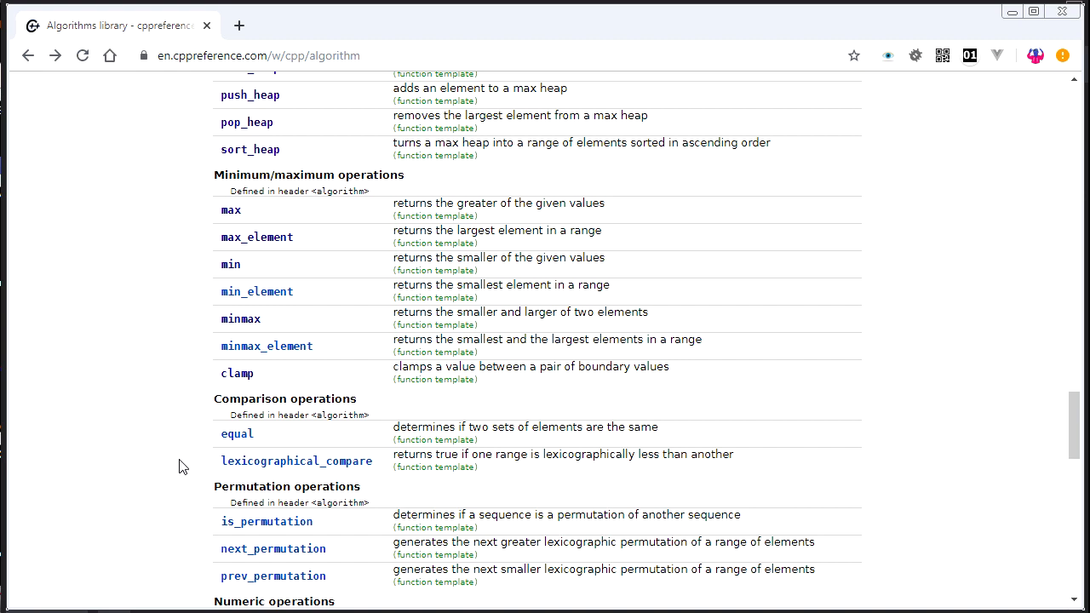
mouse_move(918, 486)
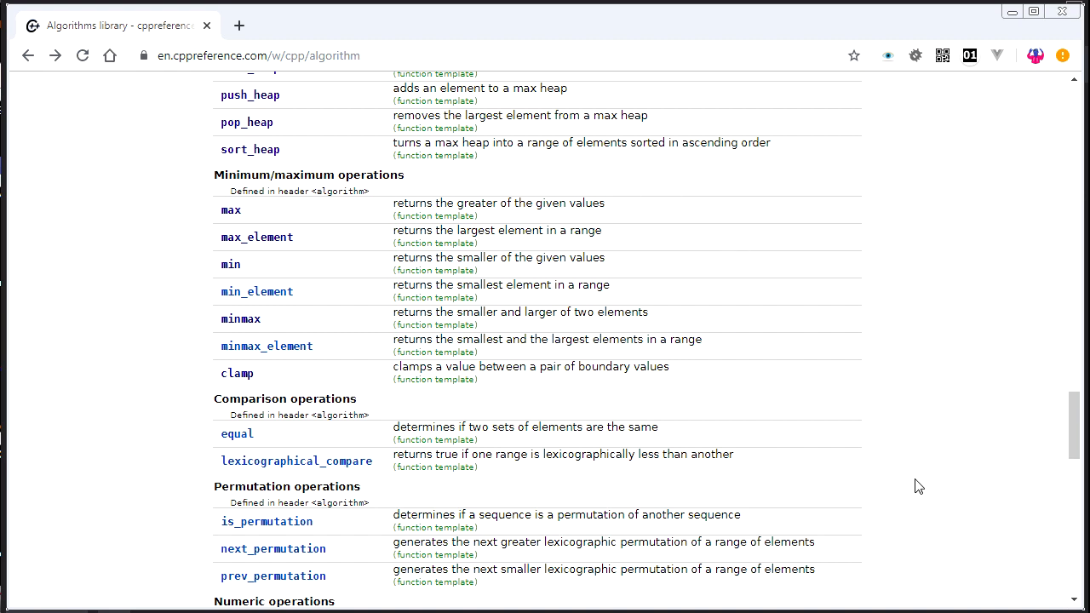
mouse_move(489, 470)
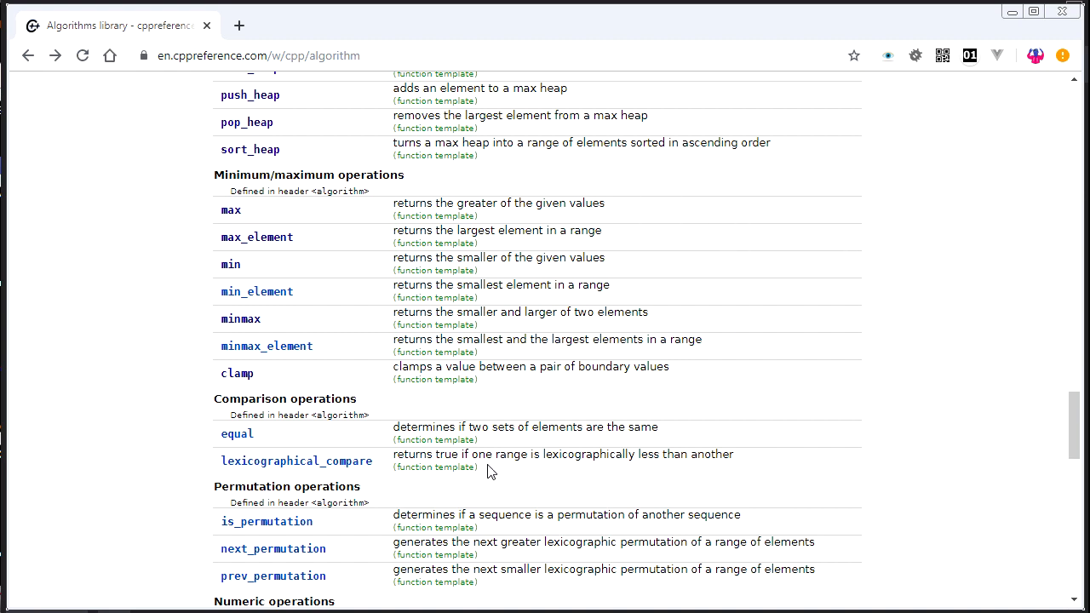
mouse_move(231, 406)
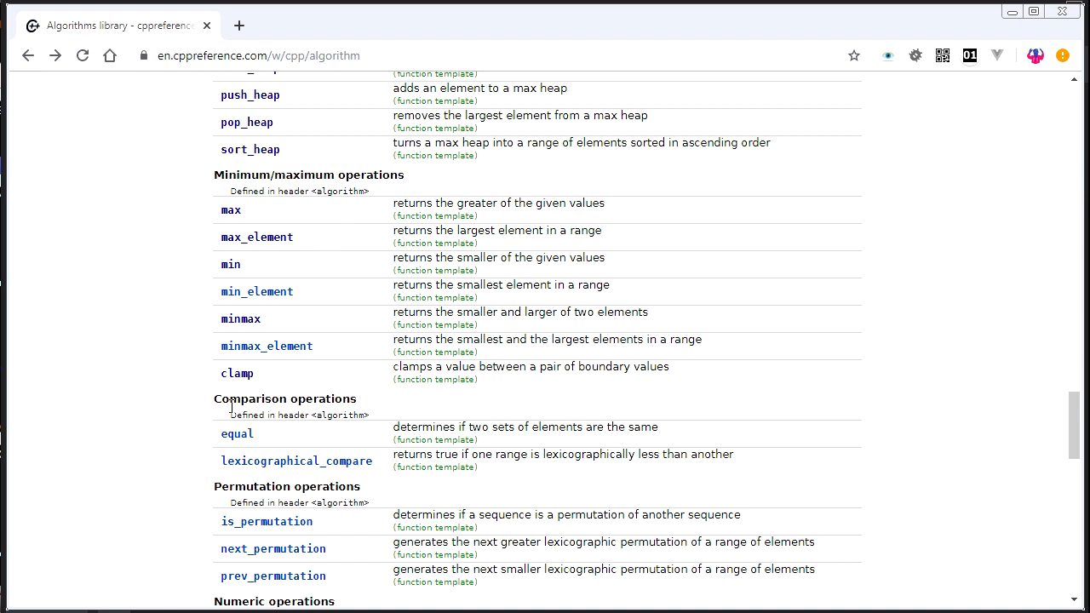
- Declare int y = 69 after x = 2 and store std::min(x,y) in min, then run it
scroll(down, 3)
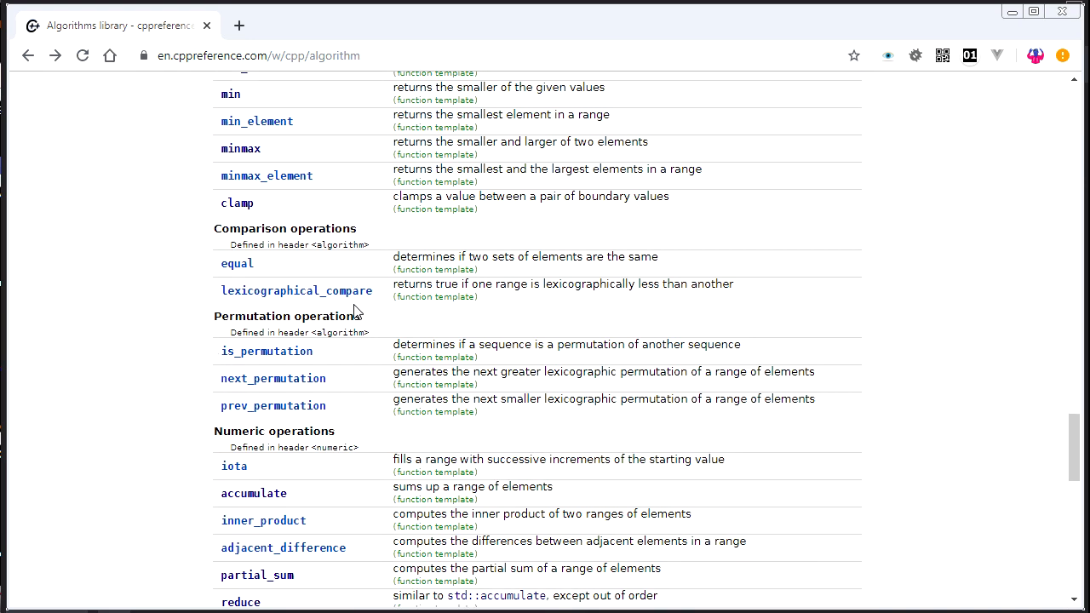
scroll(down, 3)
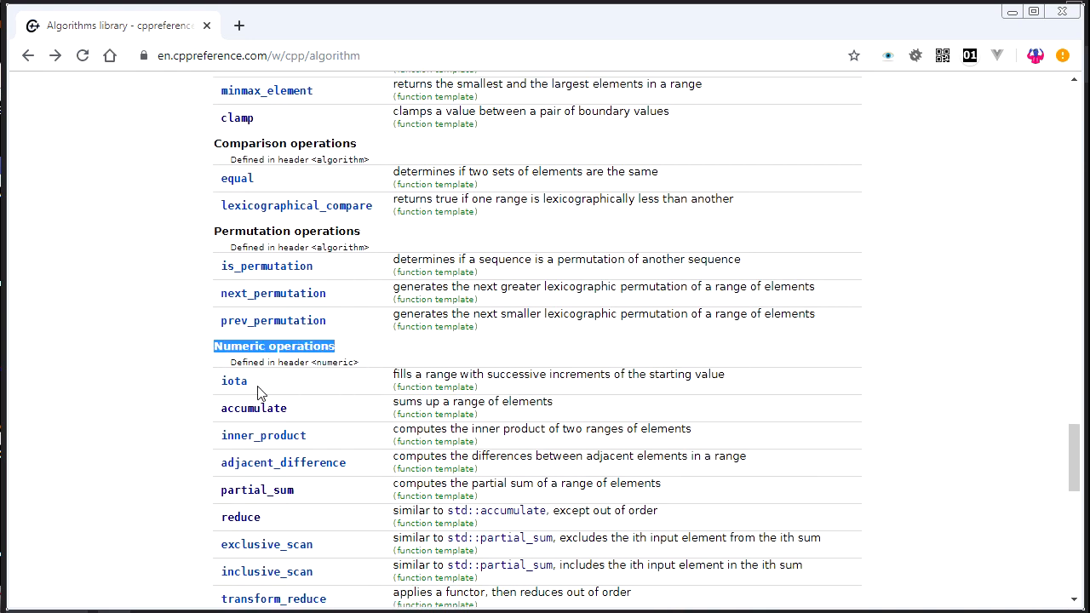
scroll(down, 3)
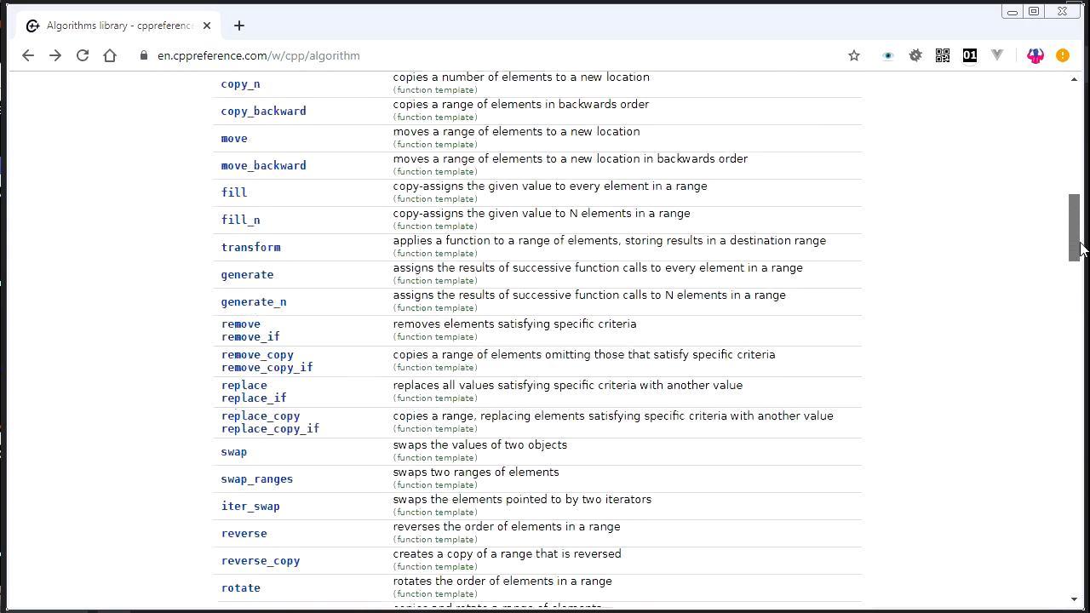
scroll(down, 3)
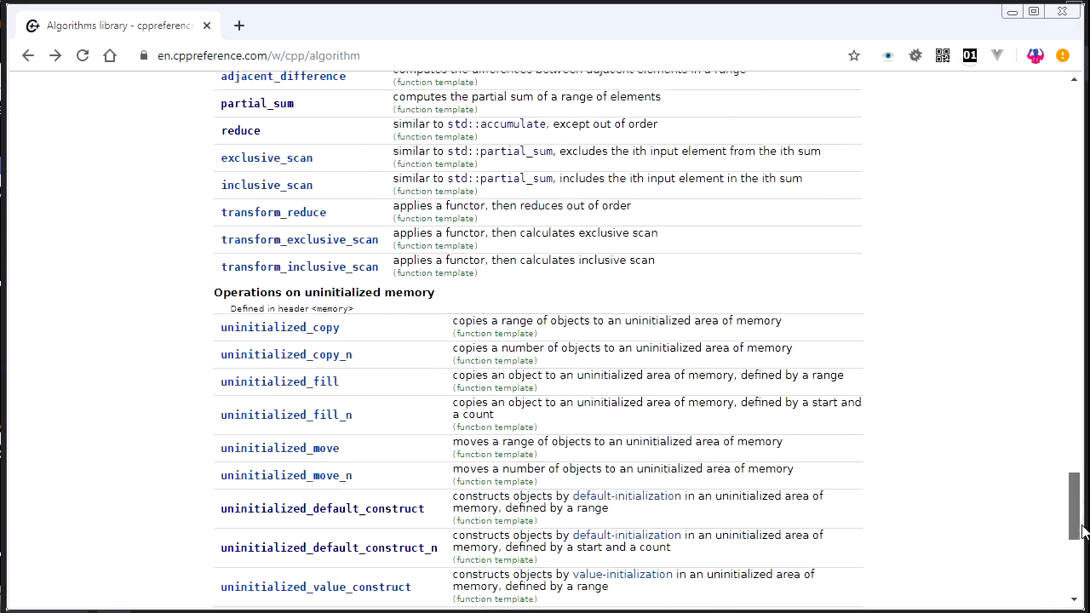
scroll(up, 3)
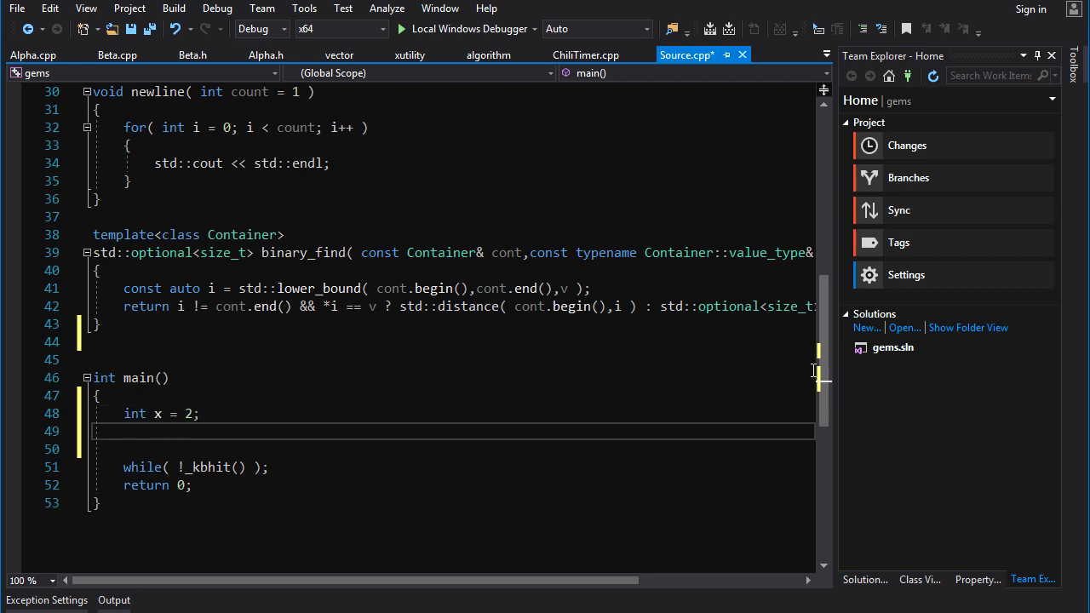
text(int y = 6)
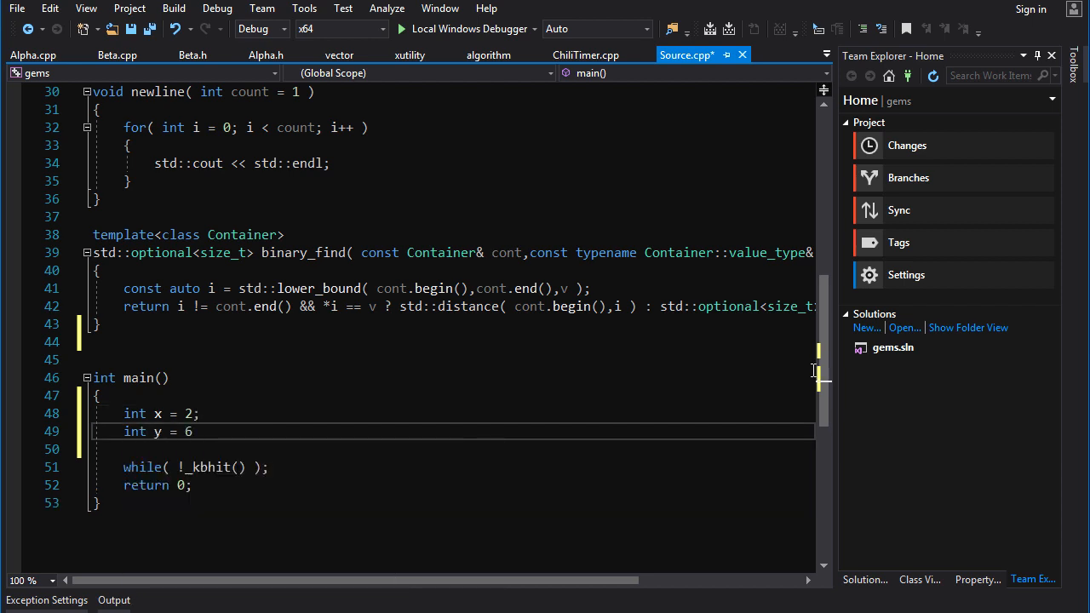
text(9;)
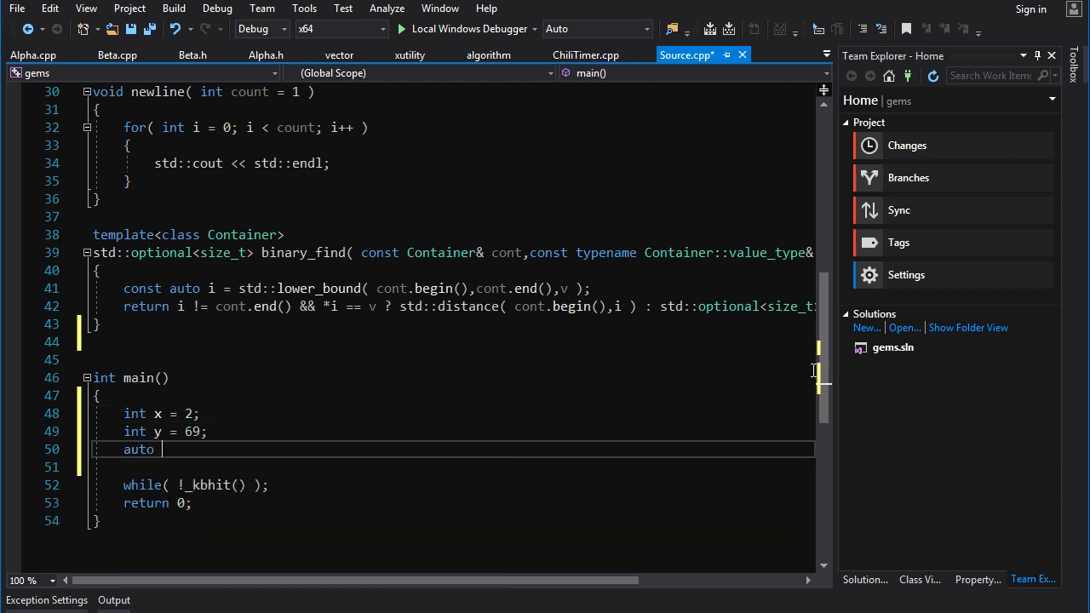
text(min = std::min( x,)
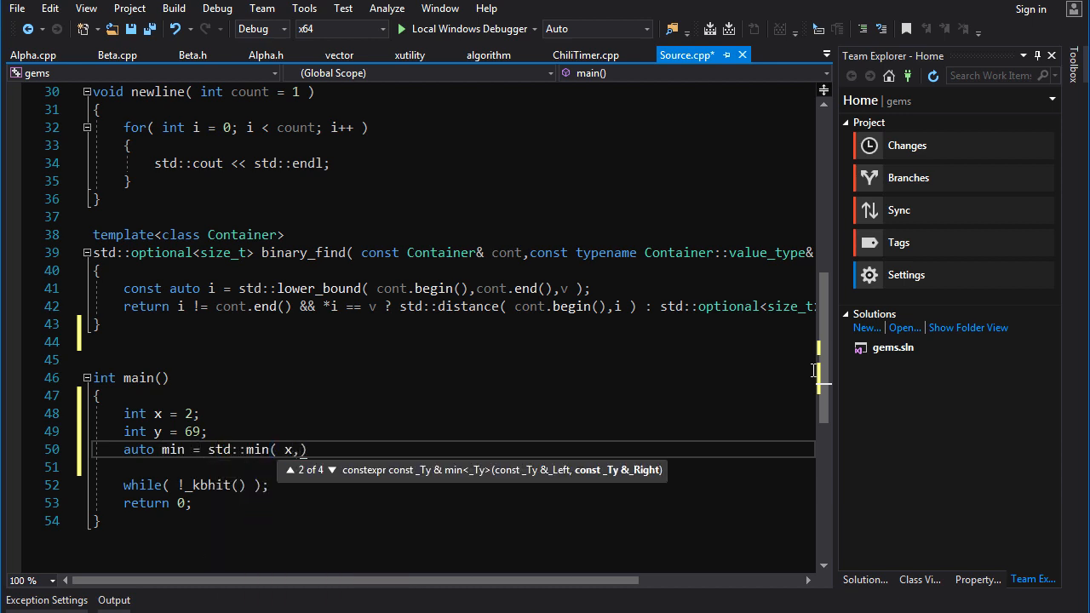
text(y)
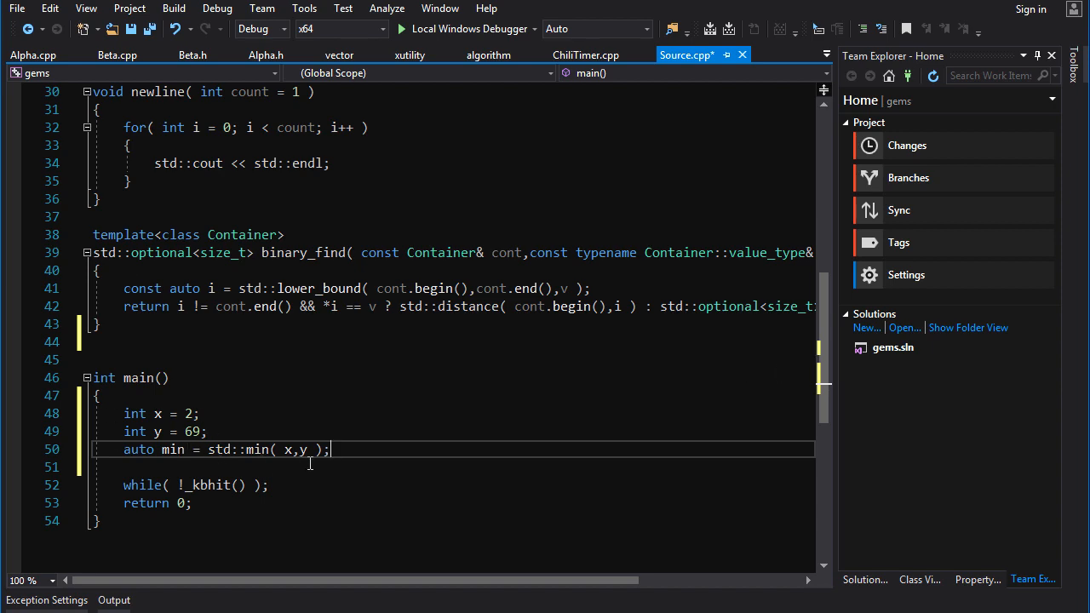
click(402, 28)
text(ax)
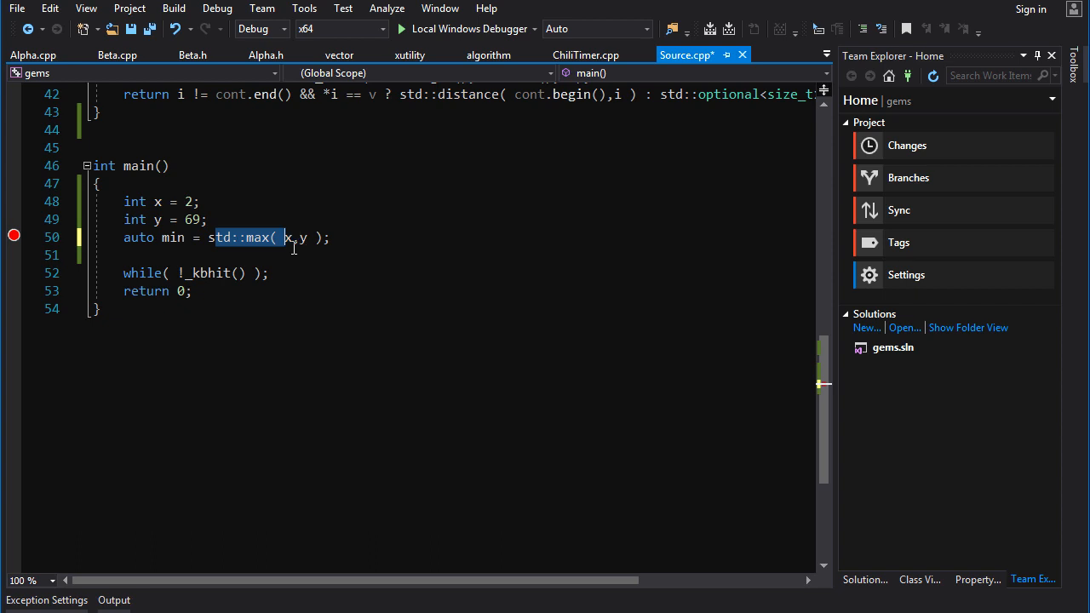
- Change the call to std::max with first argument 0, keeping y as the second
double_click(255, 238)
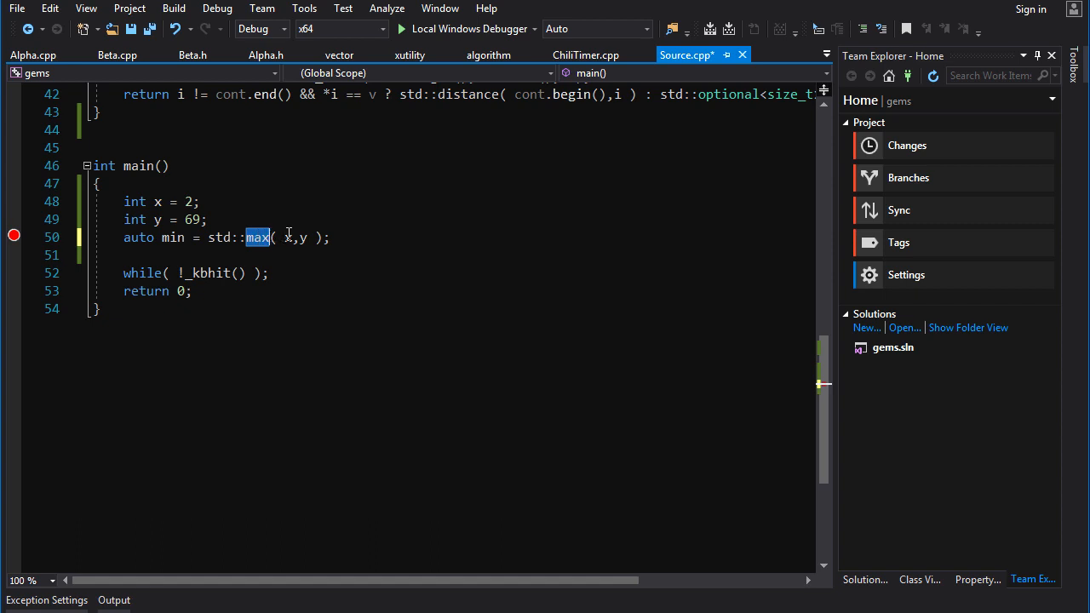
mouse_move(304, 237)
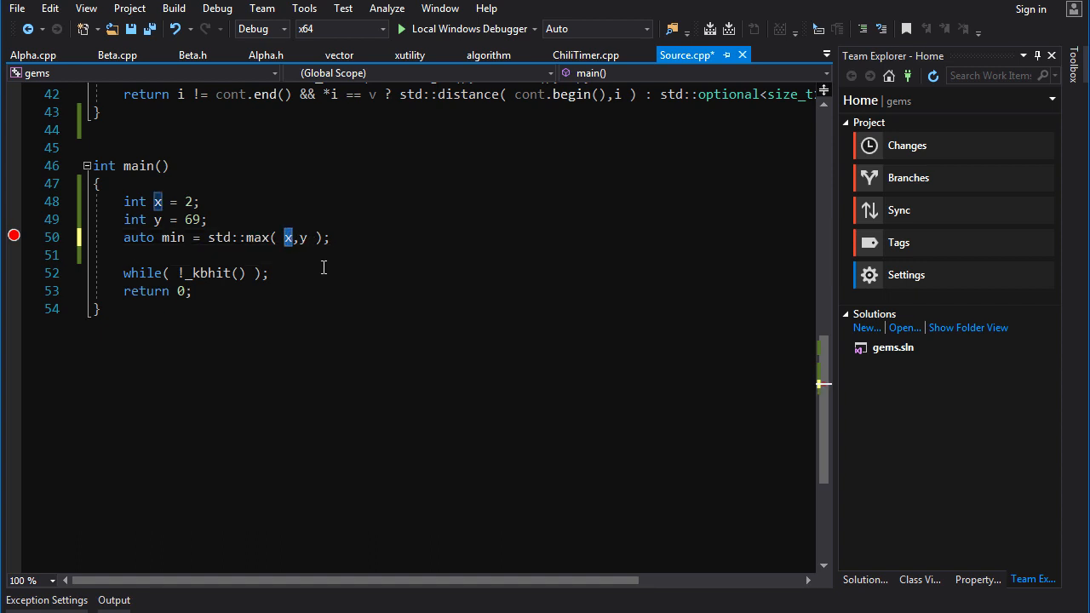
text(0)
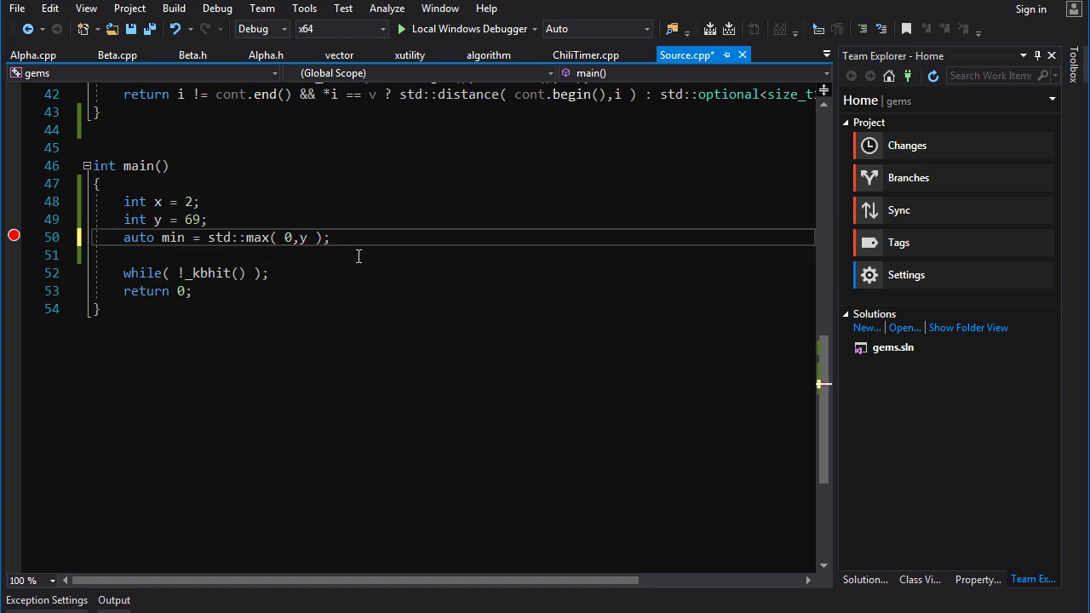
double_click(299, 237)
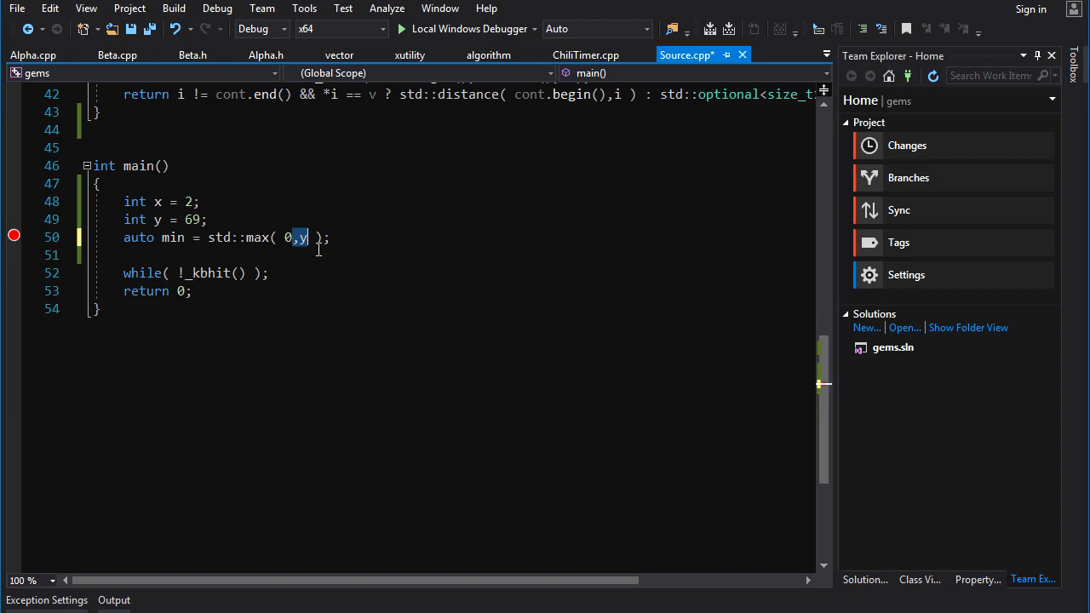
mouse_move(406, 308)
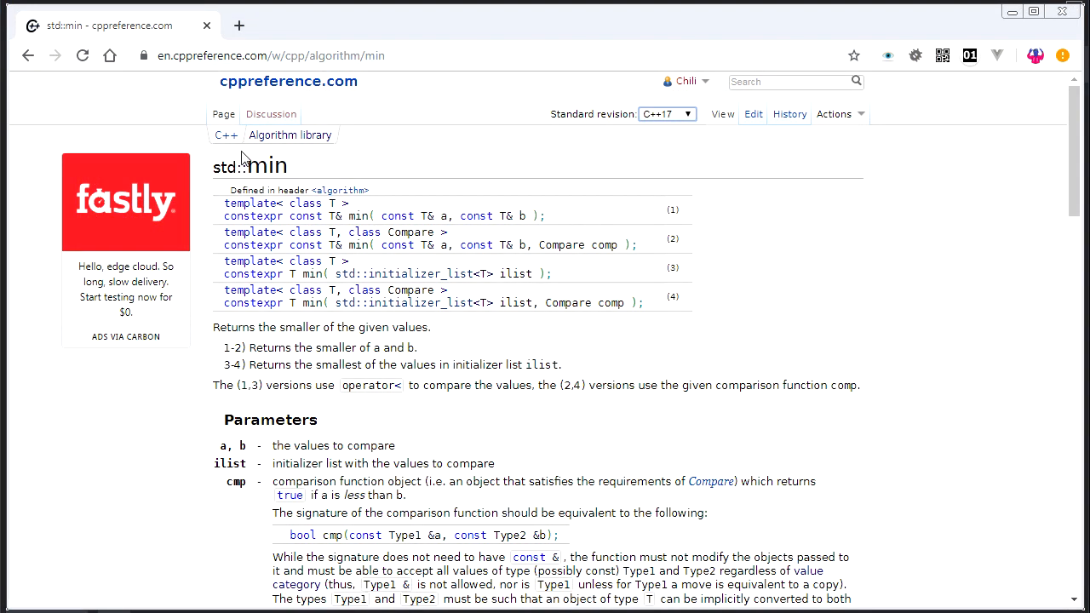
mouse_move(656, 222)
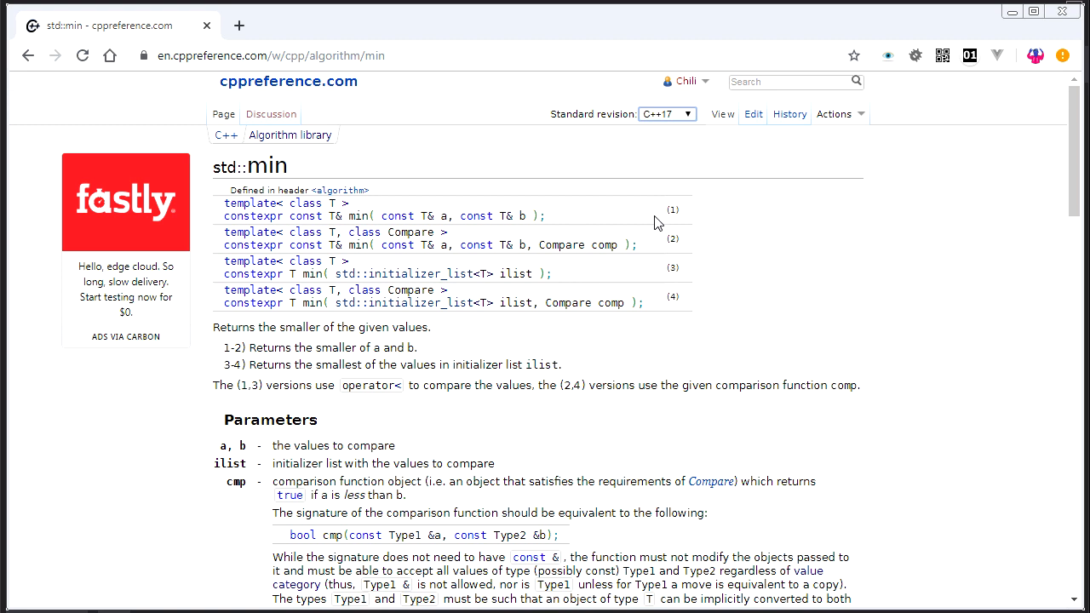
mouse_move(568, 223)
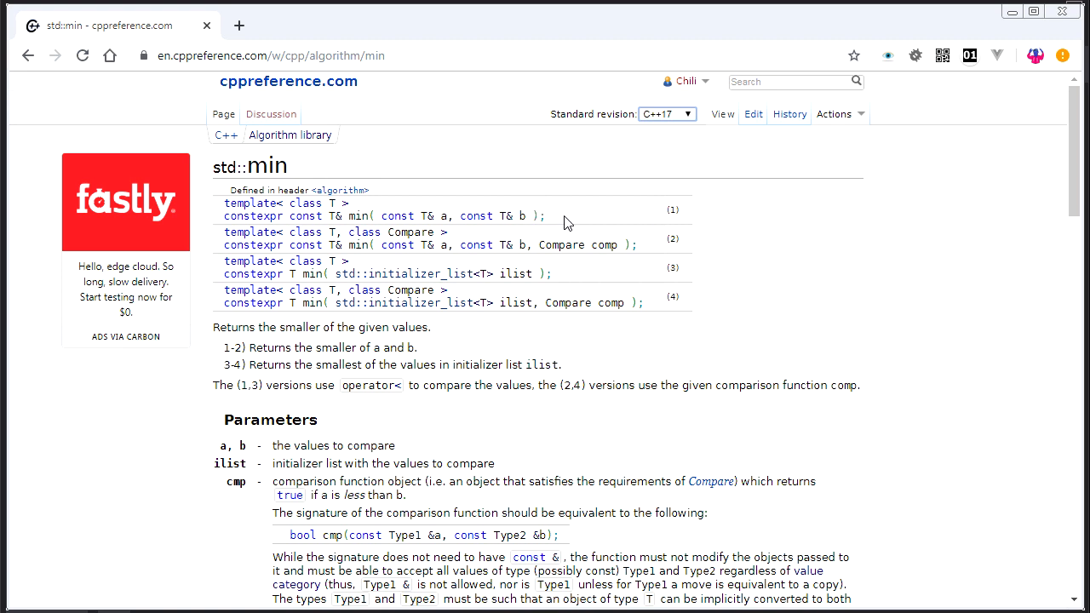
- Highlight the Compare comp parameter of std::min overload (2)
double_click(578, 244)
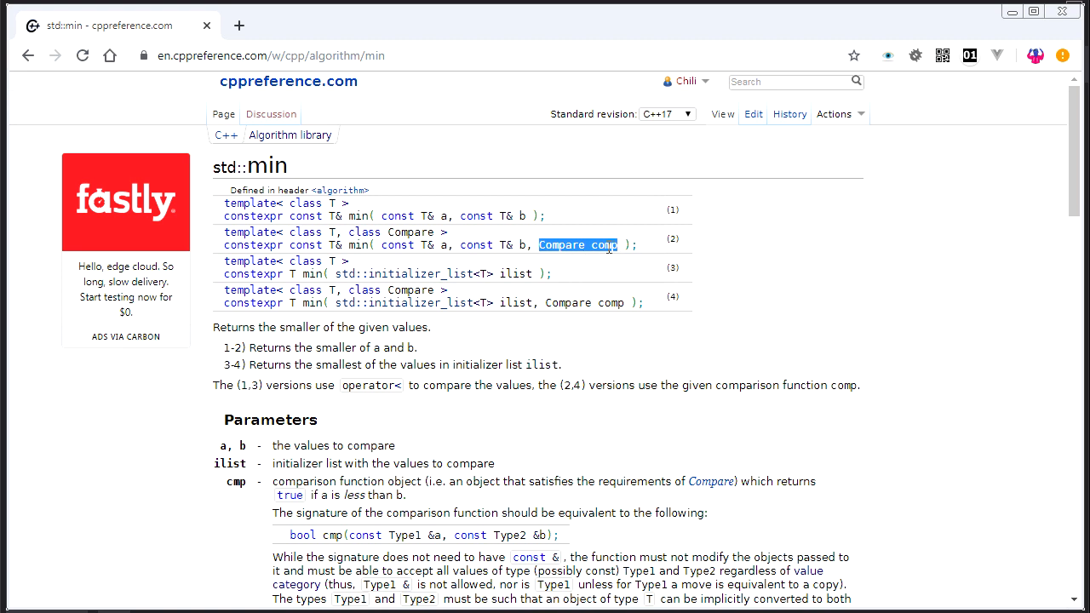
mouse_move(585, 239)
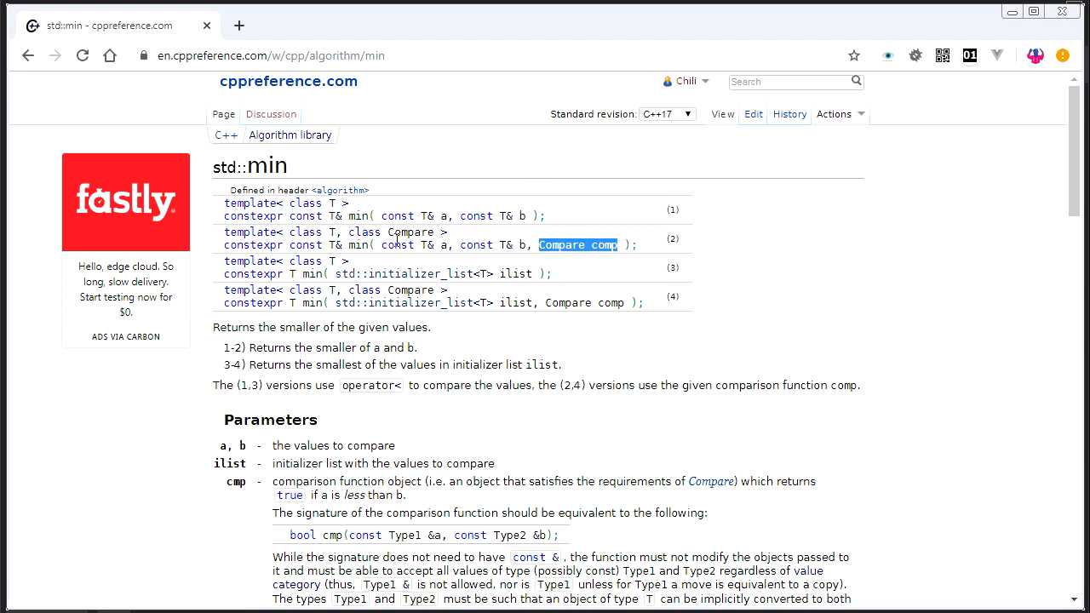
mouse_move(402, 273)
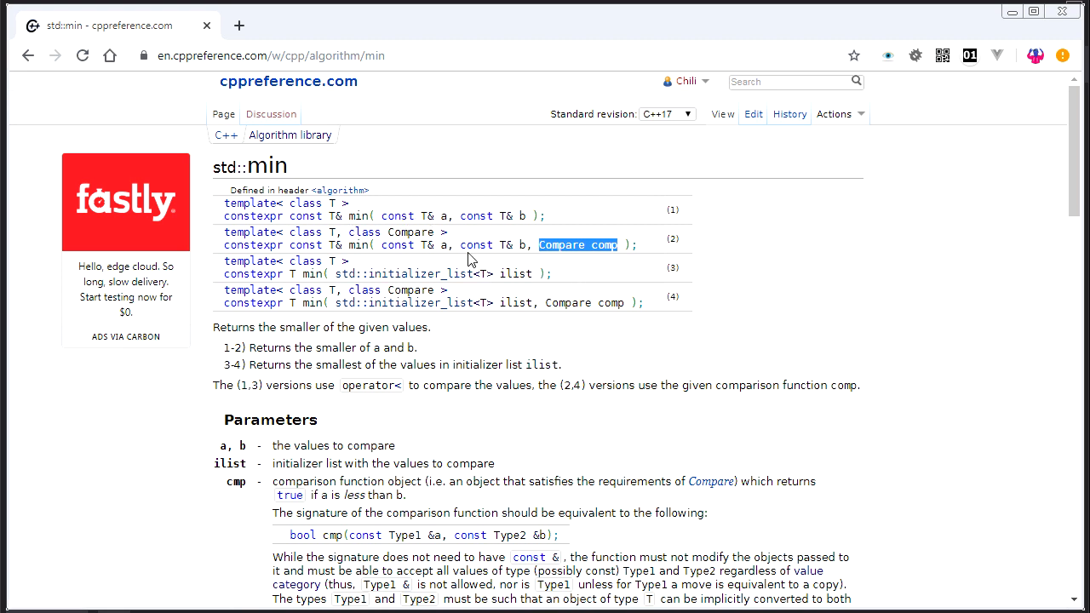
mouse_move(884, 58)
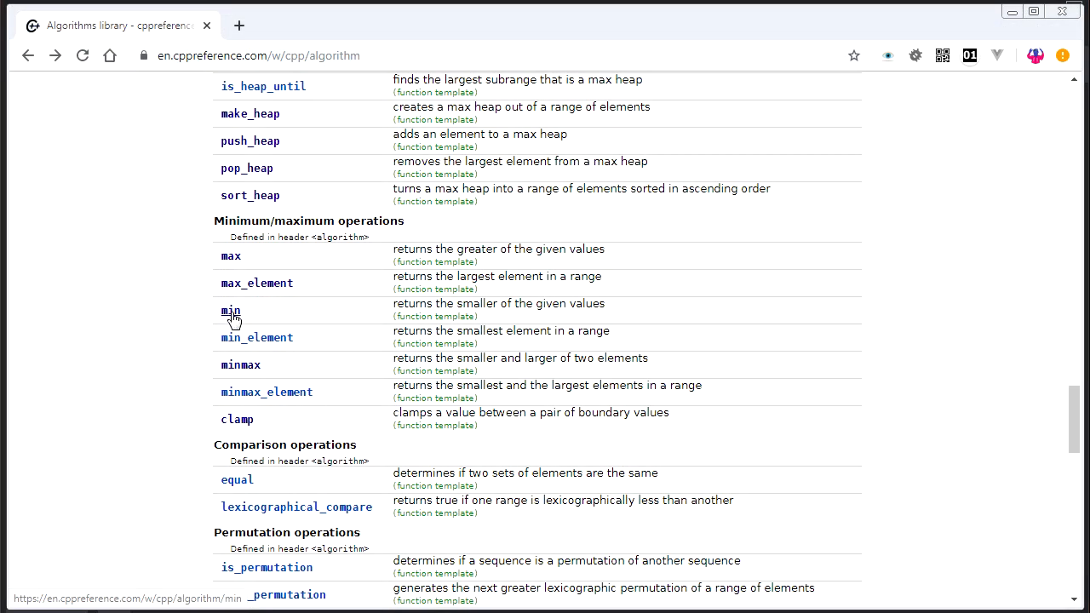
mouse_move(241, 273)
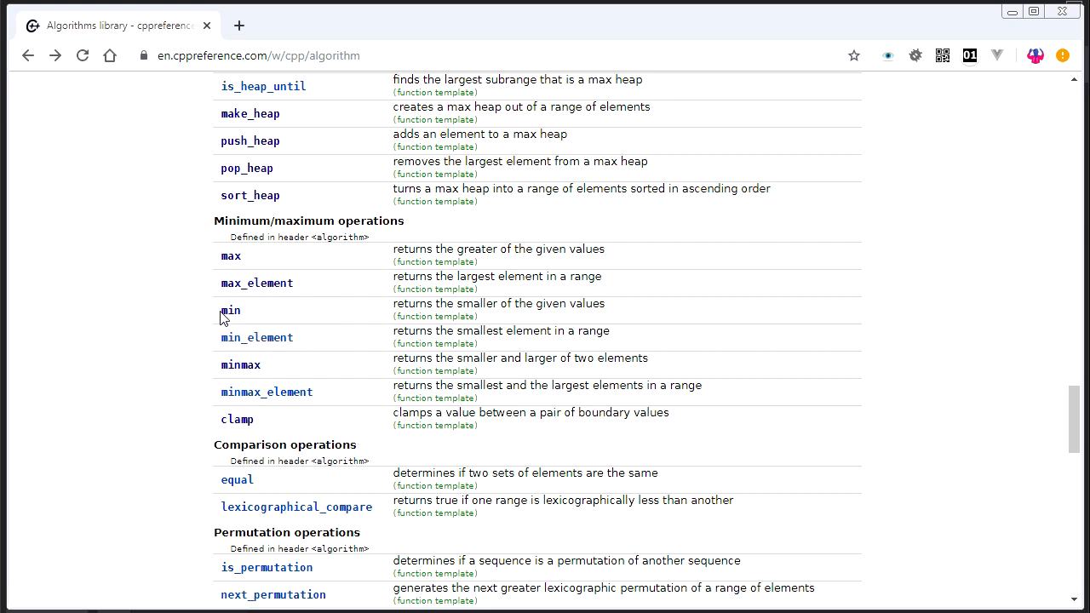
mouse_move(274, 300)
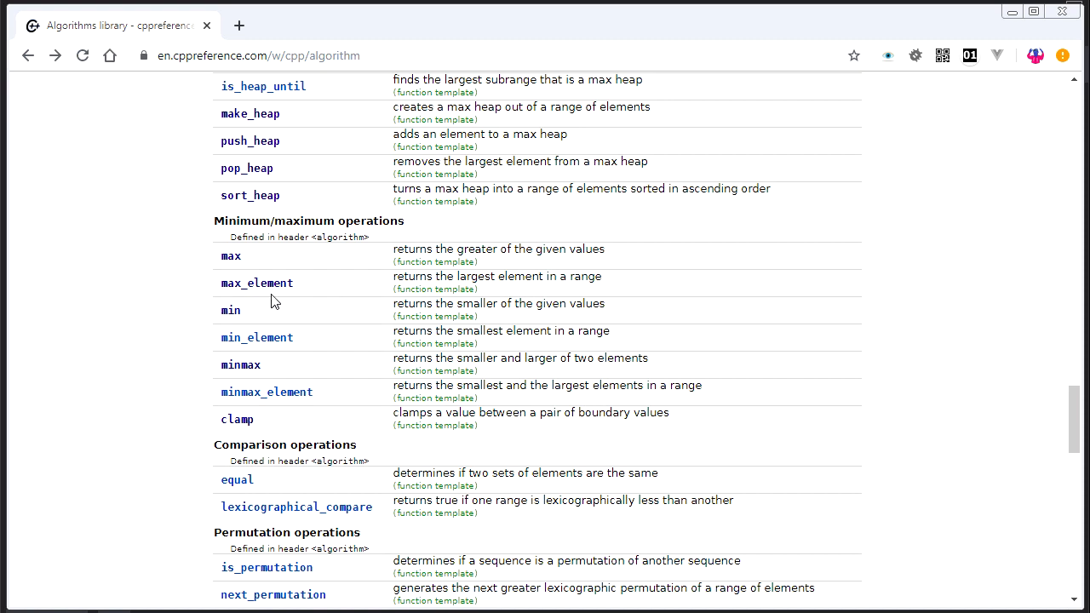
mouse_move(302, 315)
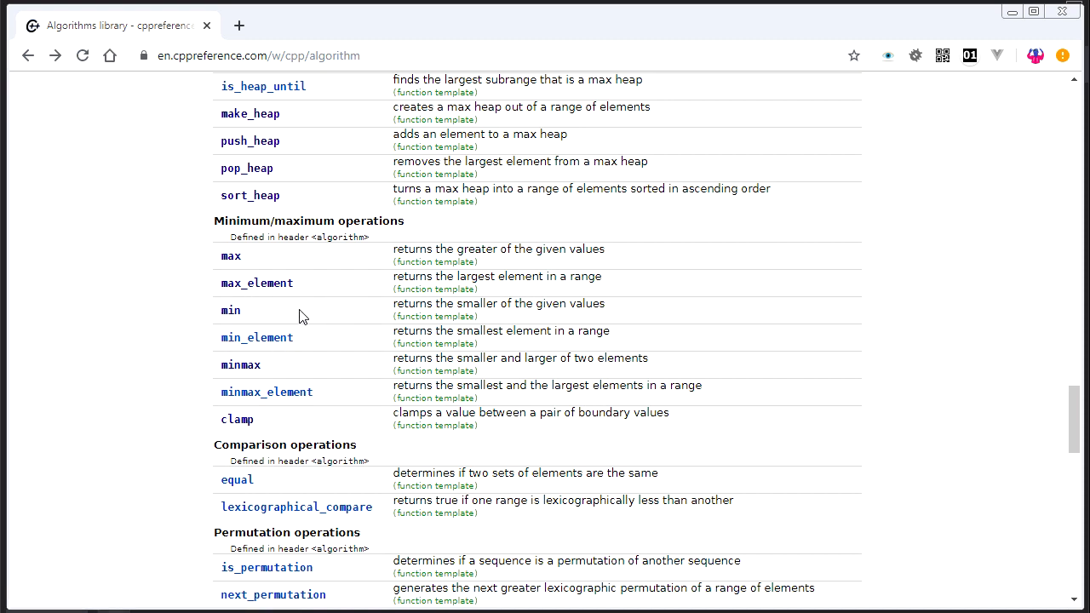
mouse_move(285, 330)
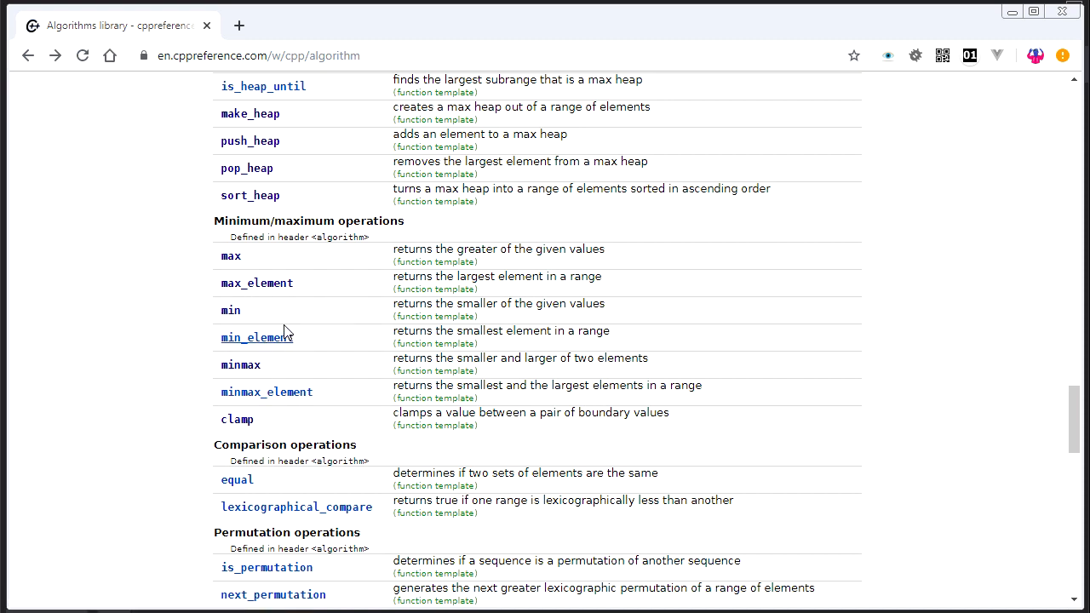
mouse_move(236, 288)
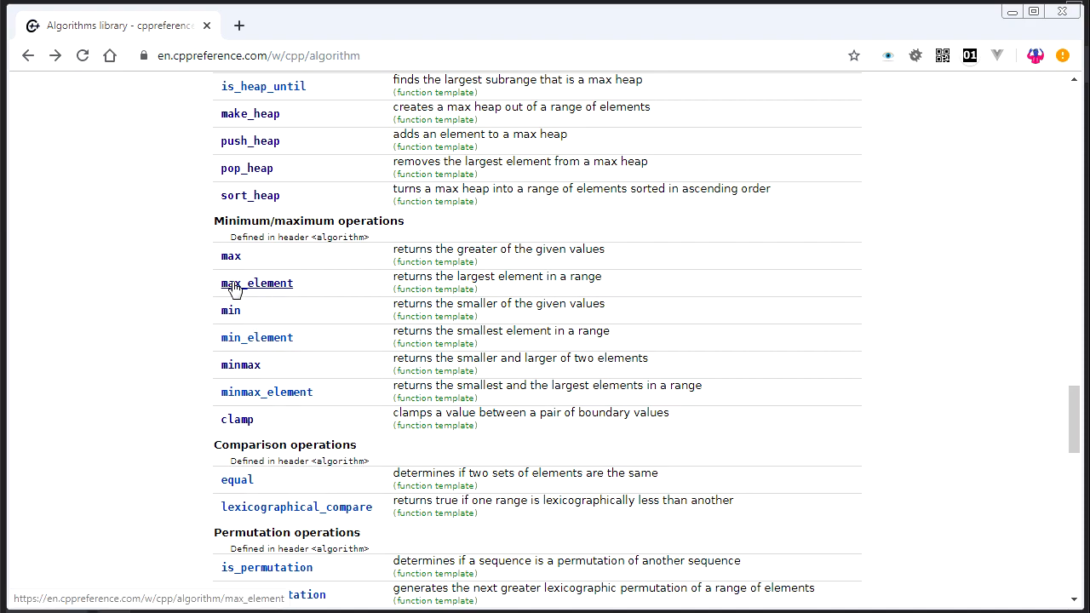
- Open std::min_element and highlight its first/last iterator parameters
click(257, 337)
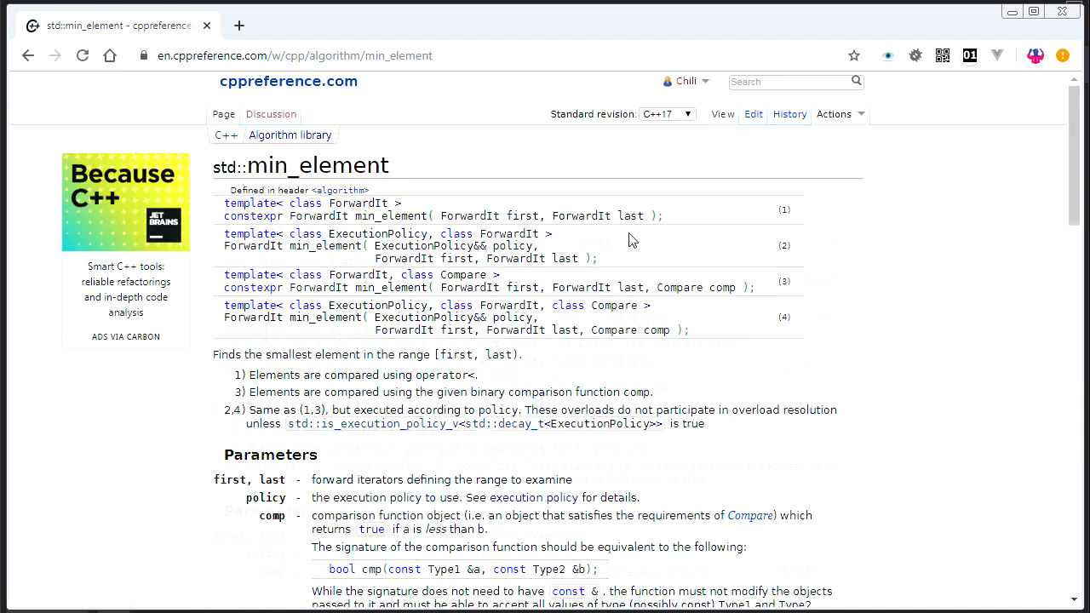
drag(441, 215, 646, 215)
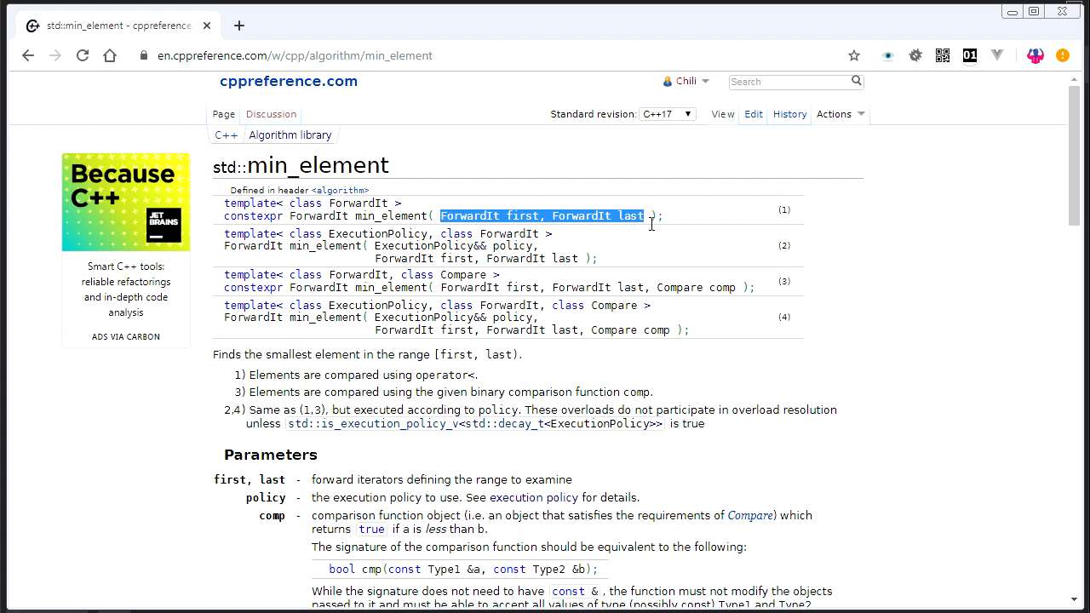
mouse_move(645, 225)
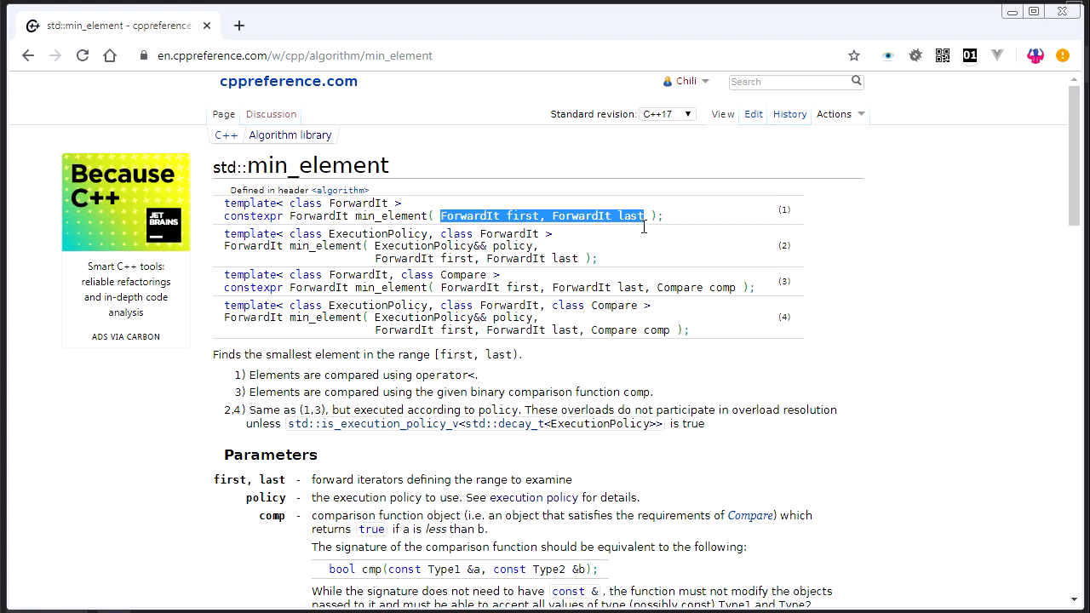
mouse_move(568, 236)
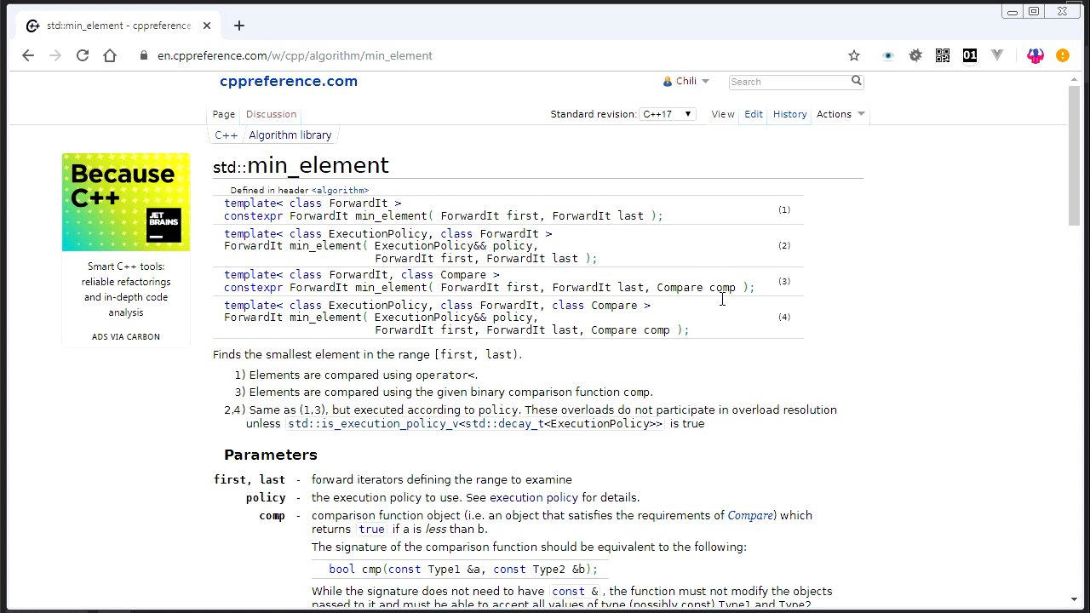
double_click(721, 286)
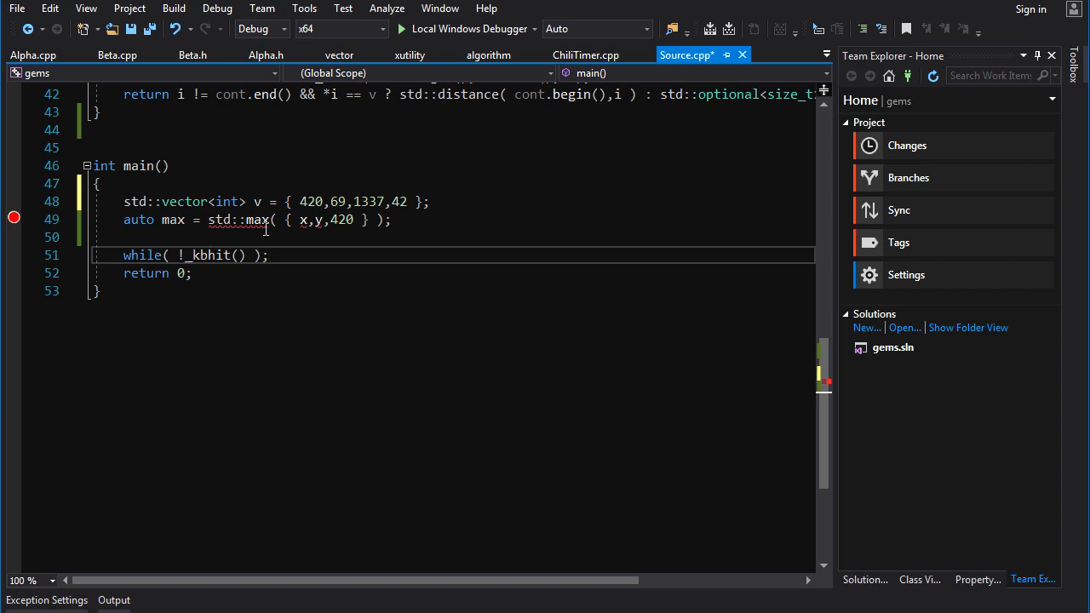
mouse_move(298, 232)
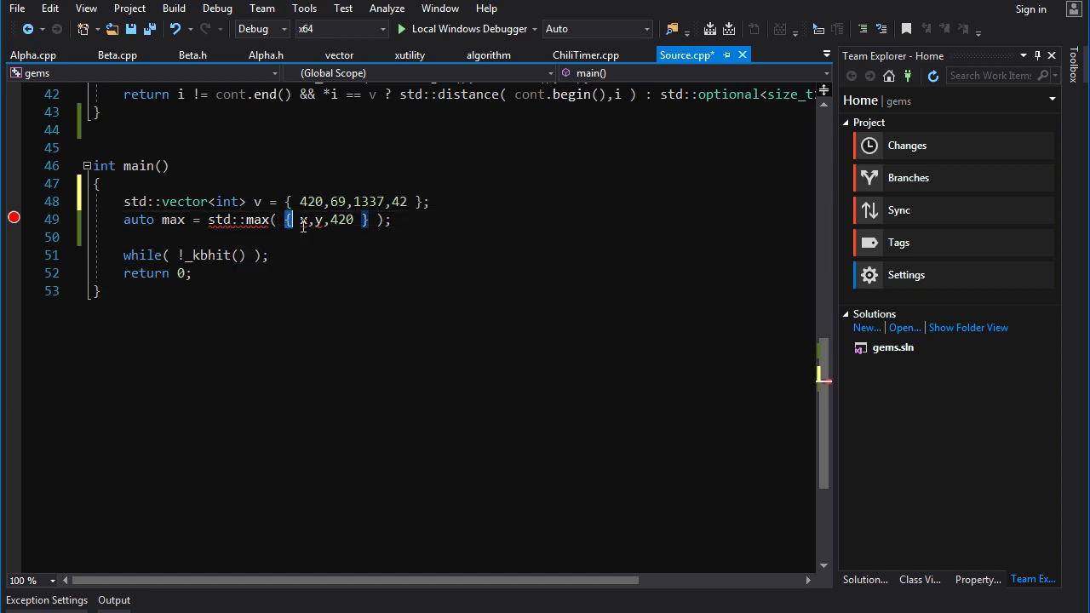
mouse_move(344, 240)
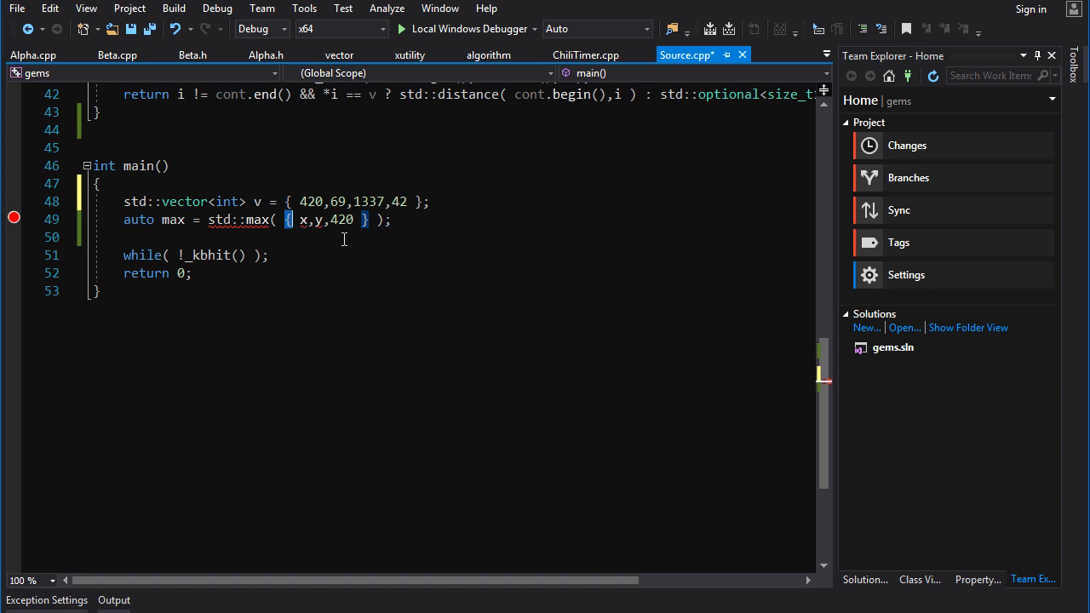
- Replace std::max({x,y,420}) with std::max_element(v.begin(),v.end())
drag(296, 219, 356, 220)
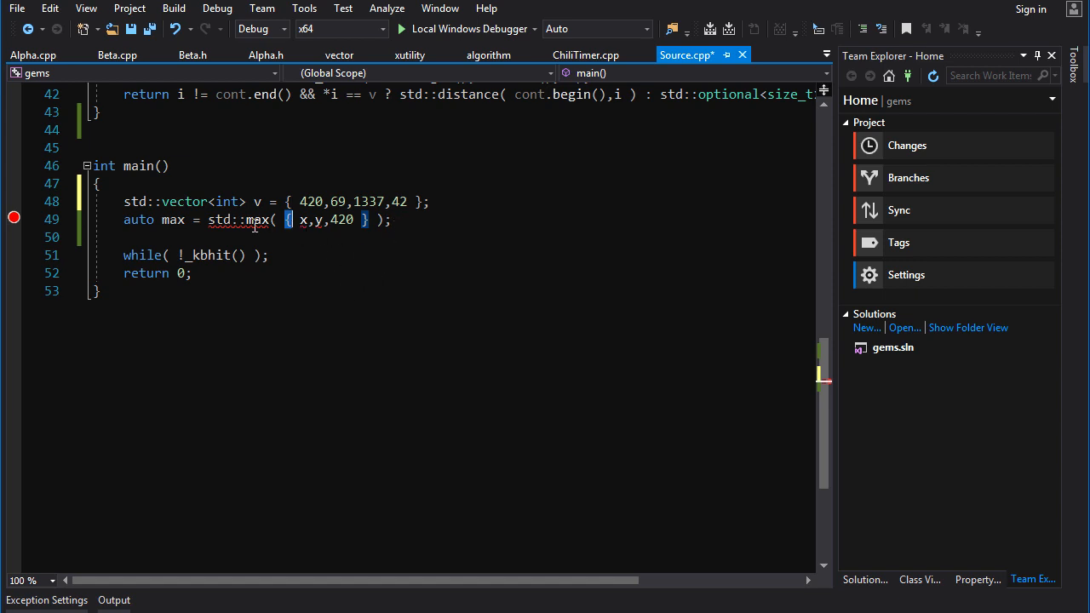
text(_e)
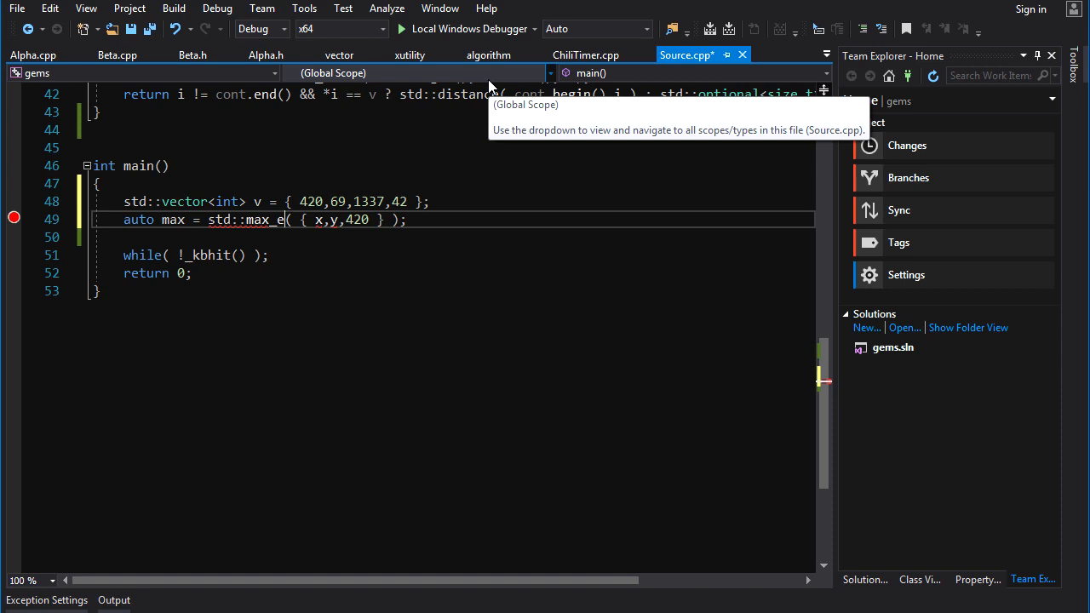
text(x)
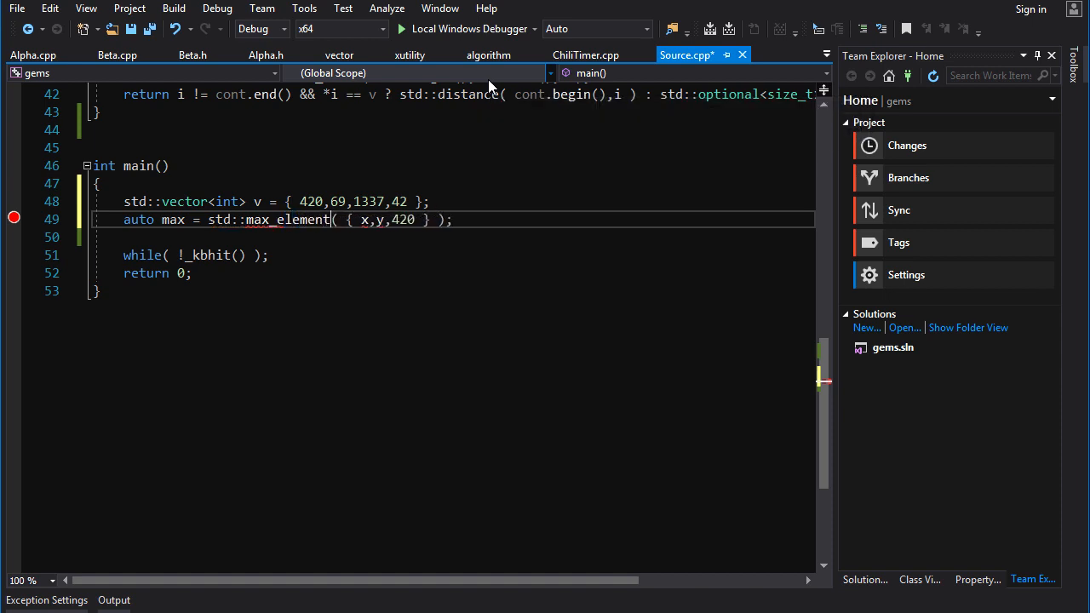
text(v.begin(),v.end())
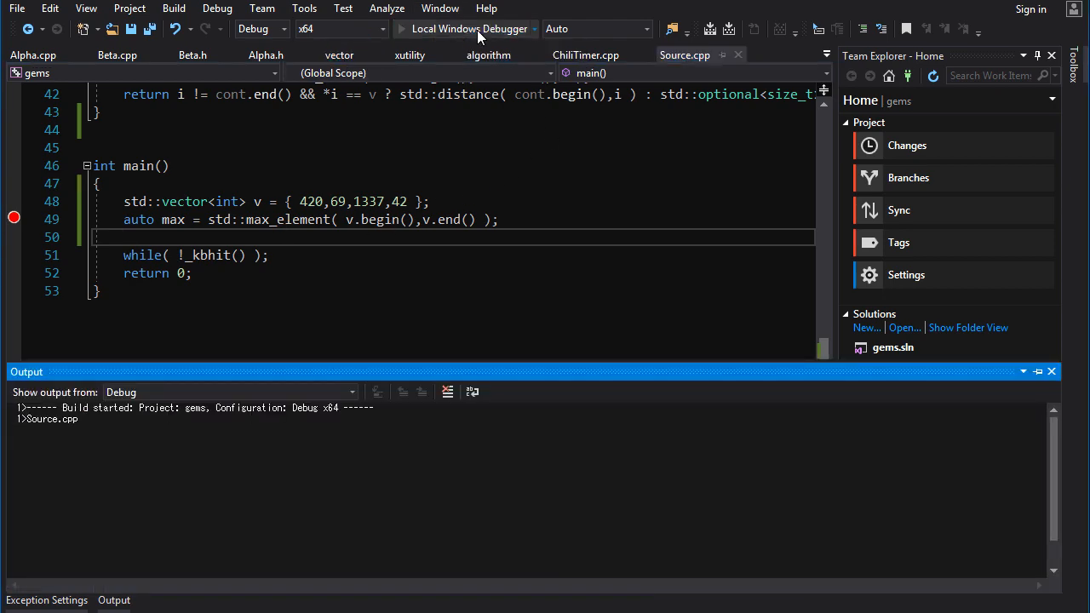
- Debug the program, step over the max_element line to see 1337, then stop debugging
click(466, 28)
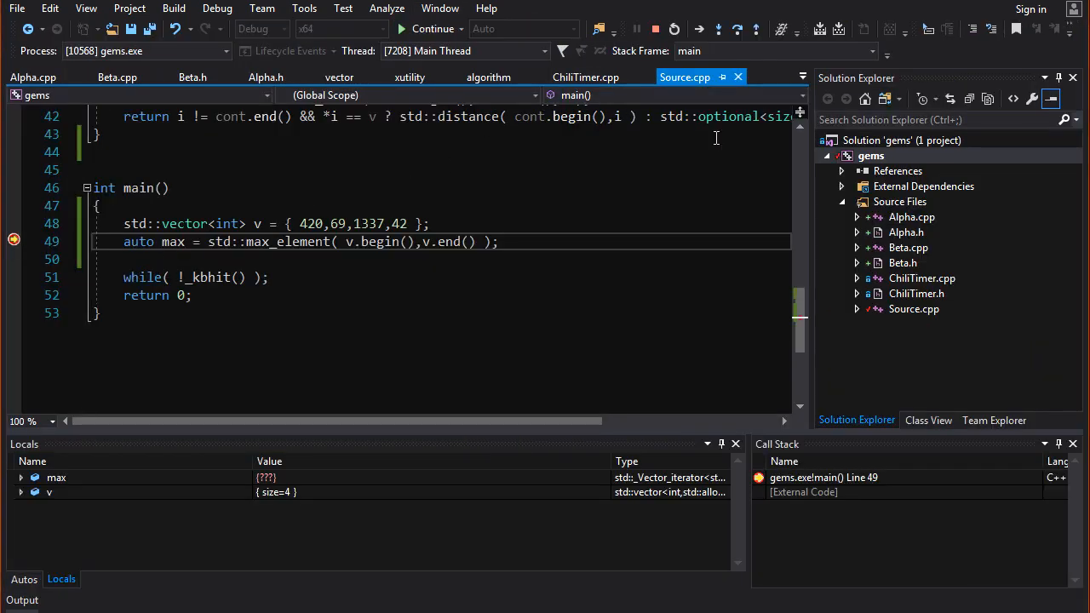
key(F10)
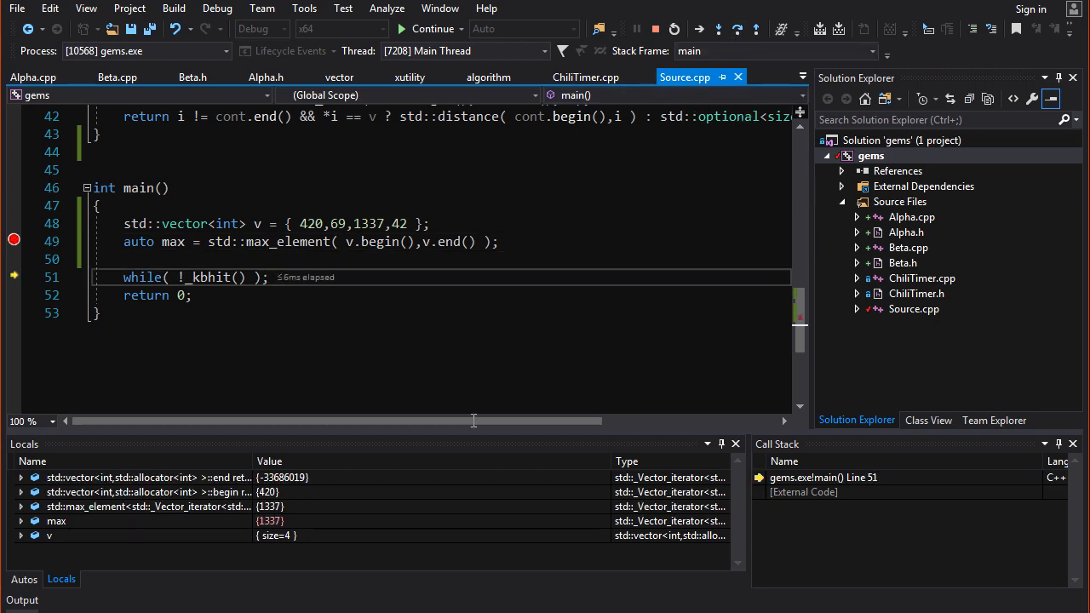
click(656, 28)
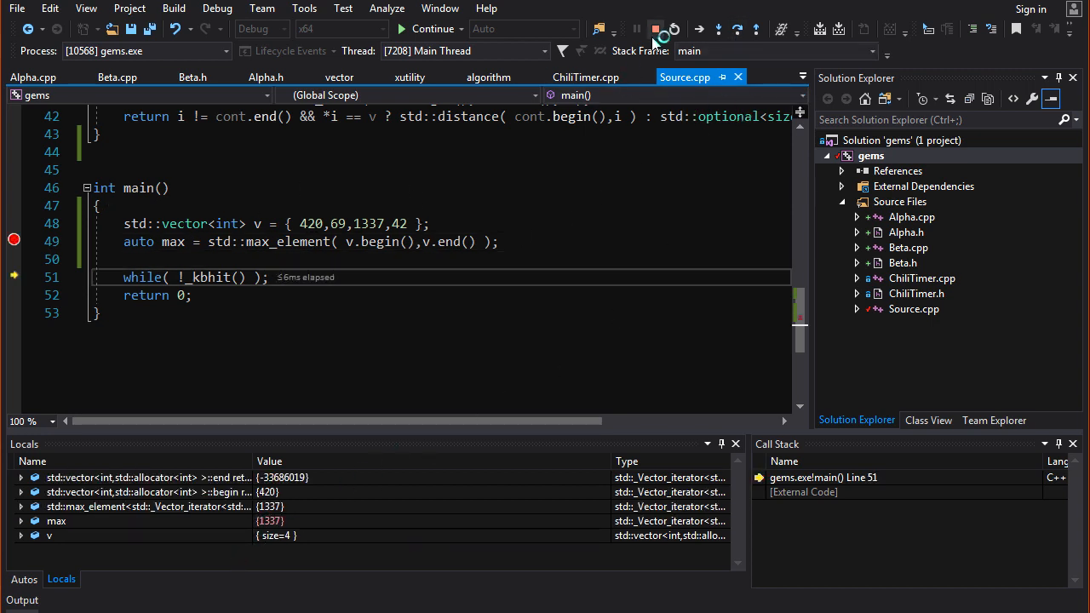
click(655, 28)
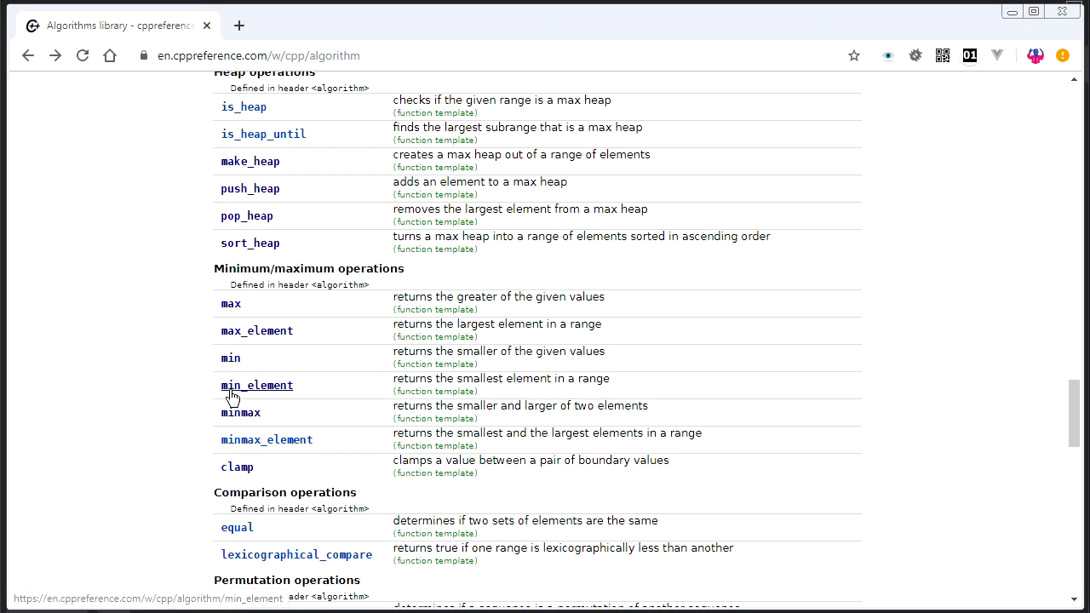
mouse_move(276, 435)
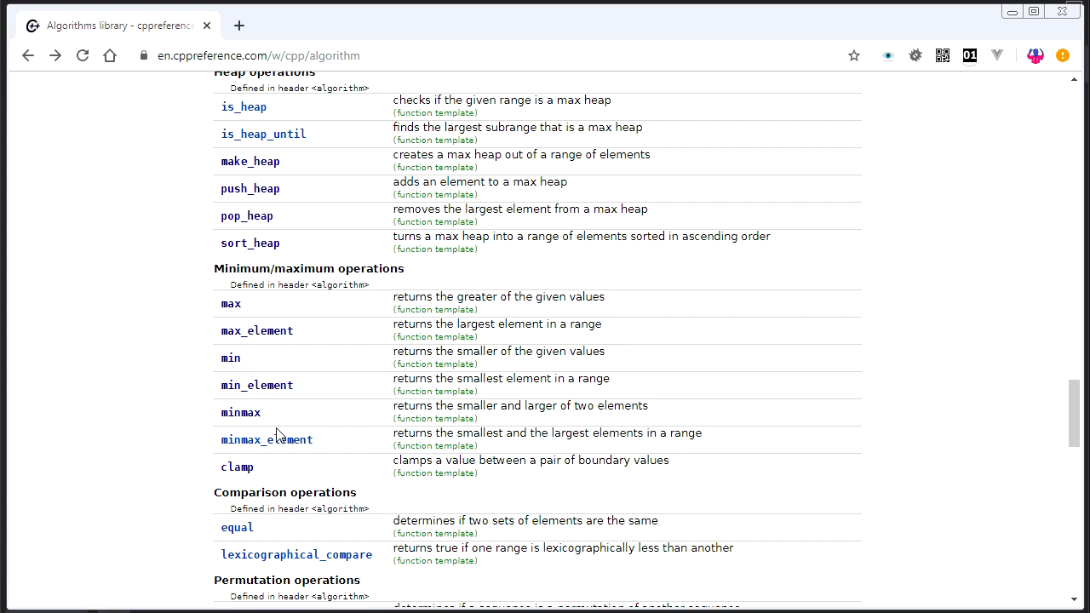
mouse_move(240, 412)
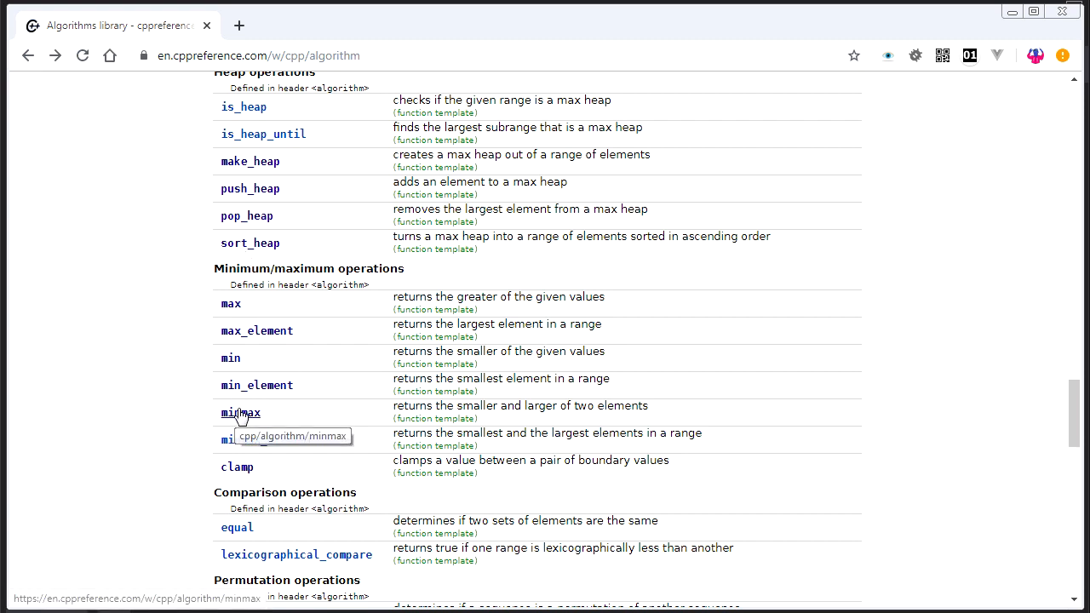
mouse_move(245, 305)
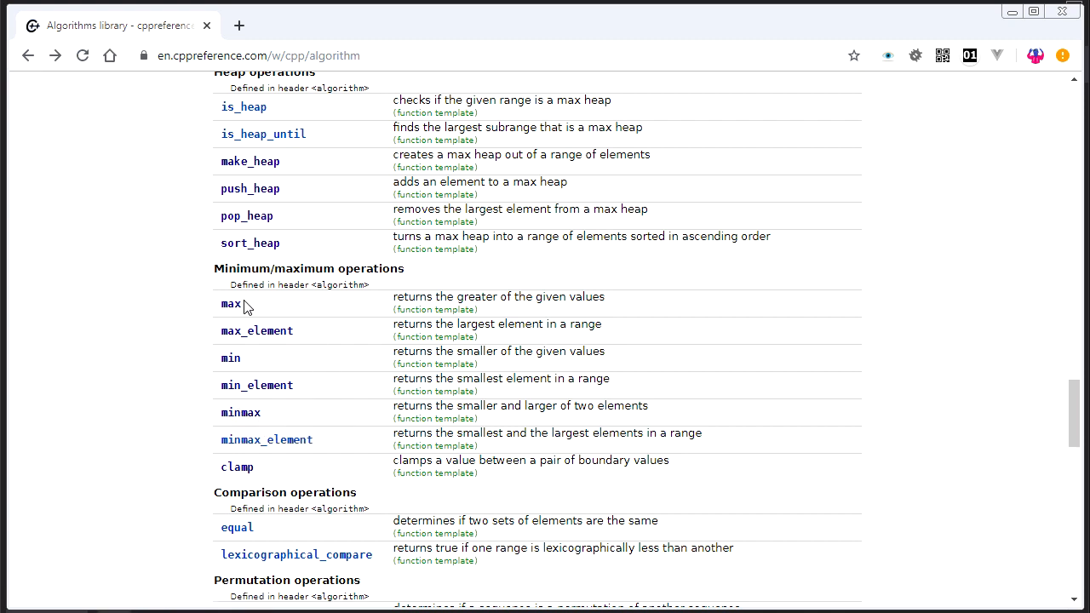
mouse_move(241, 412)
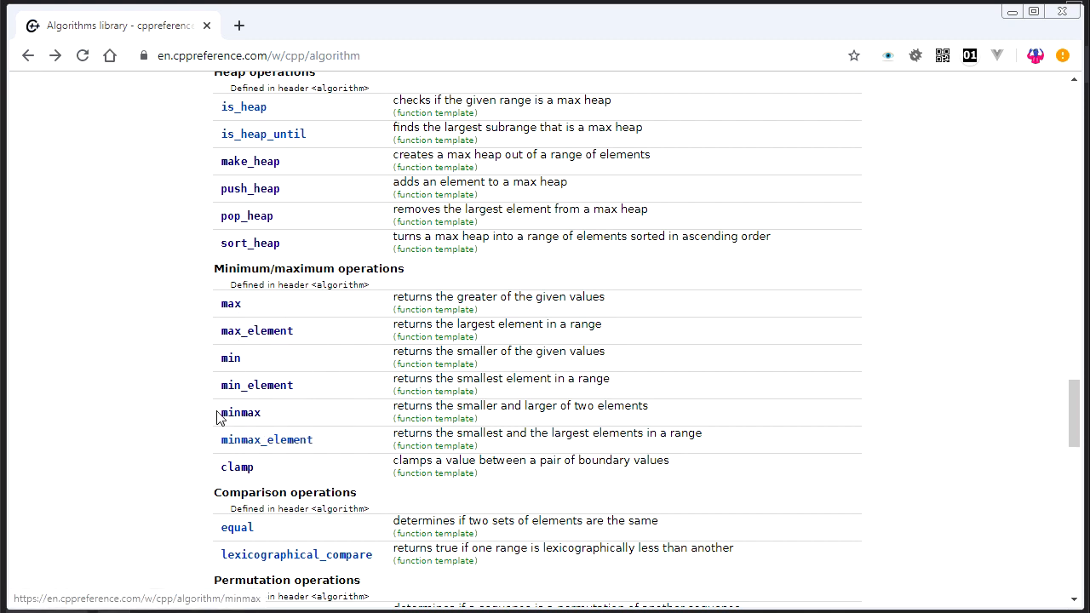
mouse_move(241, 424)
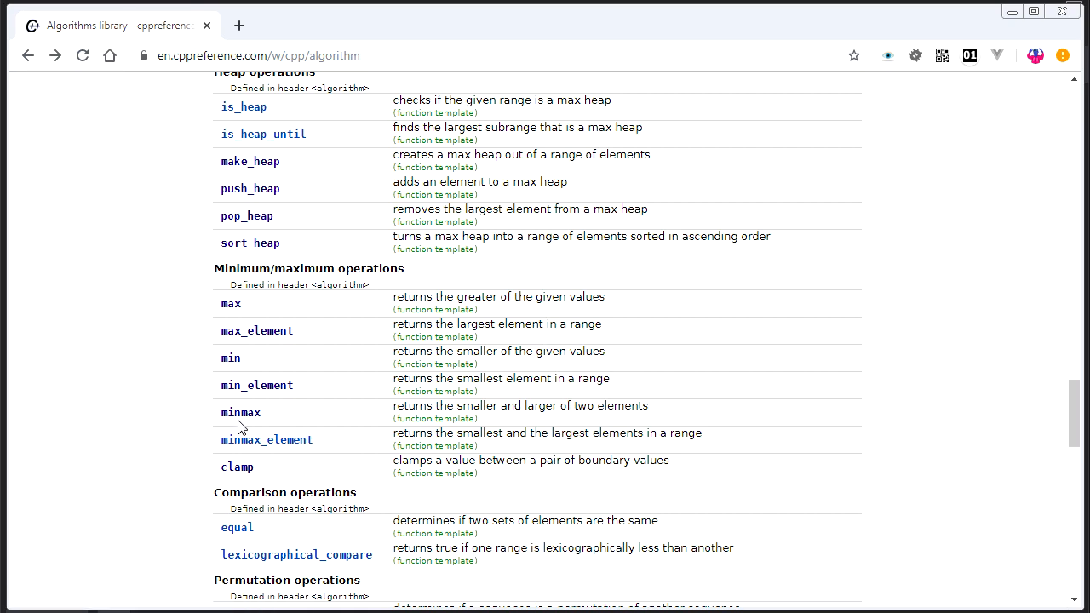
- Open the std::minmax reference page from the minimum/maximum operations table
click(240, 412)
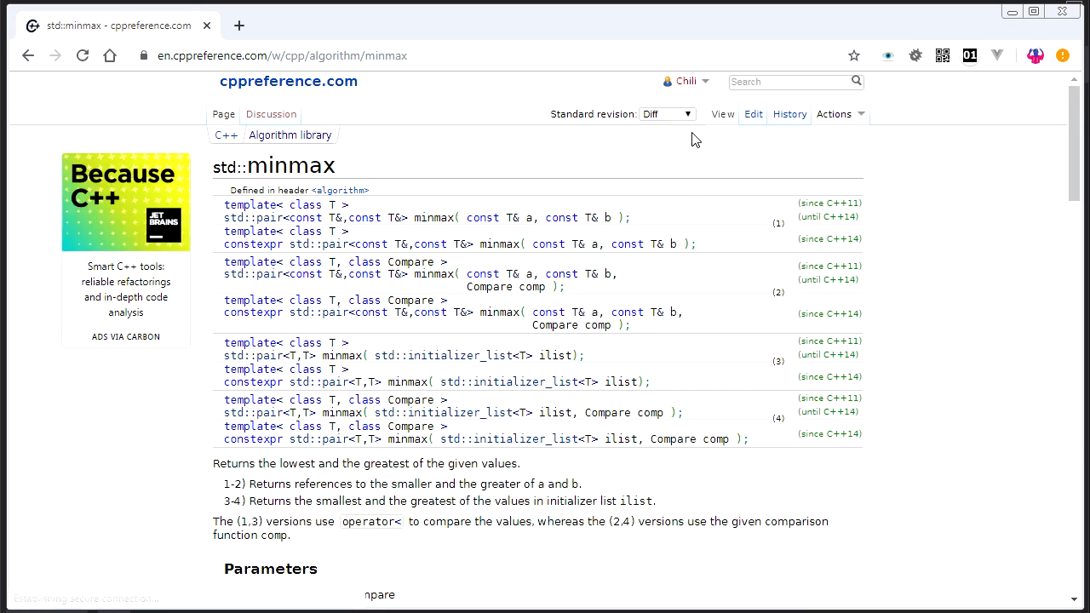
click(666, 113)
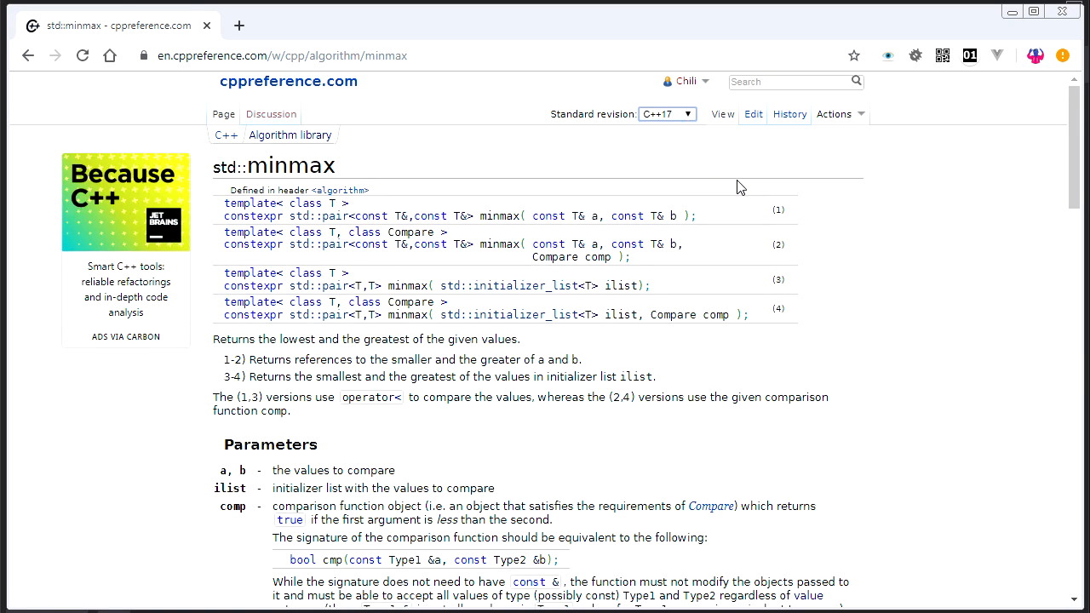
mouse_move(348, 228)
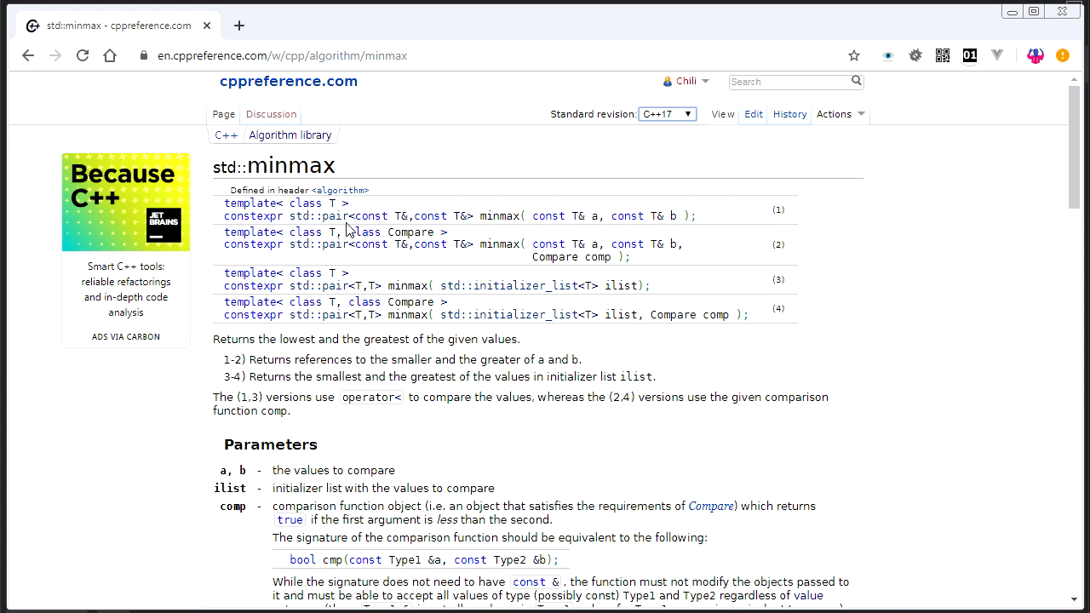
mouse_move(494, 223)
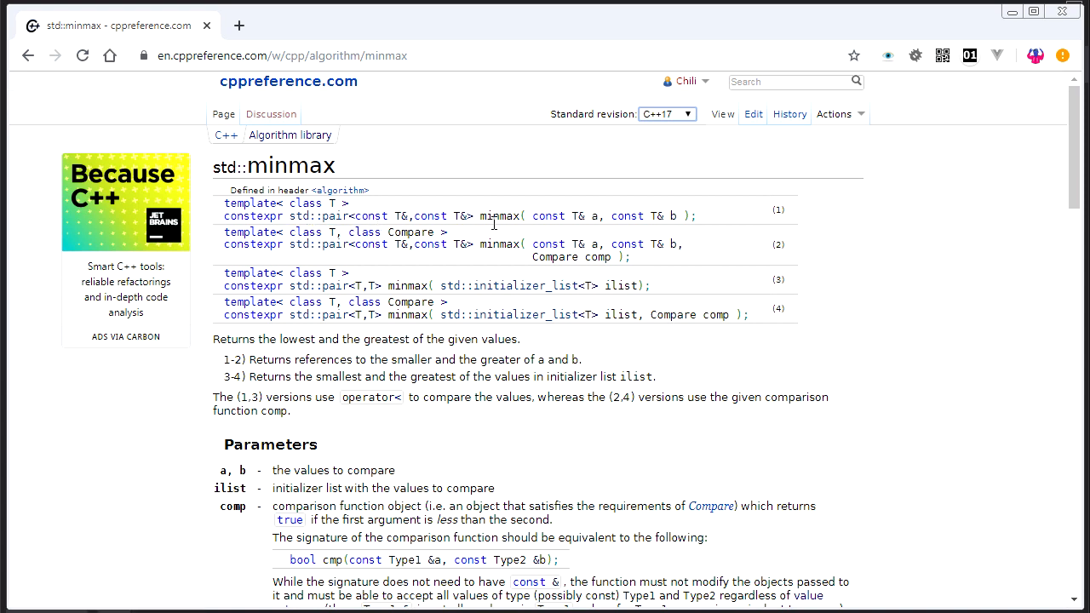
mouse_move(458, 230)
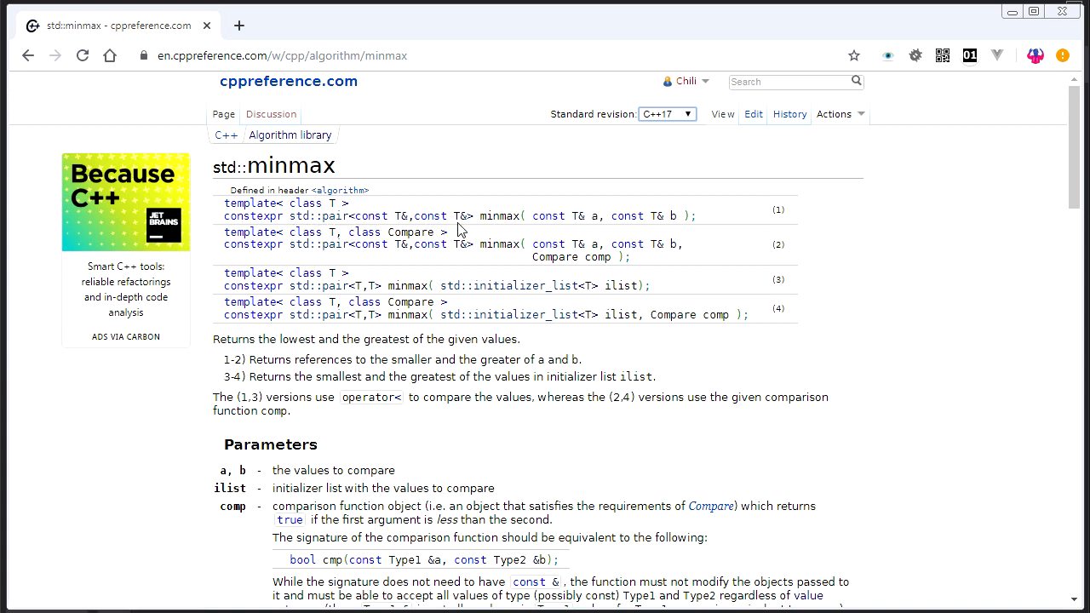
mouse_move(549, 247)
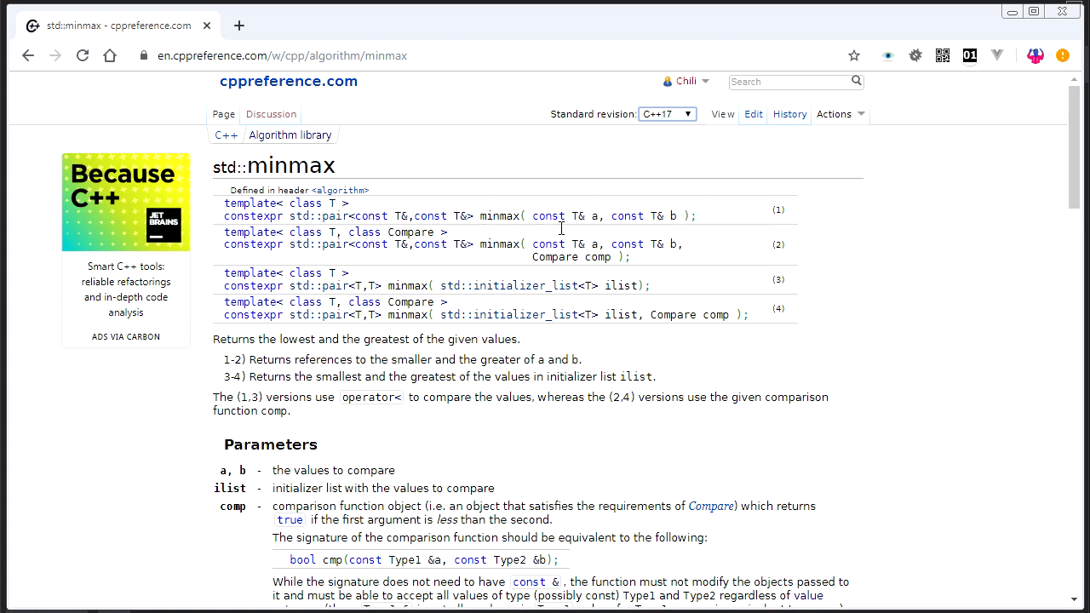
mouse_move(370, 223)
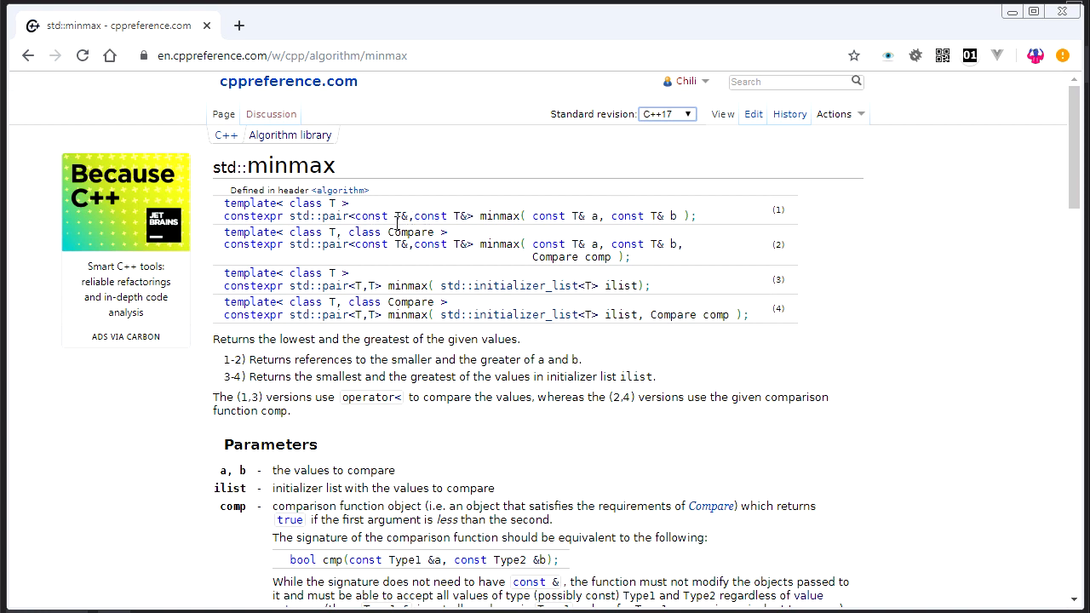
mouse_move(483, 271)
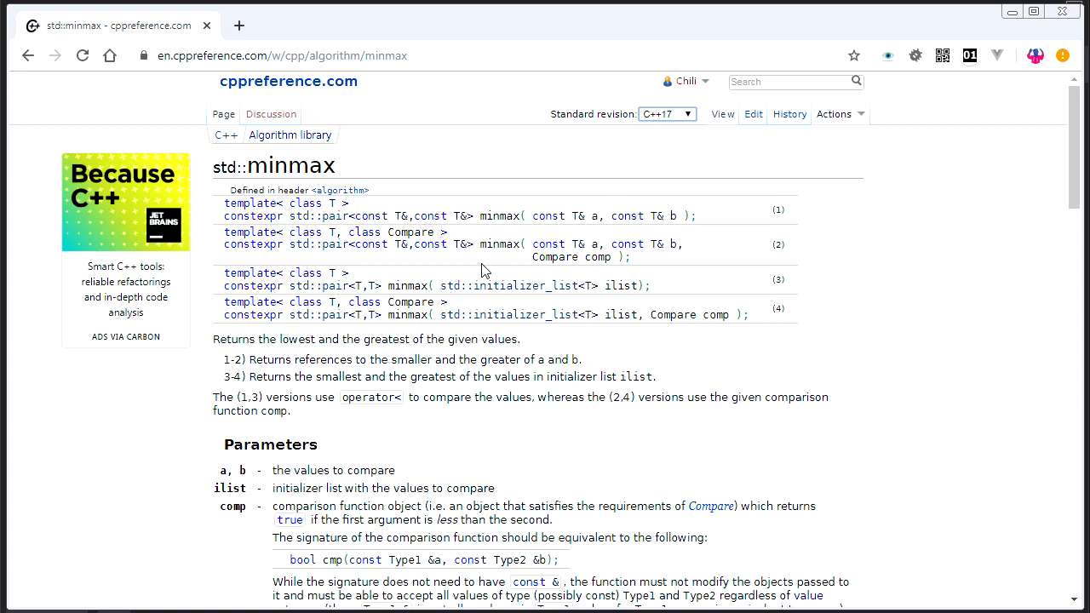
mouse_move(507, 285)
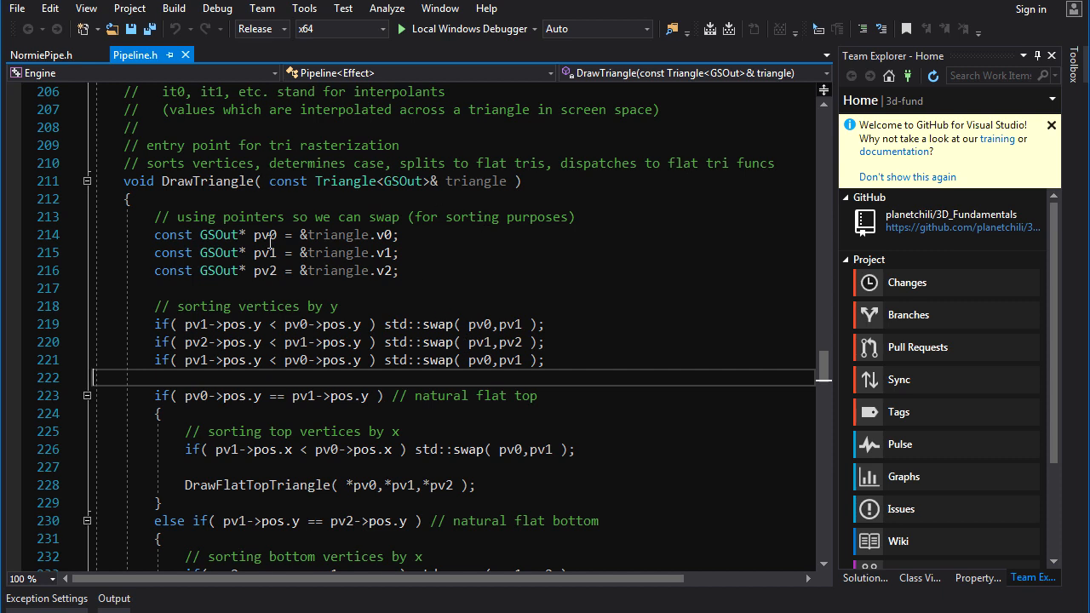
mouse_move(447, 353)
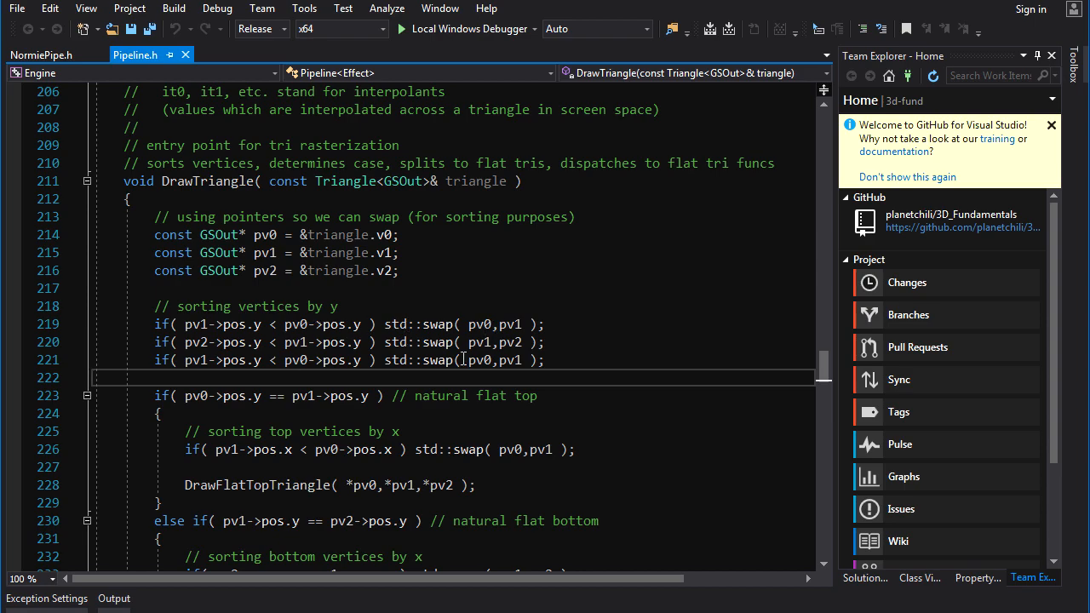
scroll(down, 3)
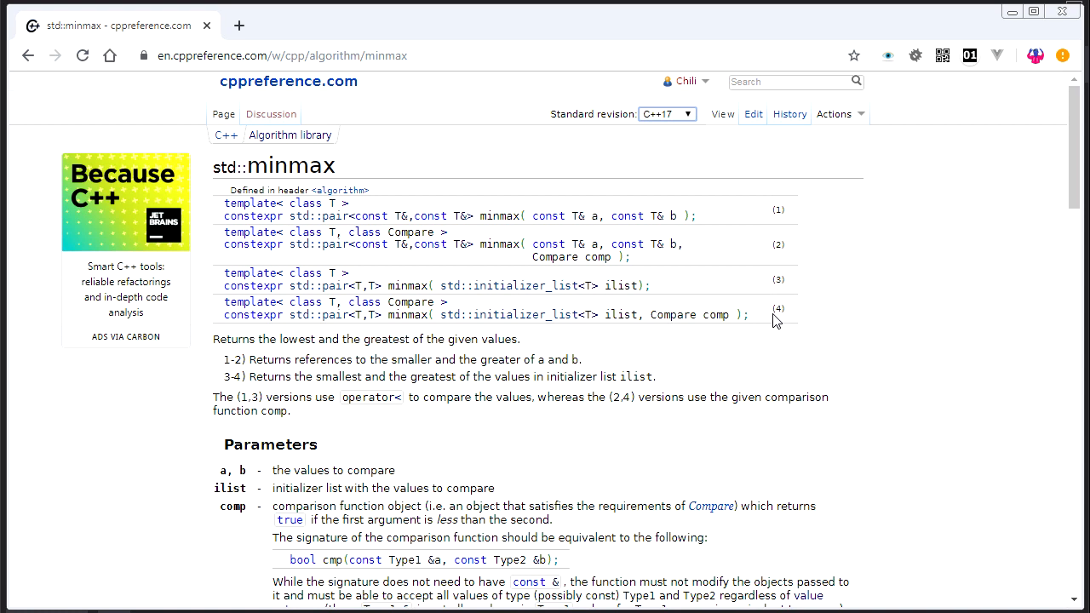
mouse_move(785, 311)
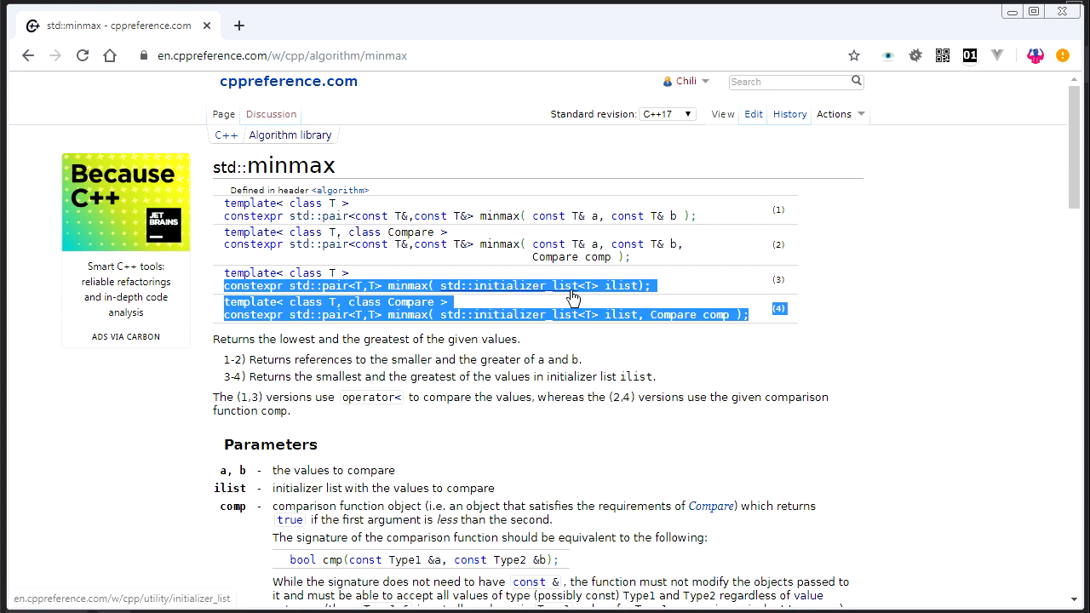
mouse_move(596, 301)
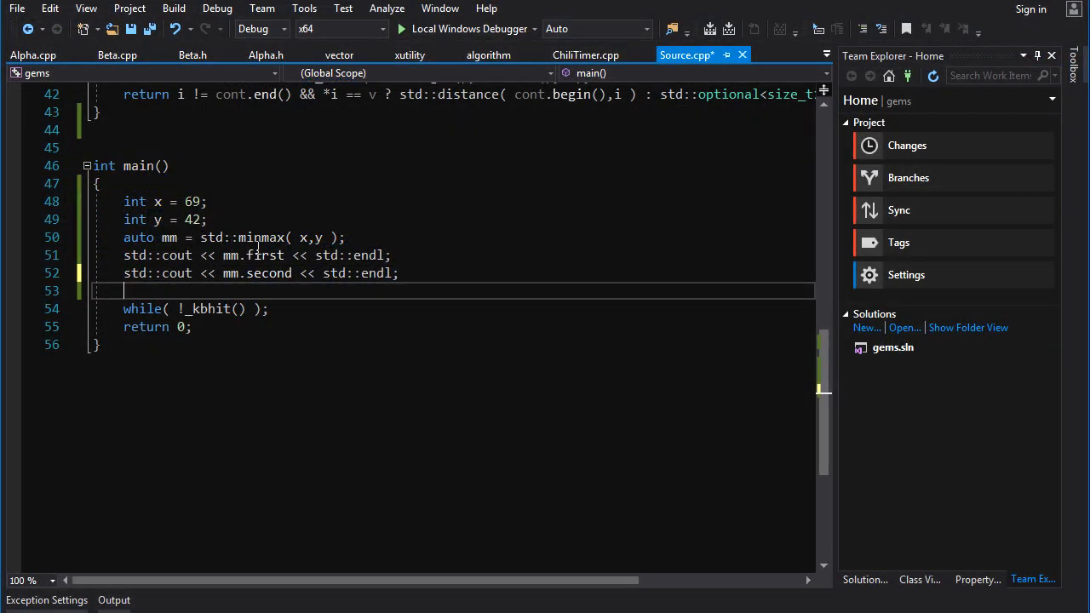
- View the console output 42 and 69, then select the mm pair and mm.first in Source.cpp
double_click(168, 237)
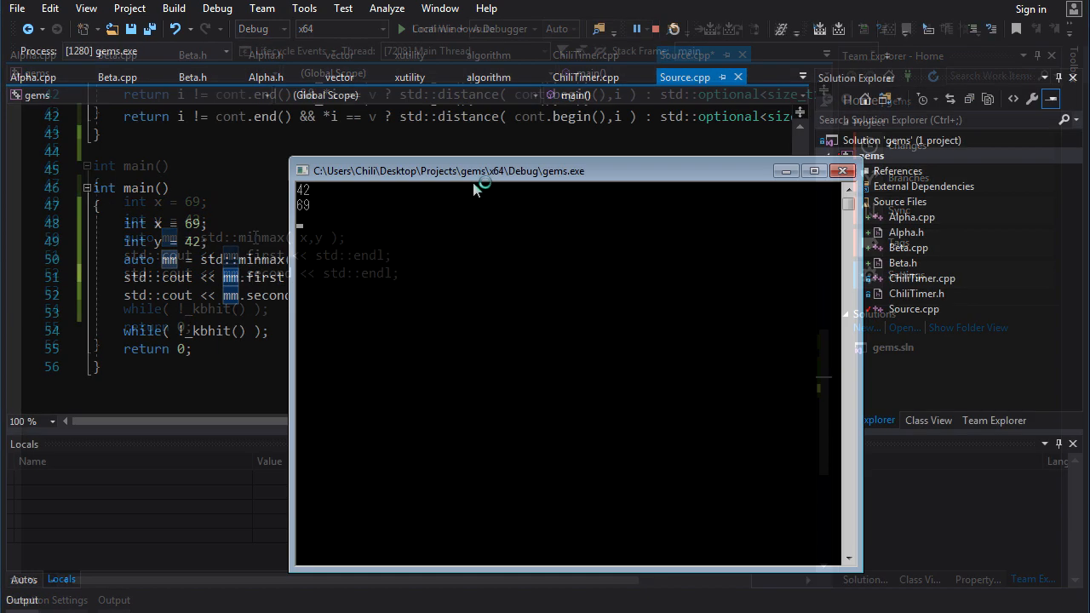
drag(447, 171, 532, 202)
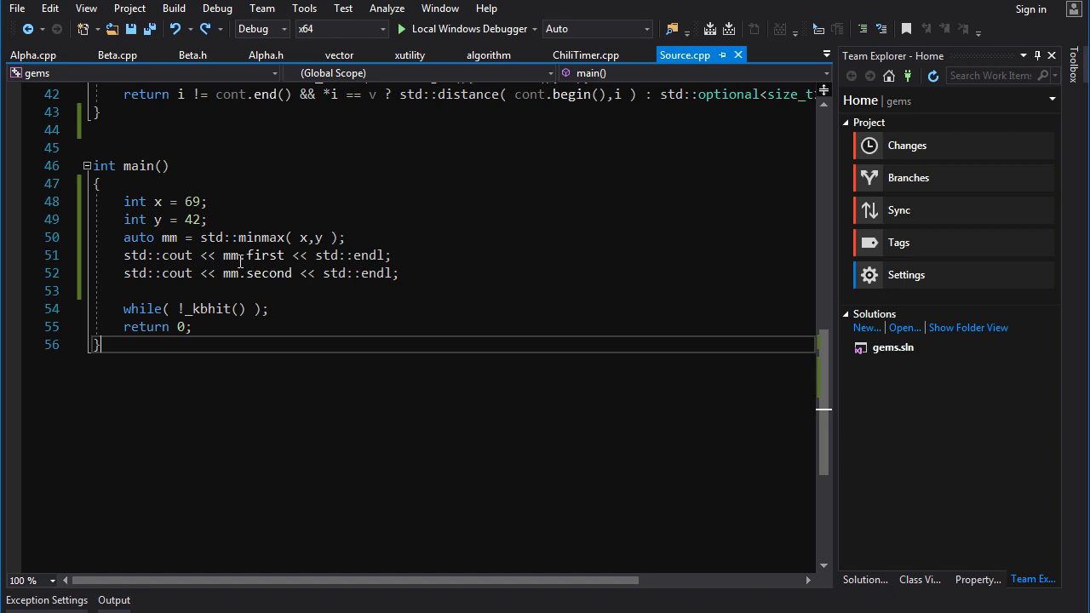
double_click(265, 255)
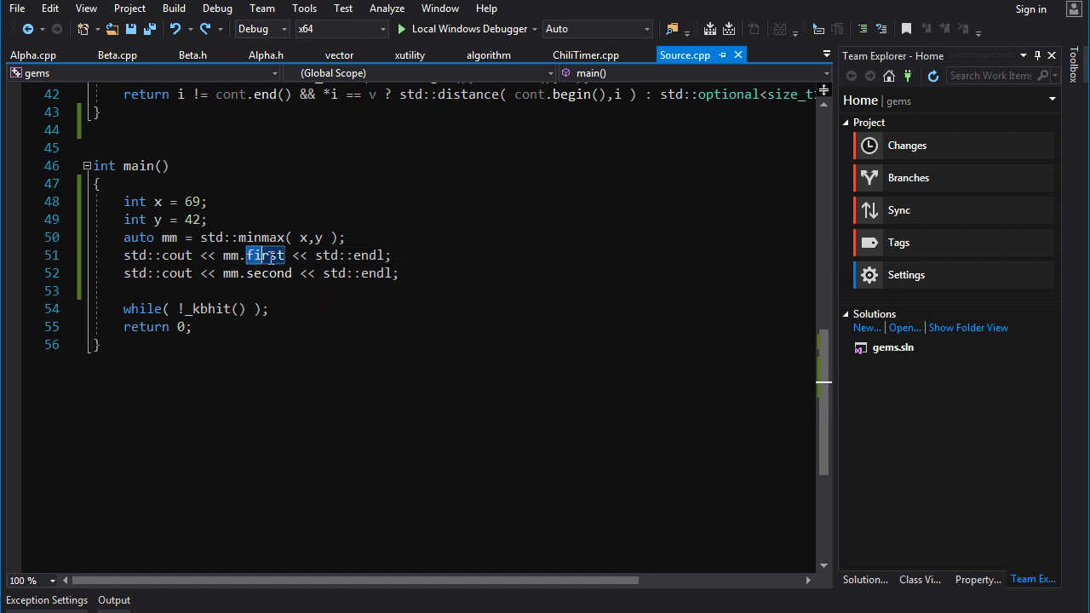
double_click(268, 273)
text([)
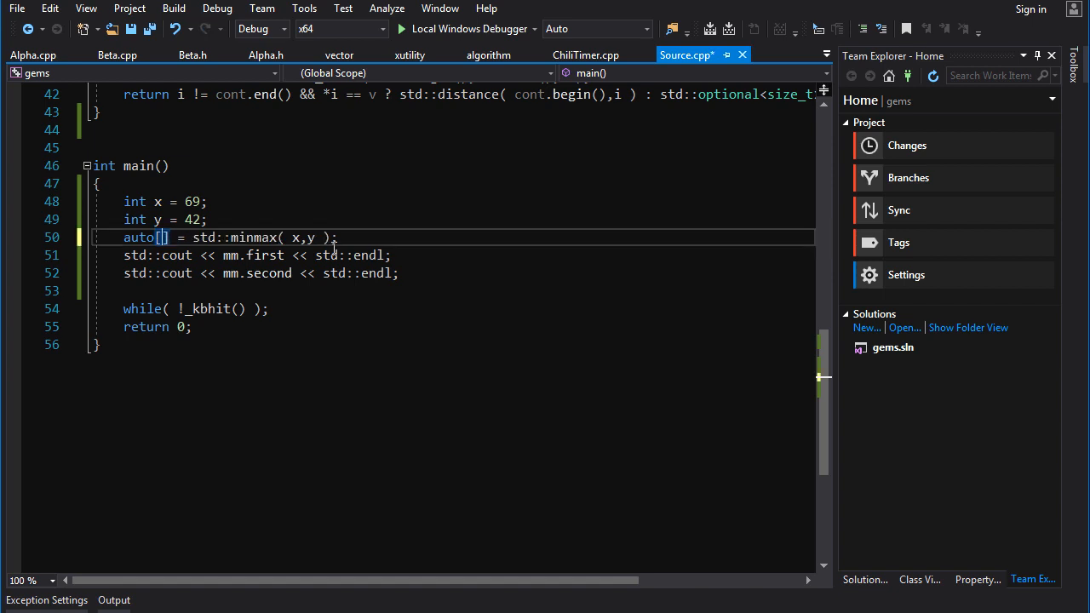
- Rewrite the declaration as structured bindings auto[min,max] = std::minmax(x,y)
text(min)
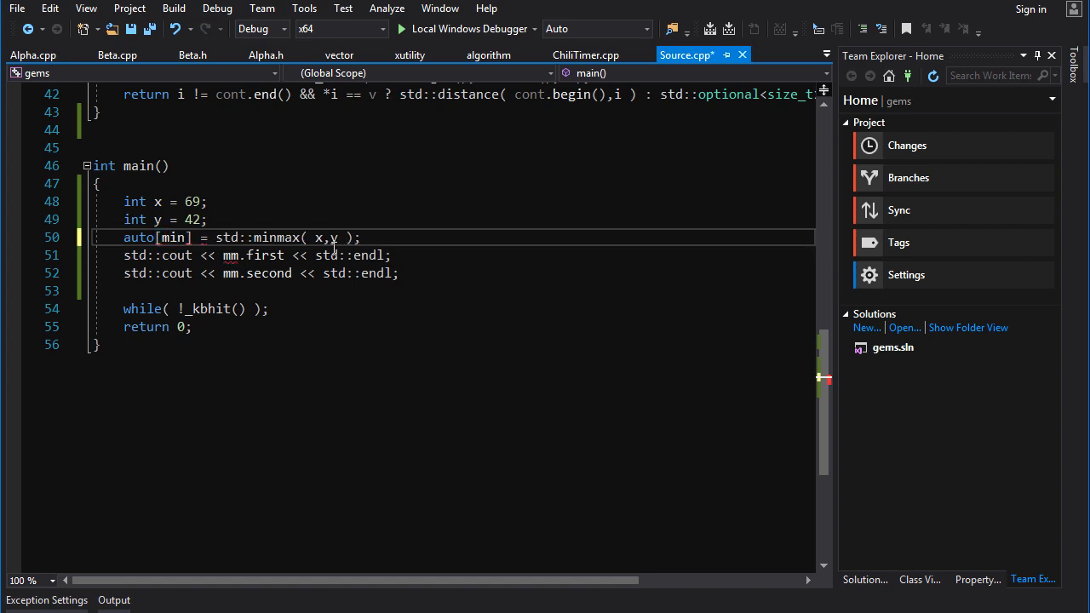
text(,max)
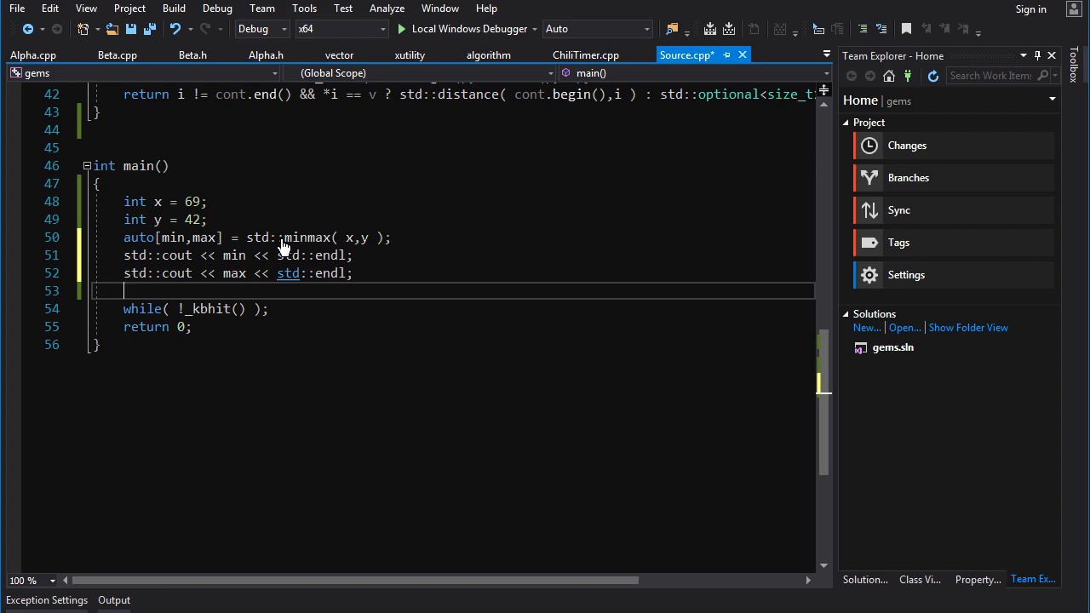
mouse_move(198, 246)
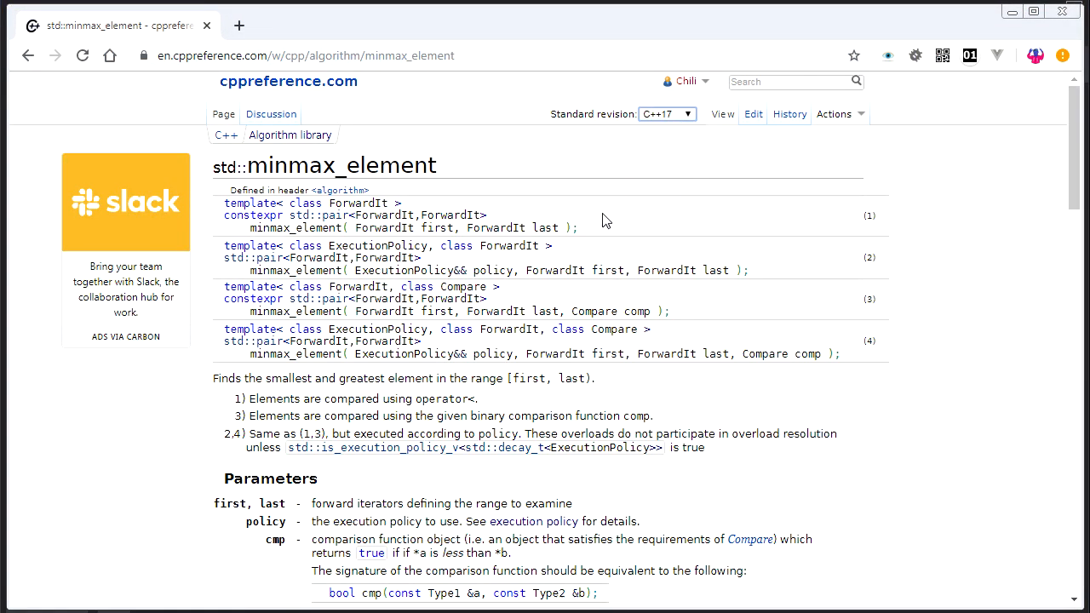
mouse_move(500, 251)
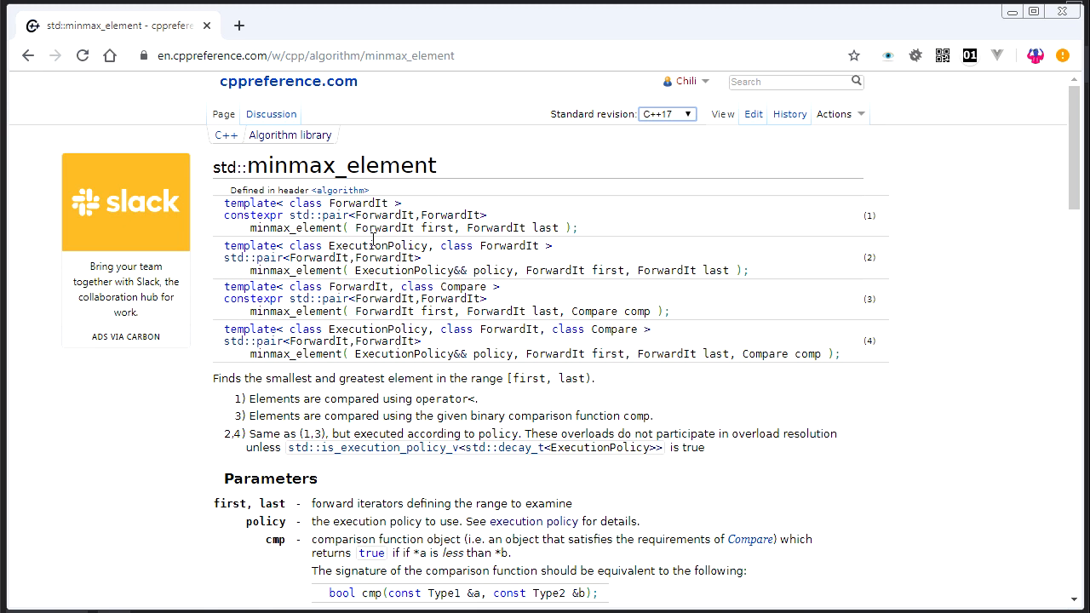
- Highlight minmax_element's iterator parameters, then go back to the Algorithms library list
drag(360, 228, 562, 228)
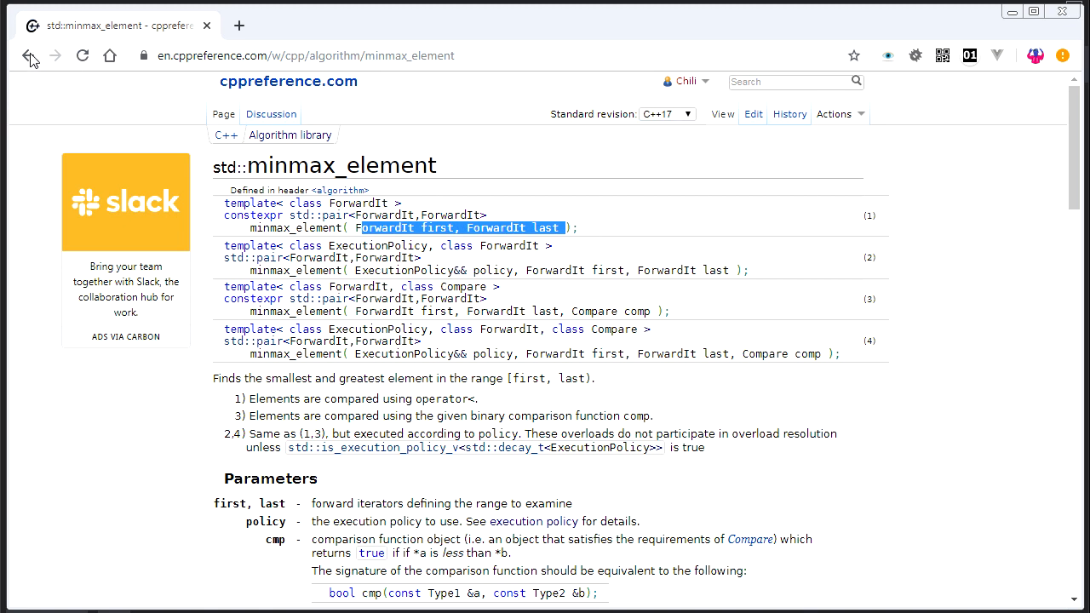
click(31, 55)
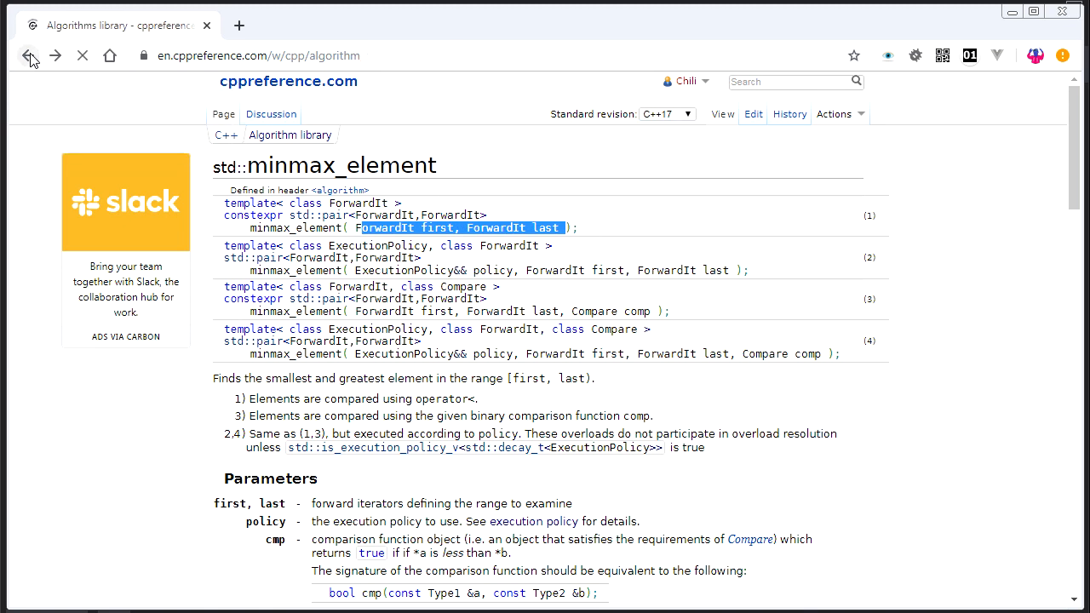
click(28, 55)
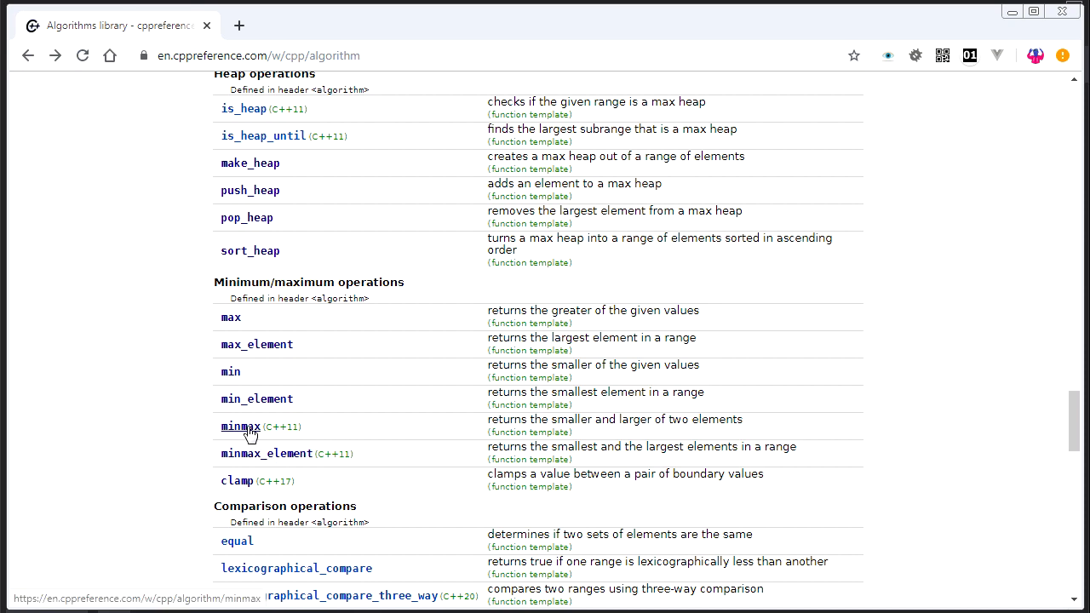
- Open std::minmax and highlight the const T& return reference and T parameter type
click(240, 426)
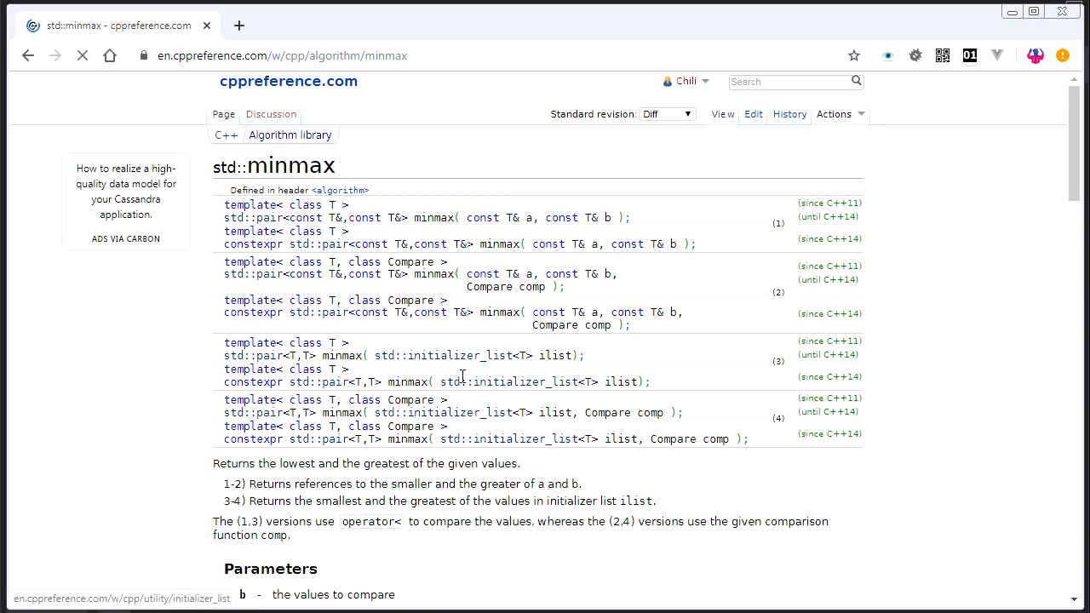
click(668, 113)
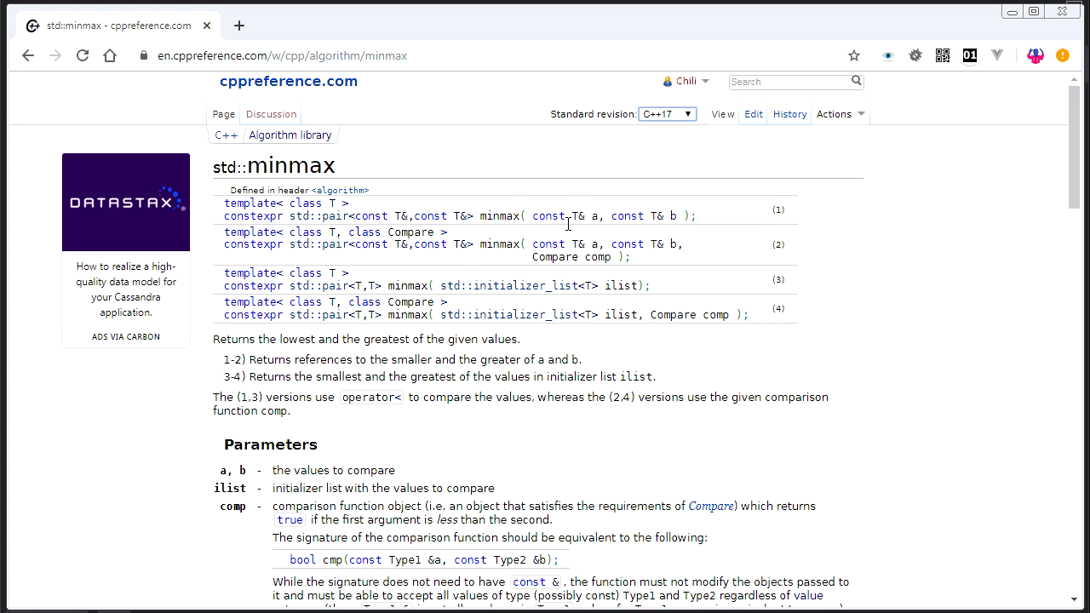
mouse_move(658, 223)
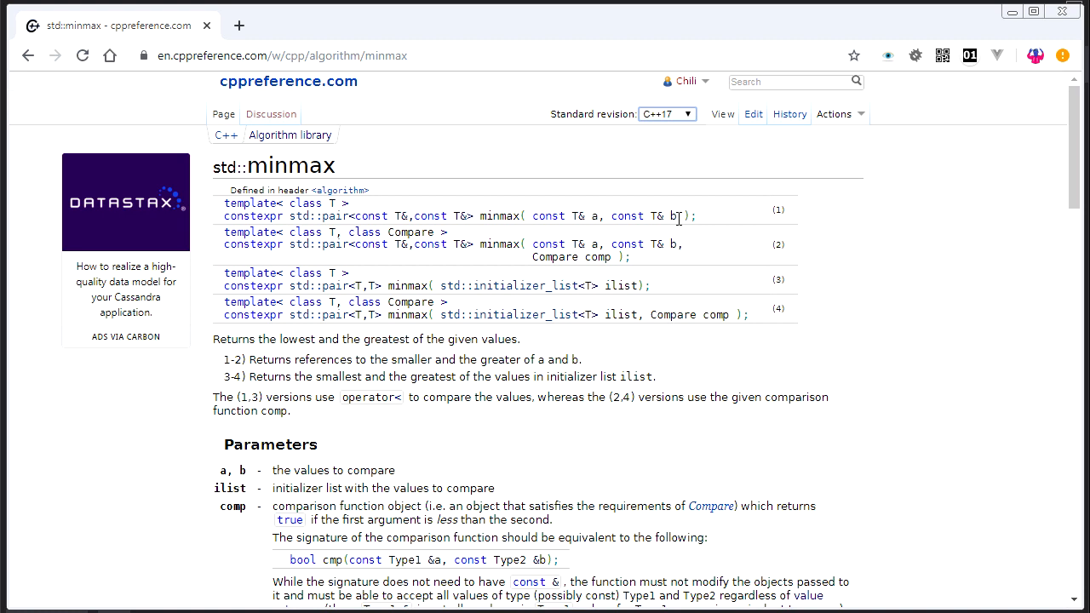
mouse_move(369, 229)
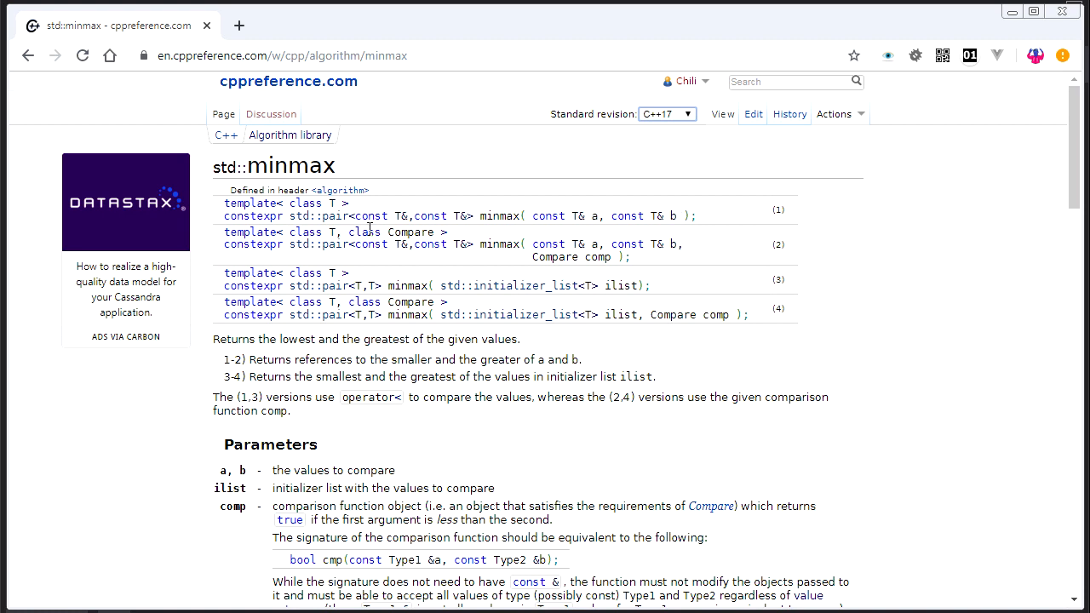
double_click(400, 216)
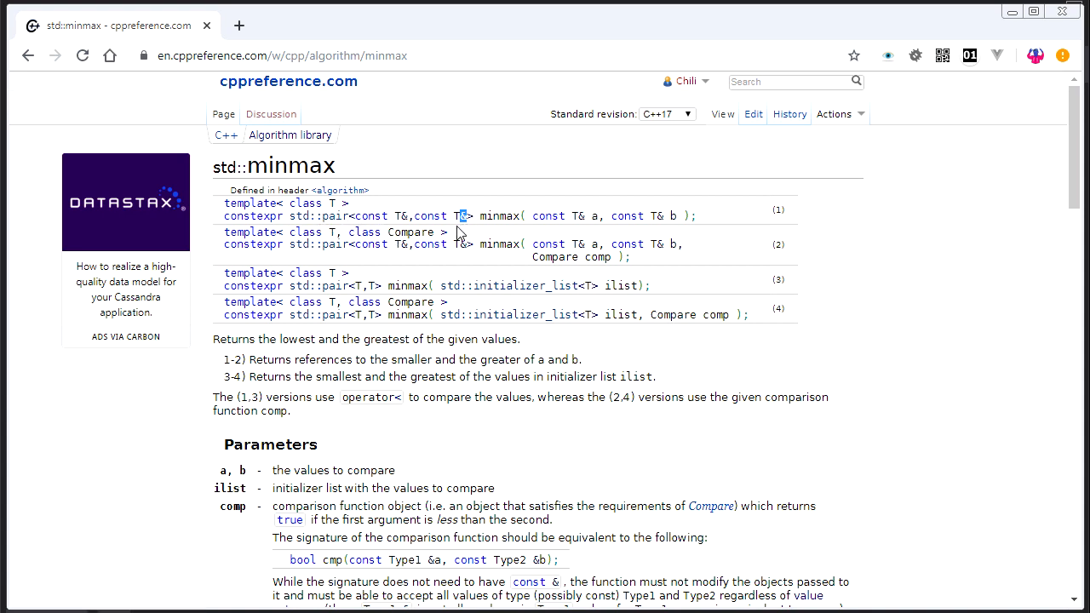
mouse_move(509, 285)
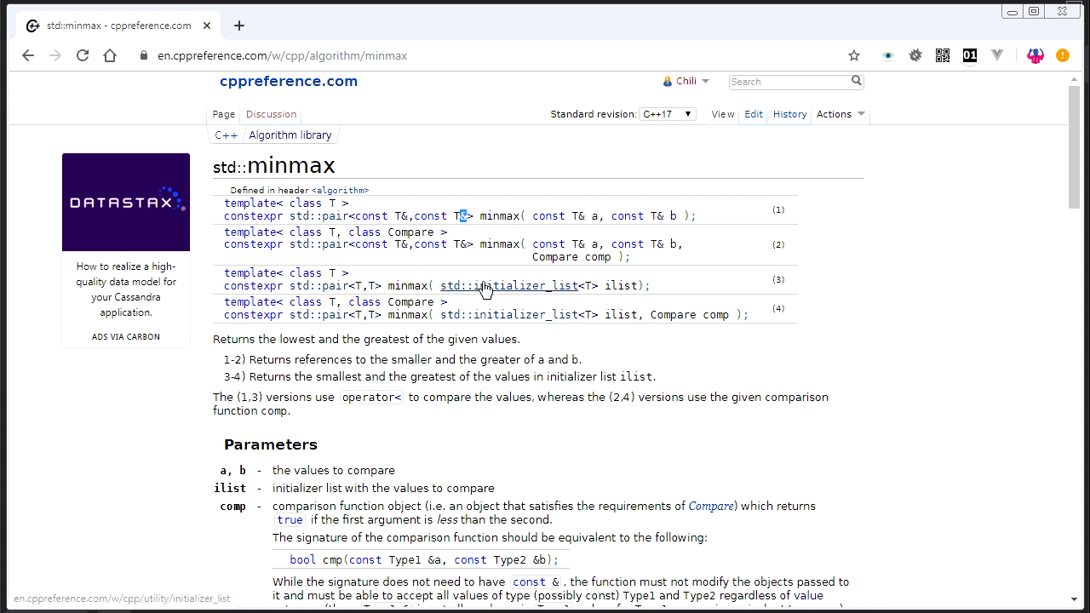
mouse_move(522, 213)
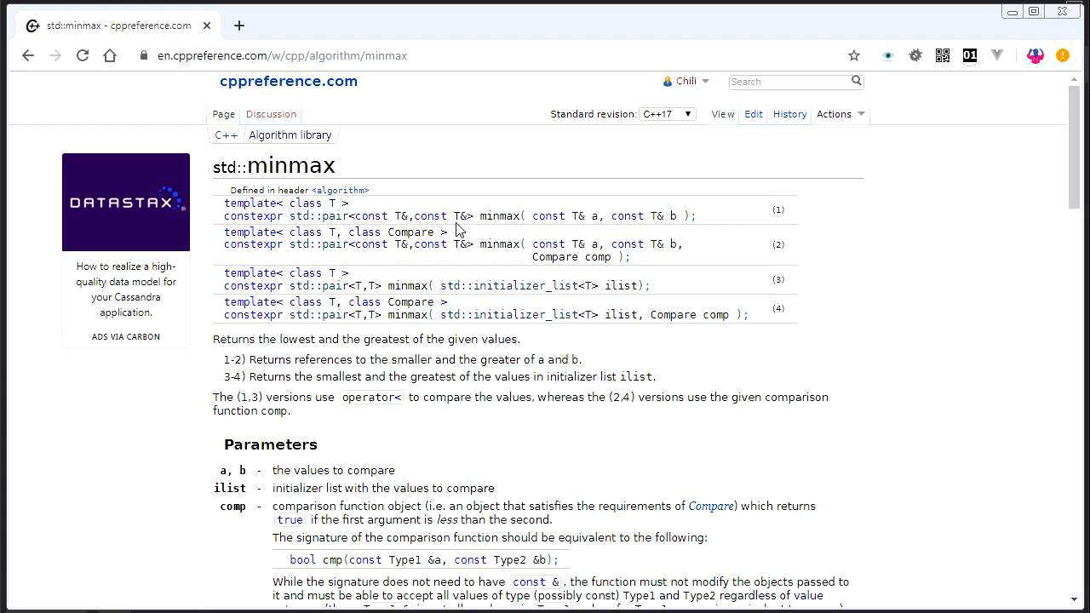
mouse_move(455, 230)
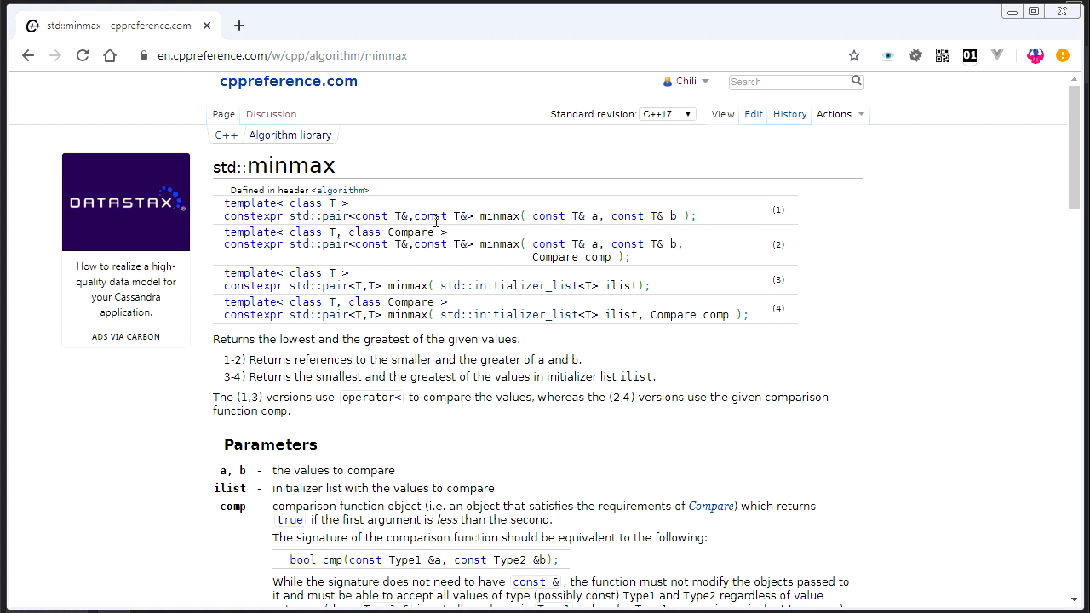
mouse_move(583, 227)
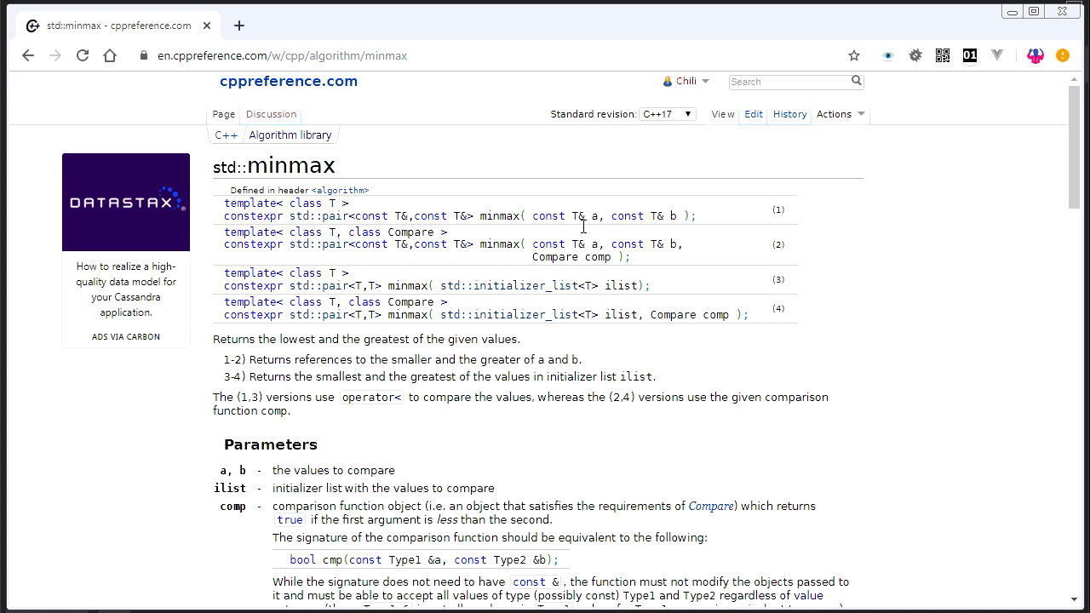
double_click(574, 215)
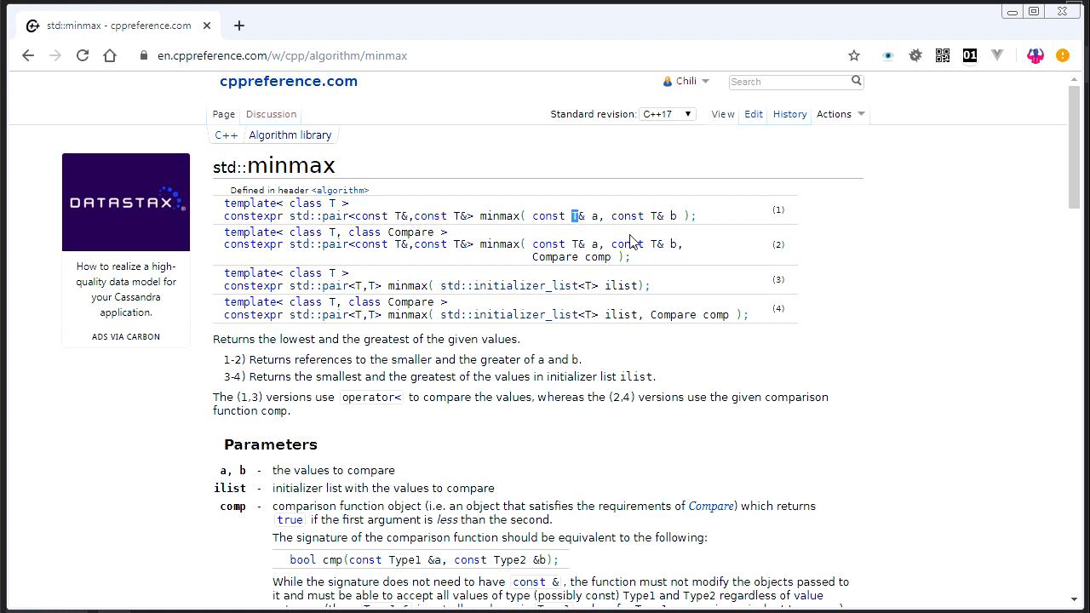
mouse_move(590, 222)
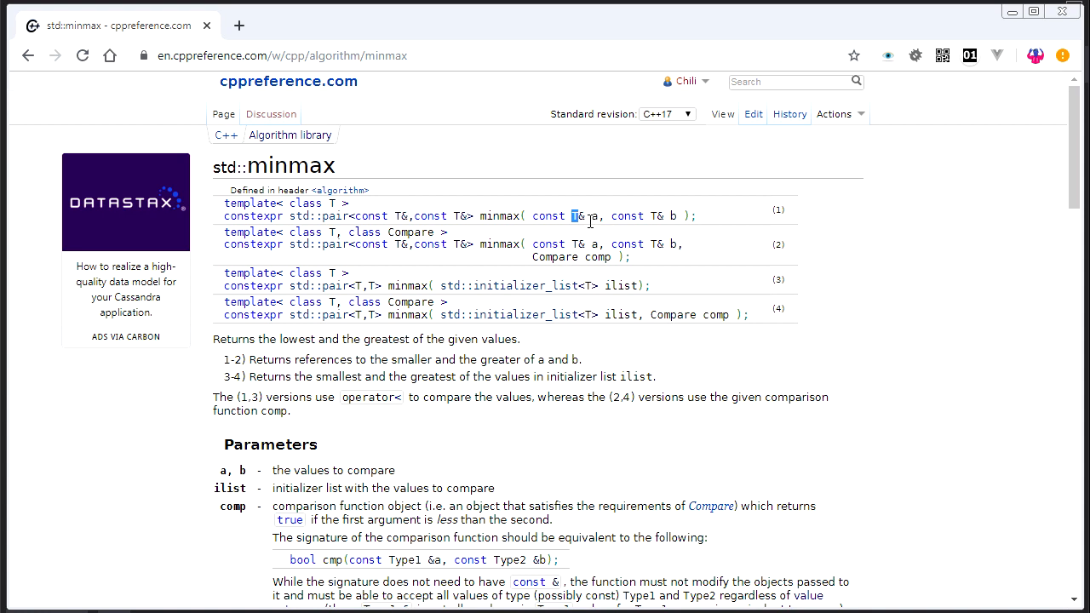
mouse_move(481, 249)
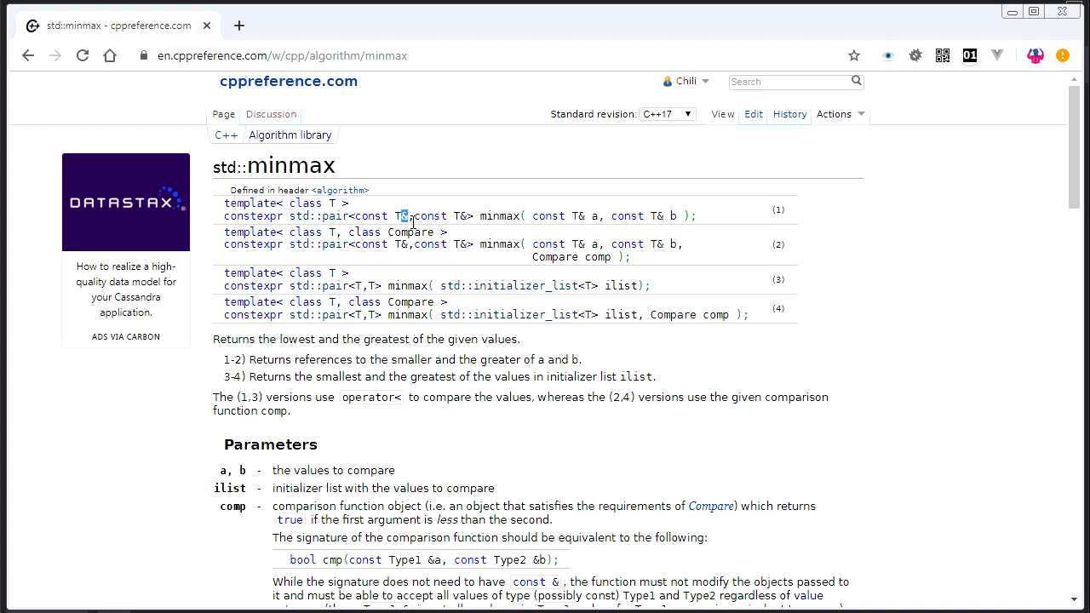
mouse_move(474, 228)
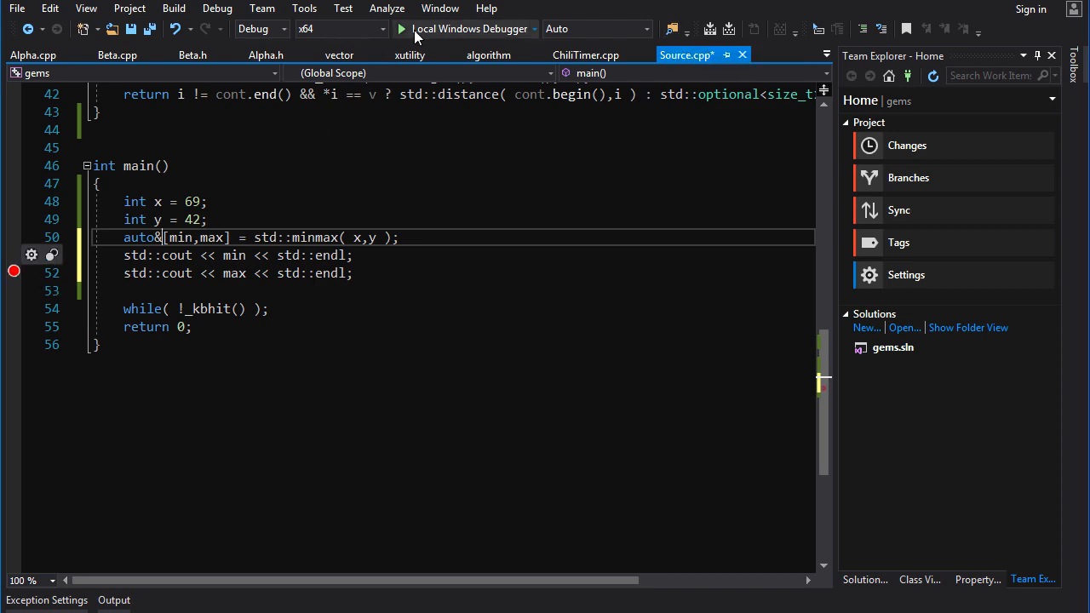
- Run the program with auto&[min,max] = std::minmax(x,y) printing min and max
click(400, 28)
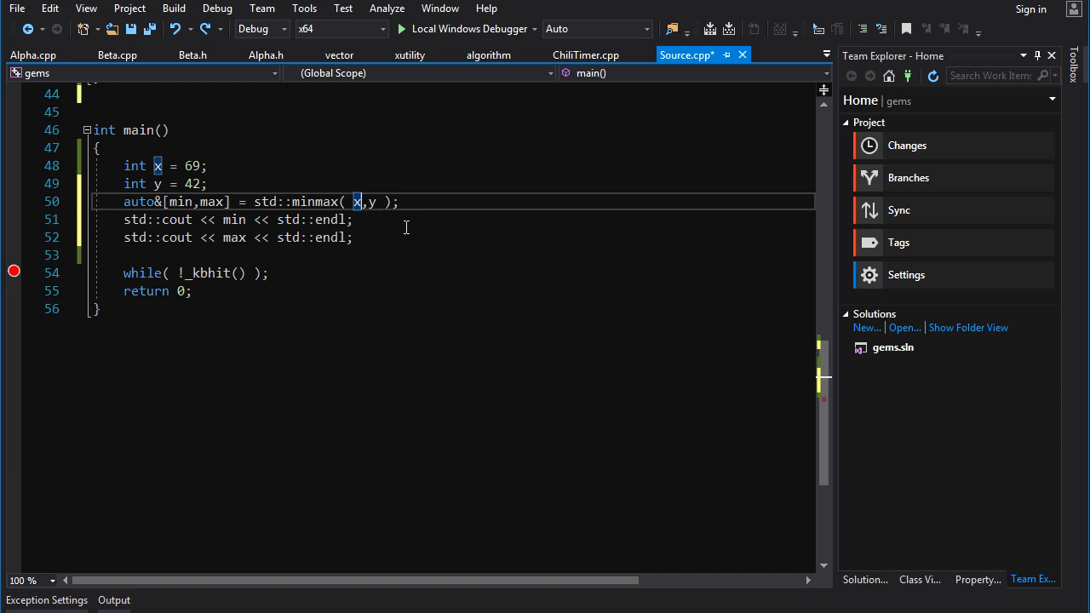
- Change the call to std::minmax(x + 100, y + 100)
text(+)
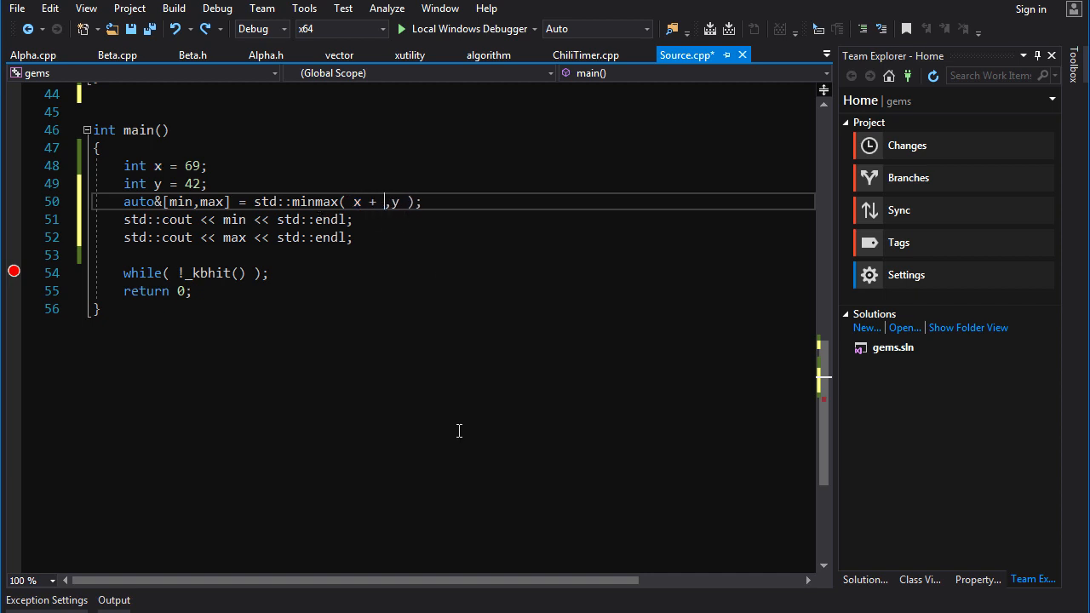
text(100)
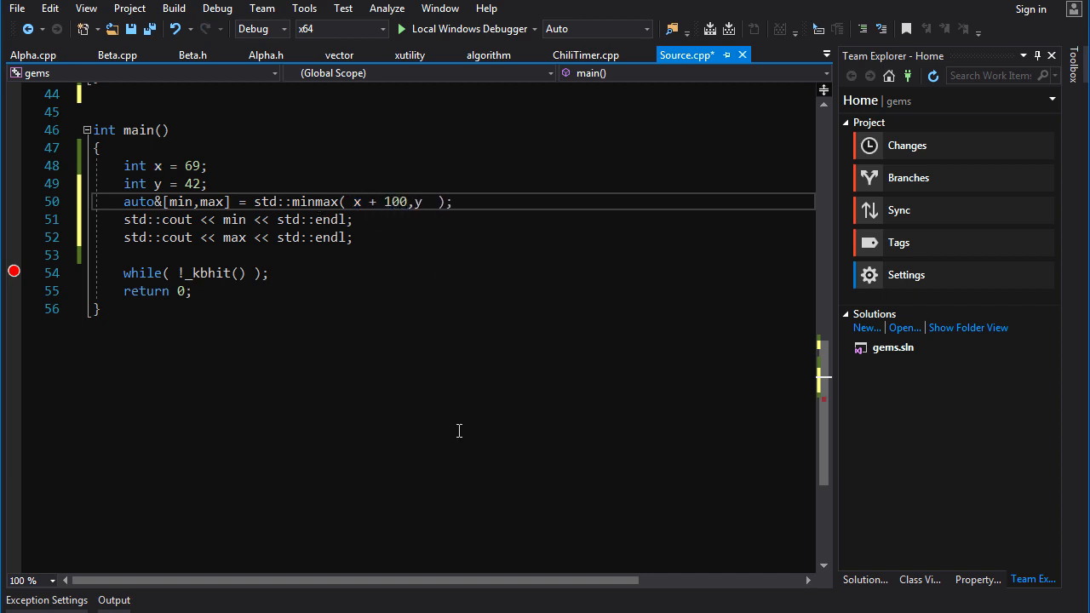
text(+ 100)
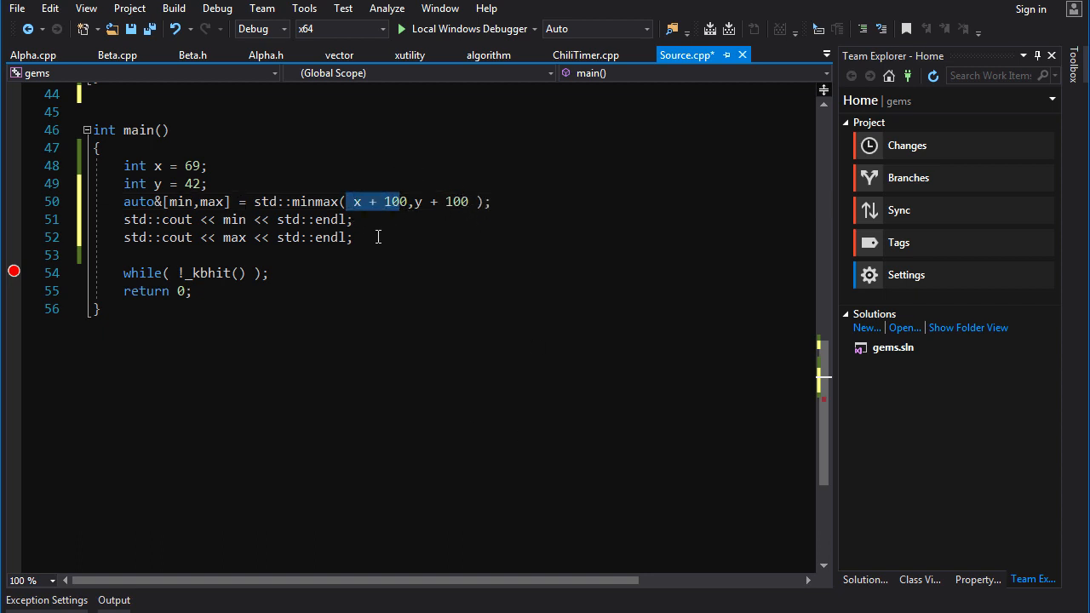
mouse_move(423, 215)
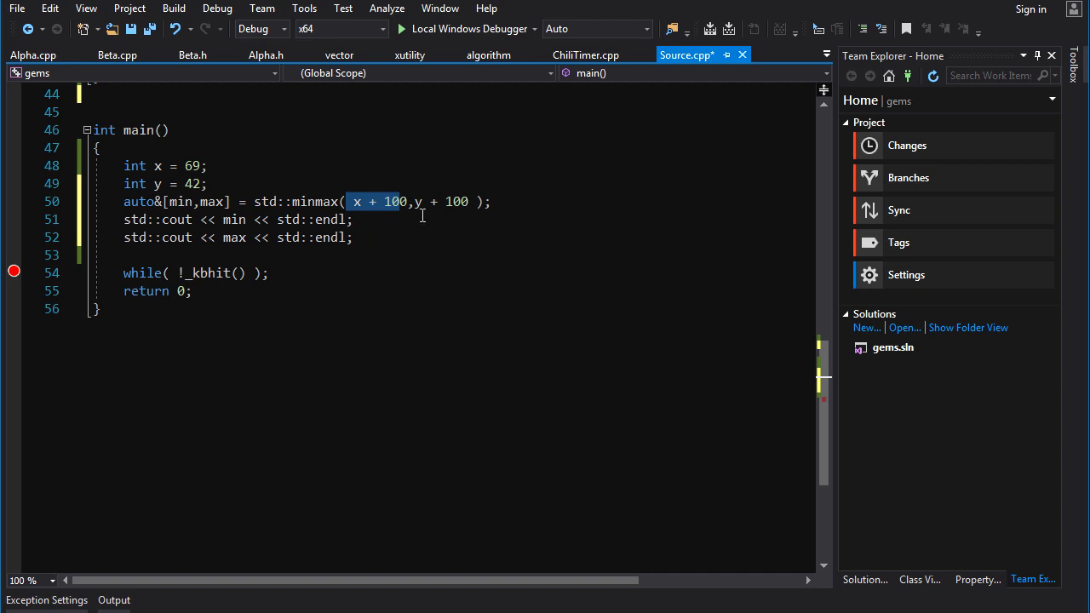
mouse_move(355, 189)
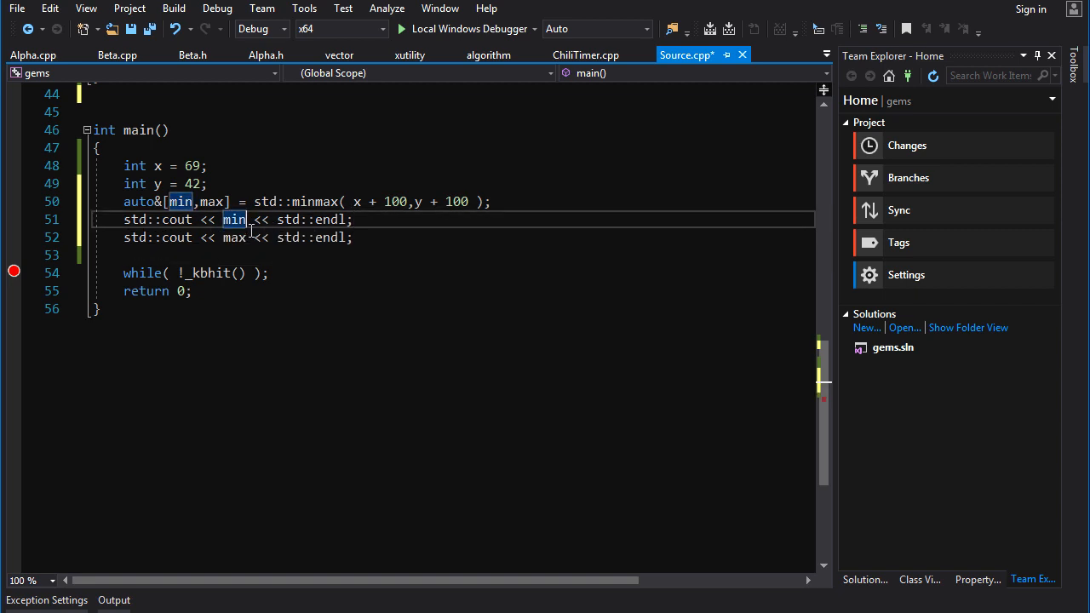
- Run the program under Local Windows Debugger, printing 142 and 169, then dismiss the console
click(233, 219)
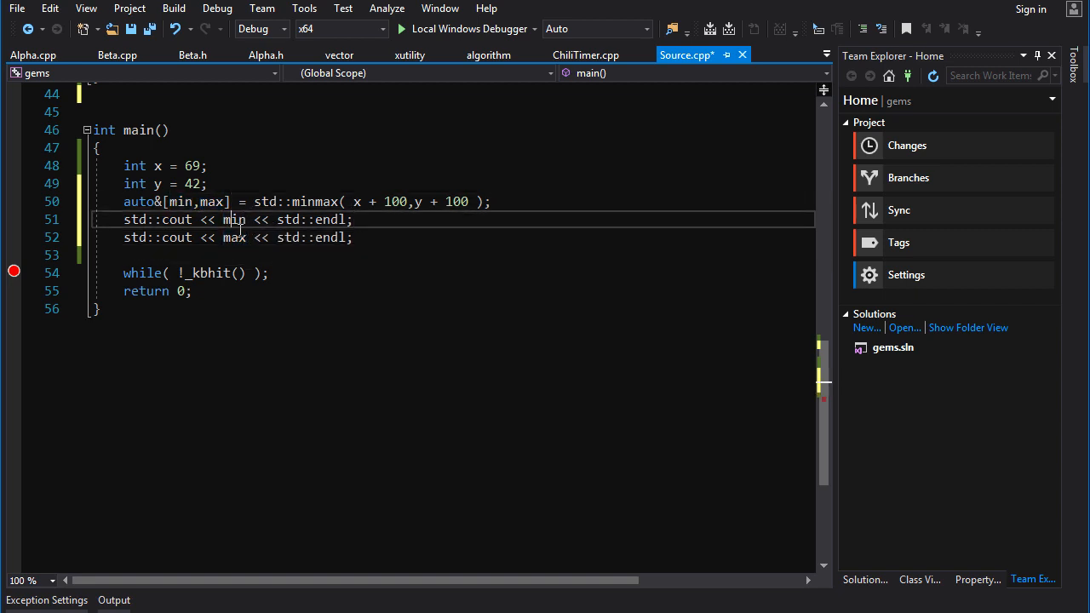
double_click(233, 219)
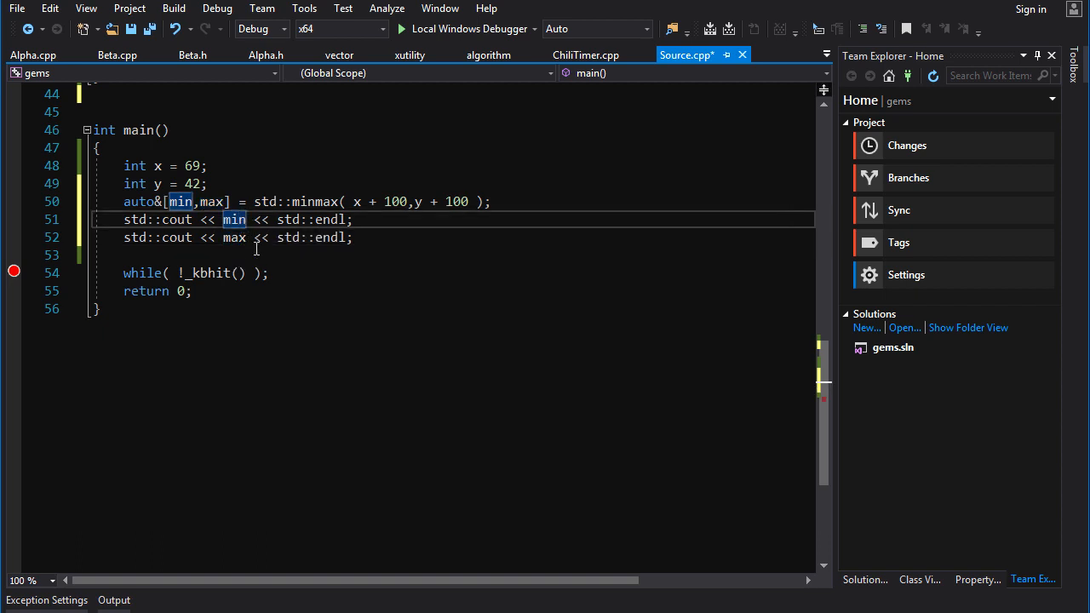
mouse_move(259, 322)
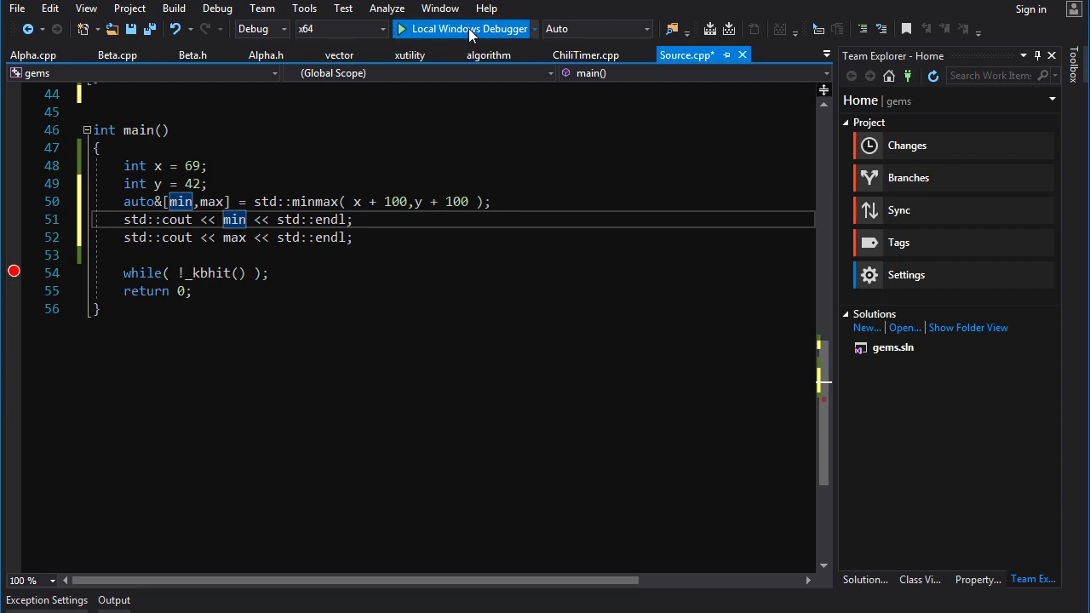
click(462, 29)
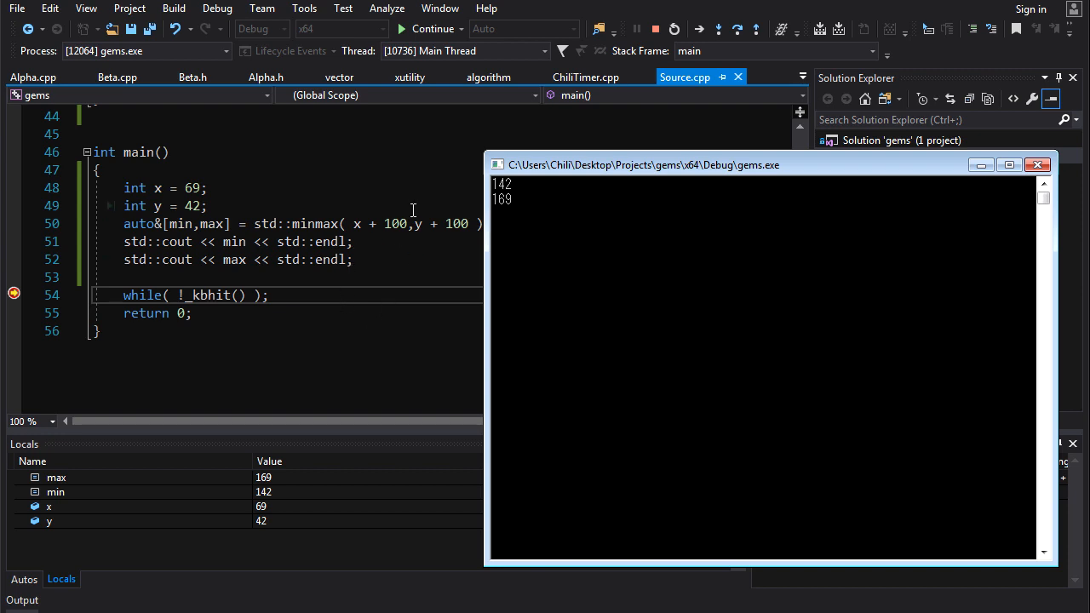
mouse_move(655, 244)
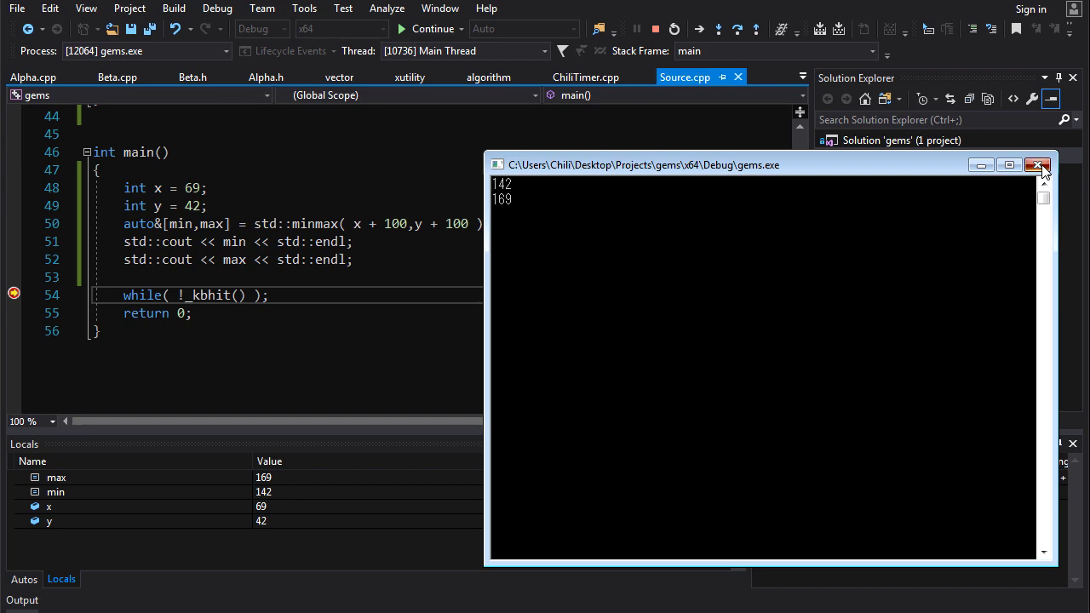
click(1037, 165)
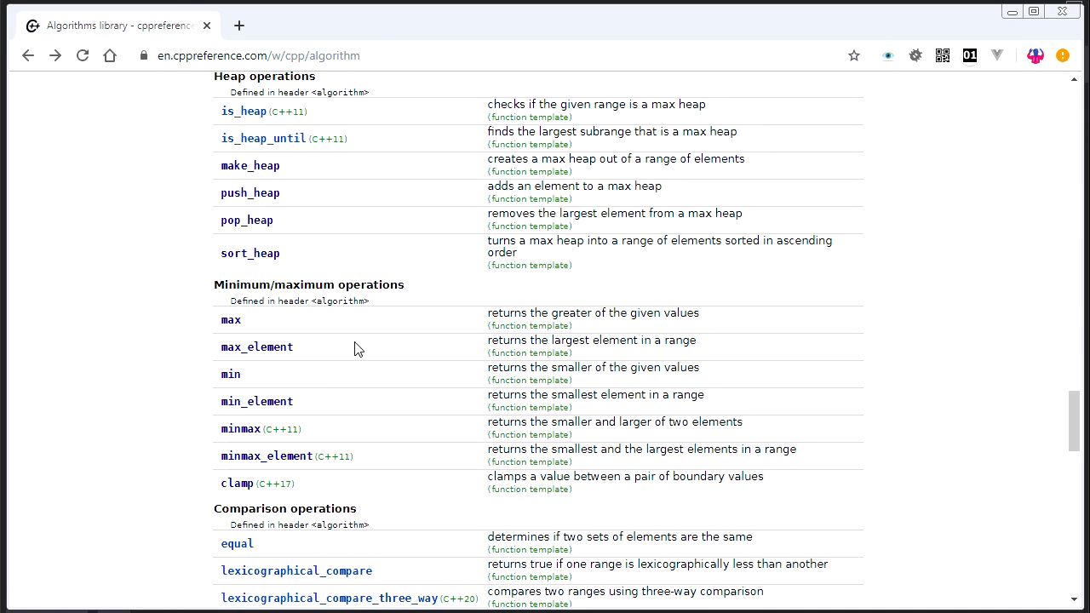
mouse_move(259, 378)
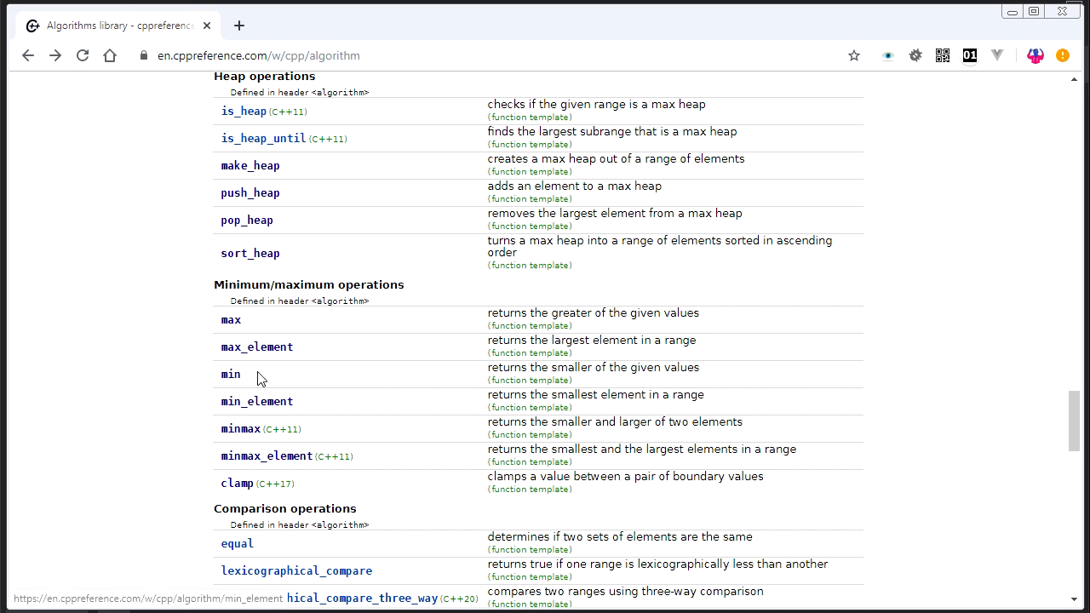
- Visit the max_element page, go back, and bring up the std::clamp reference page
click(257, 346)
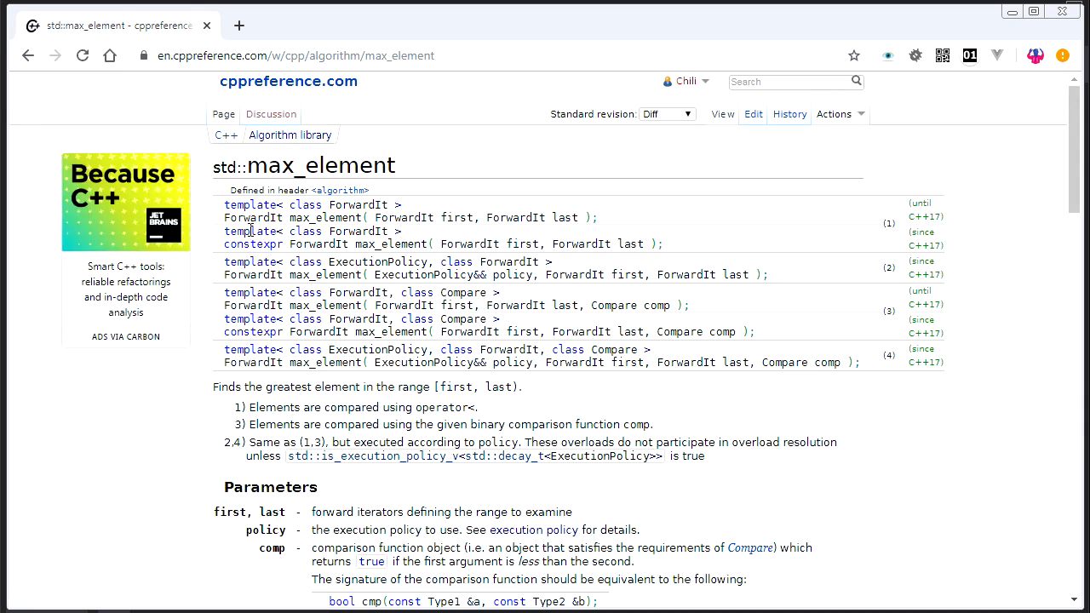
double_click(252, 217)
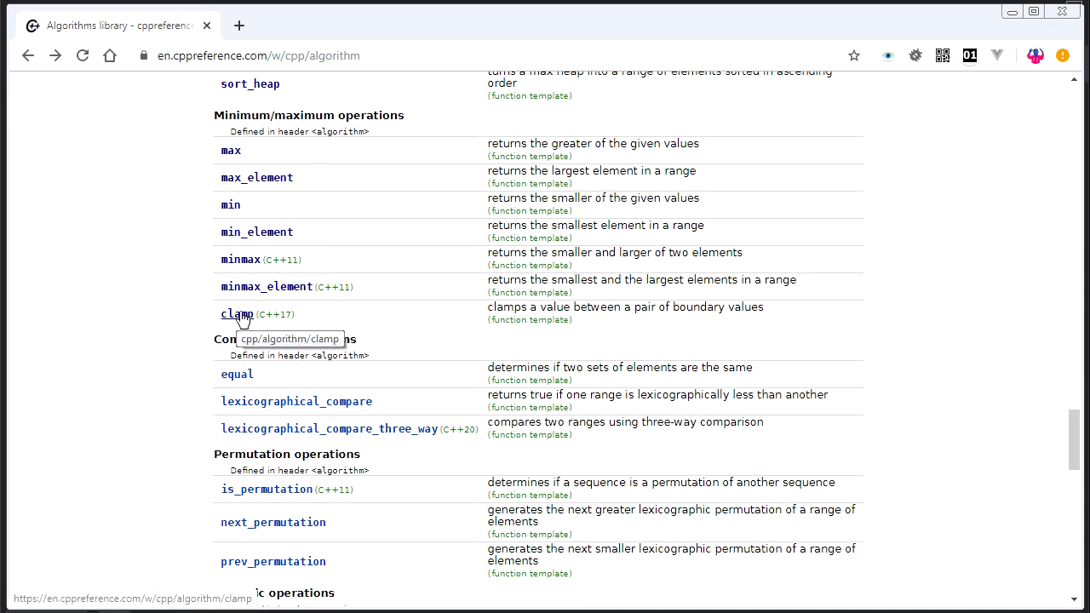
click(237, 313)
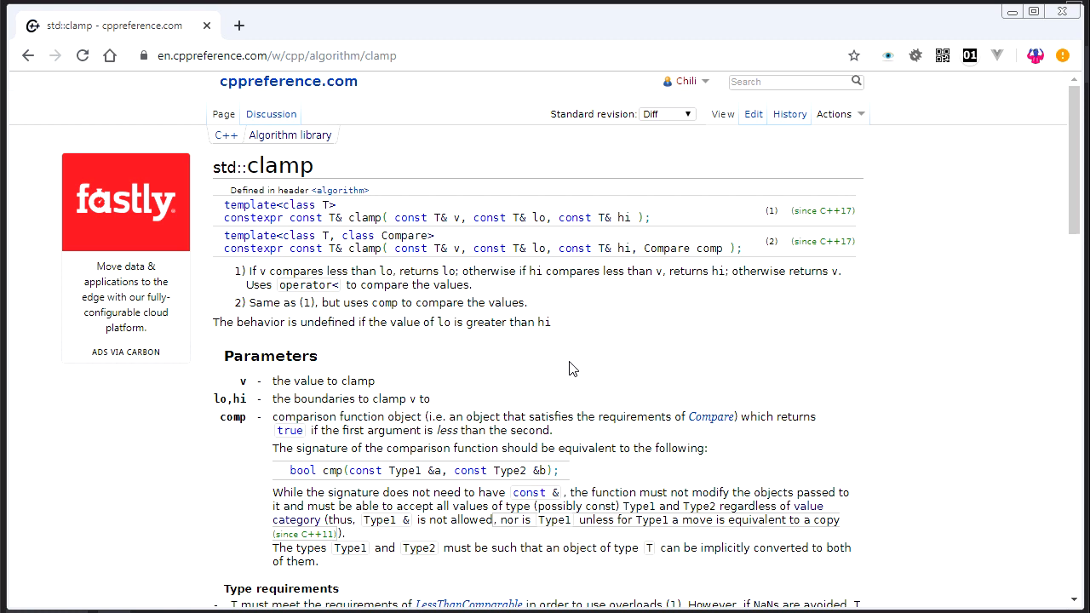
mouse_move(416, 312)
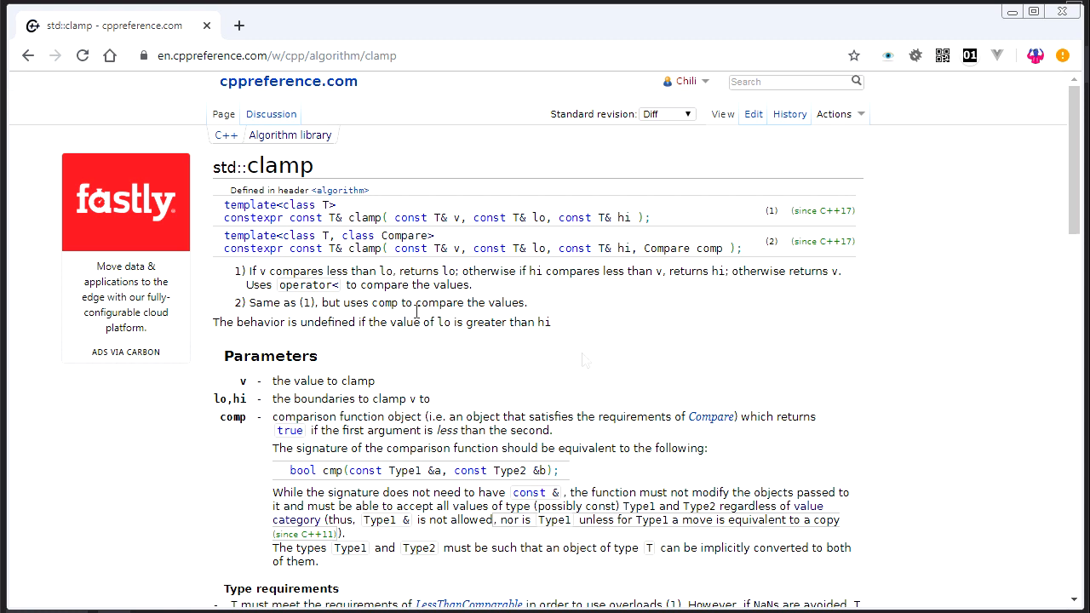
mouse_move(477, 231)
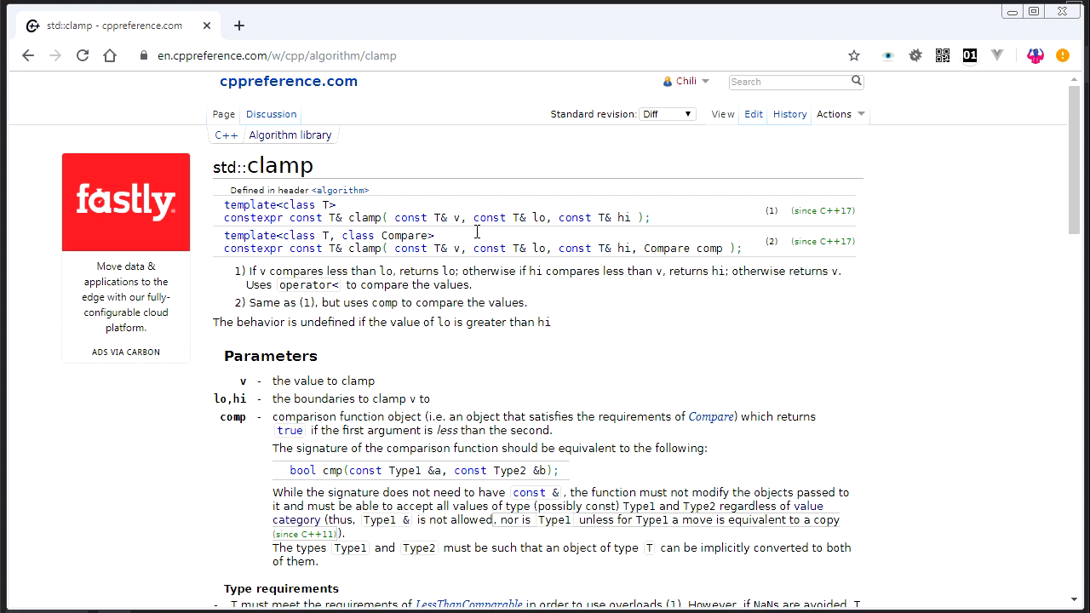
- Highlight the lo and hi parameters in std::clamp's signature to review them
double_click(538, 217)
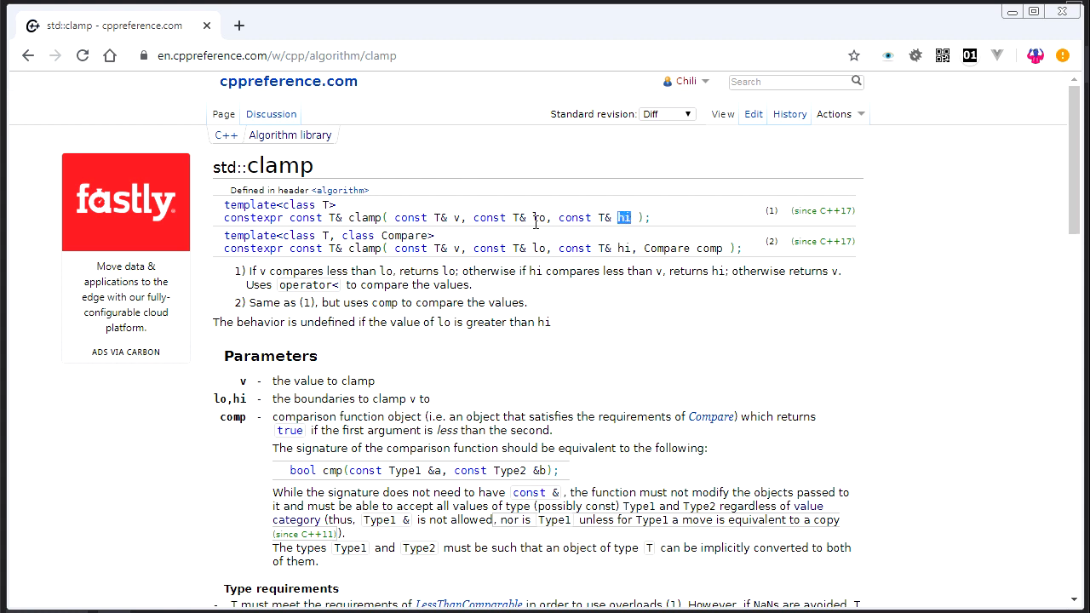
drag(528, 217, 626, 218)
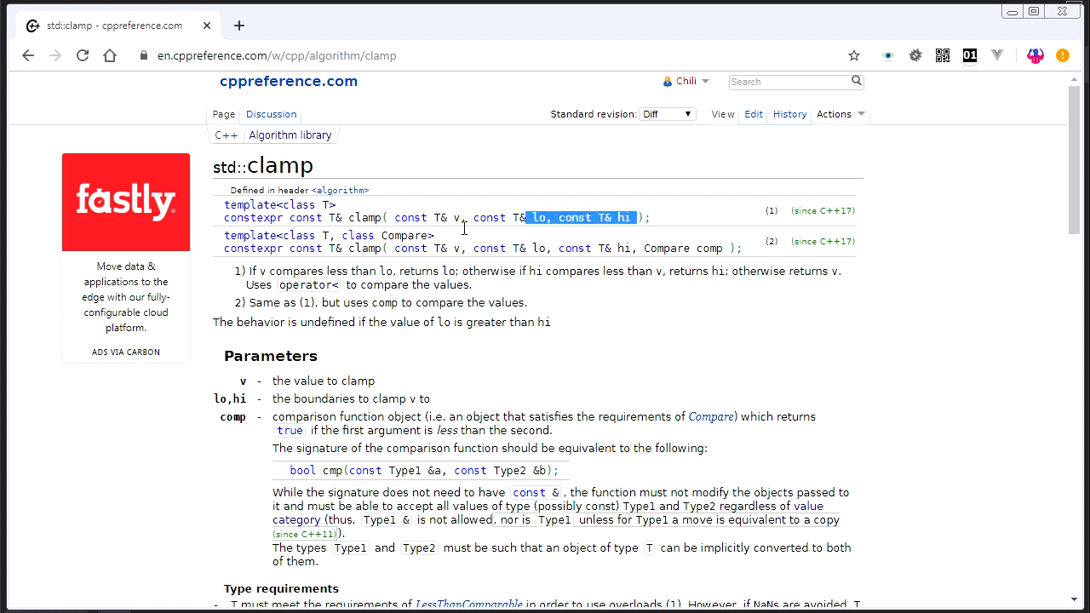
click(545, 232)
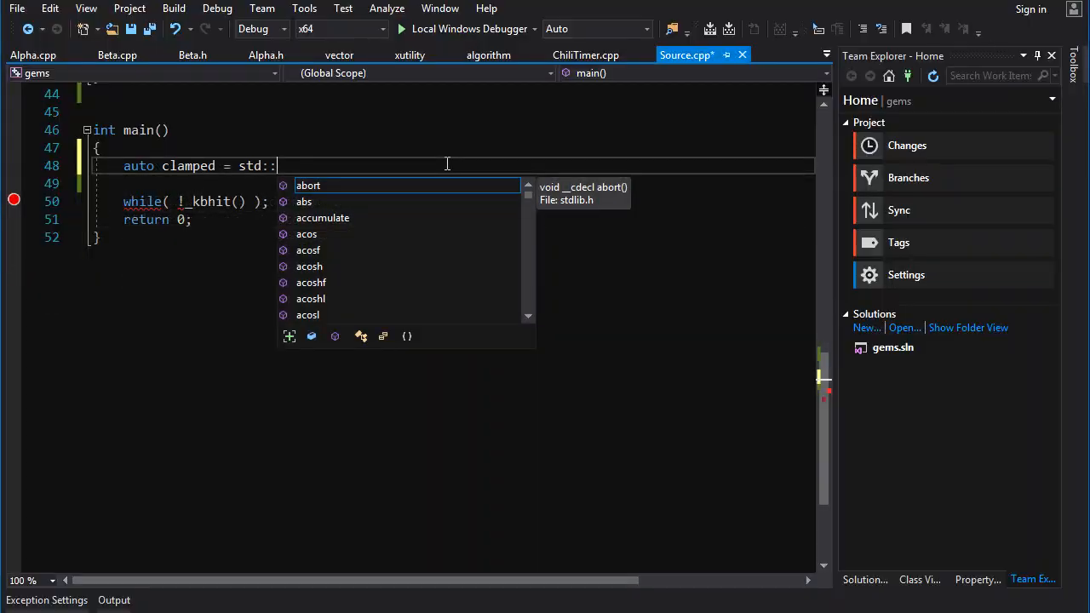
- Write auto clamped = std::clamp(1.5f,0.0f,1.0f); in main
text(clamped)
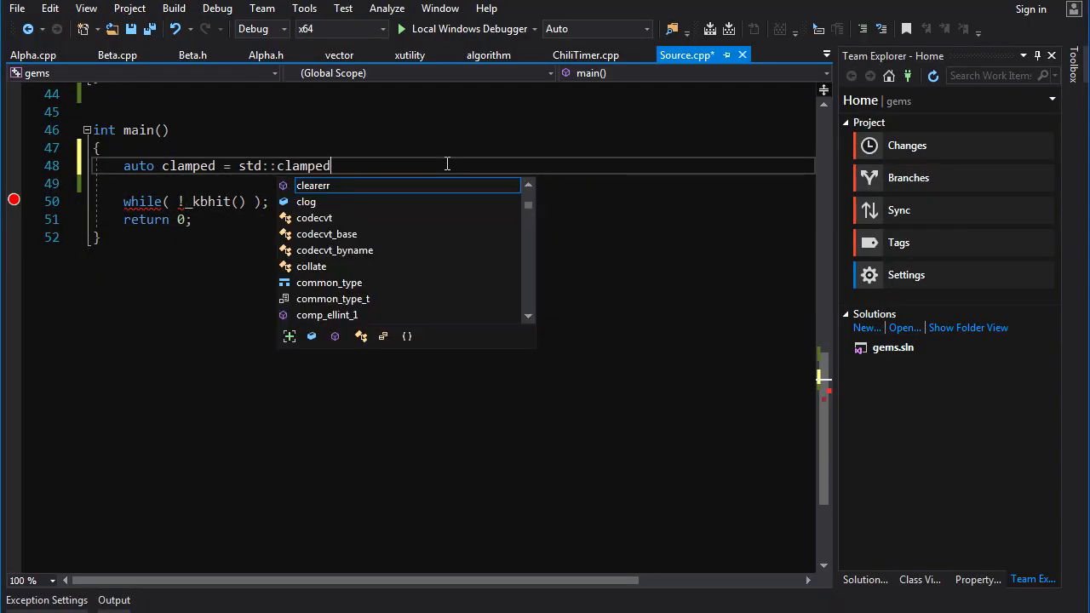
text(()
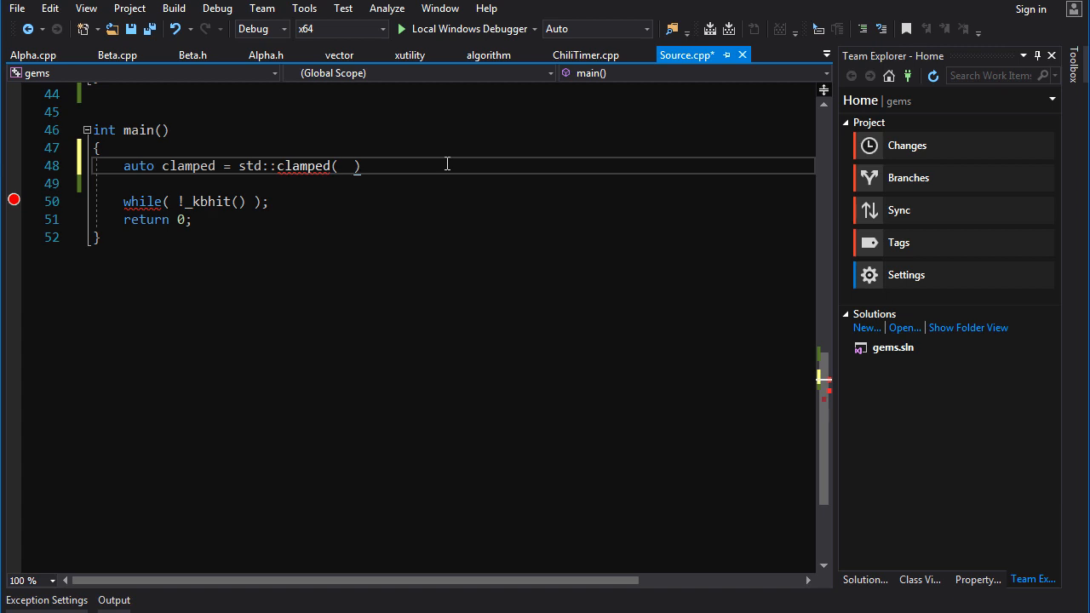
text(1.5f,)
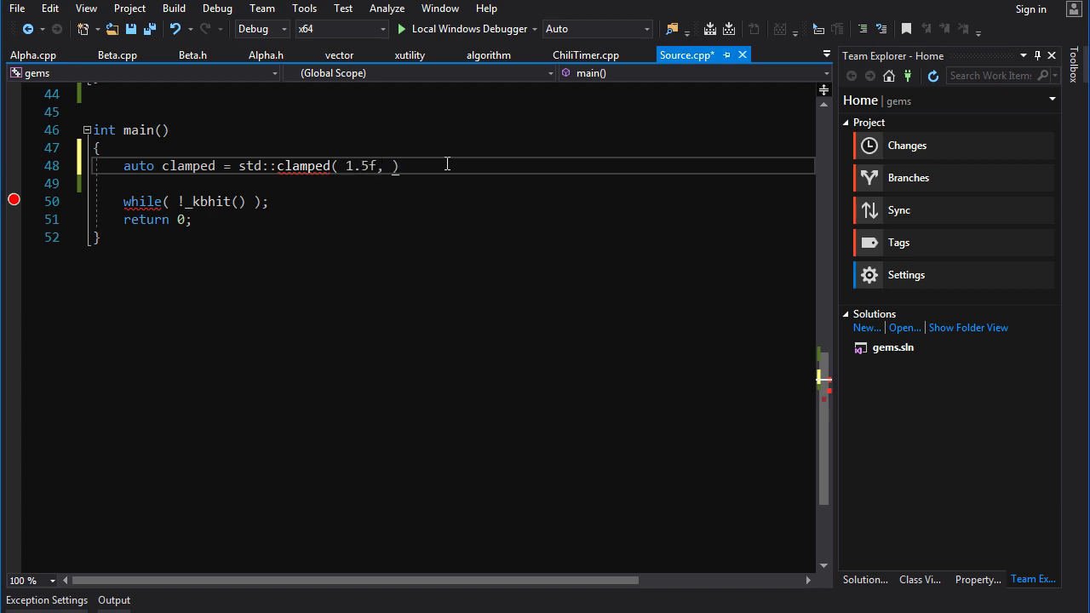
text(0.0f)
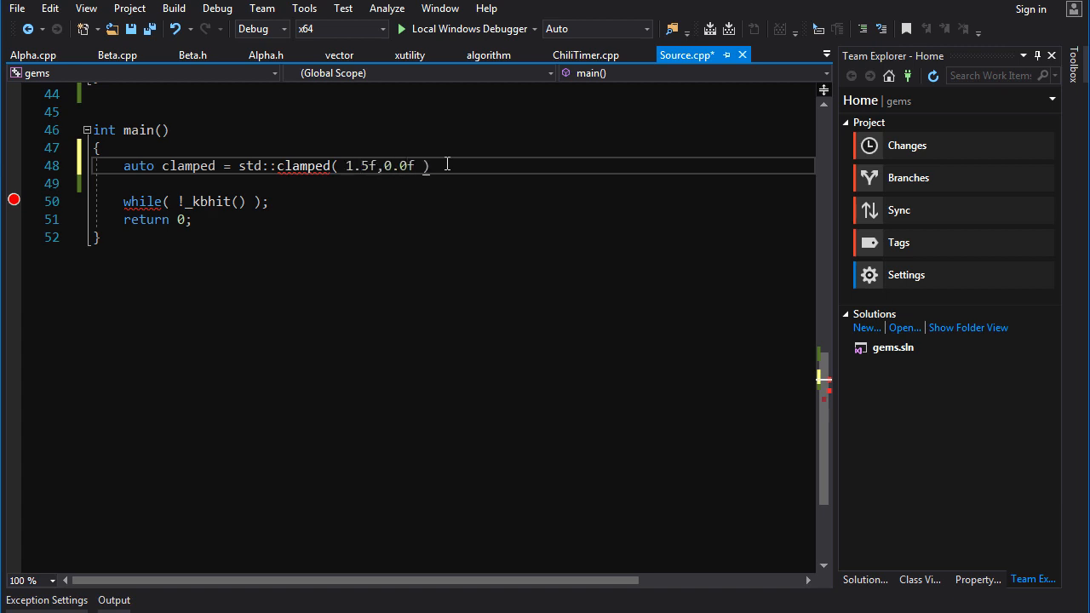
text(,1.0f)
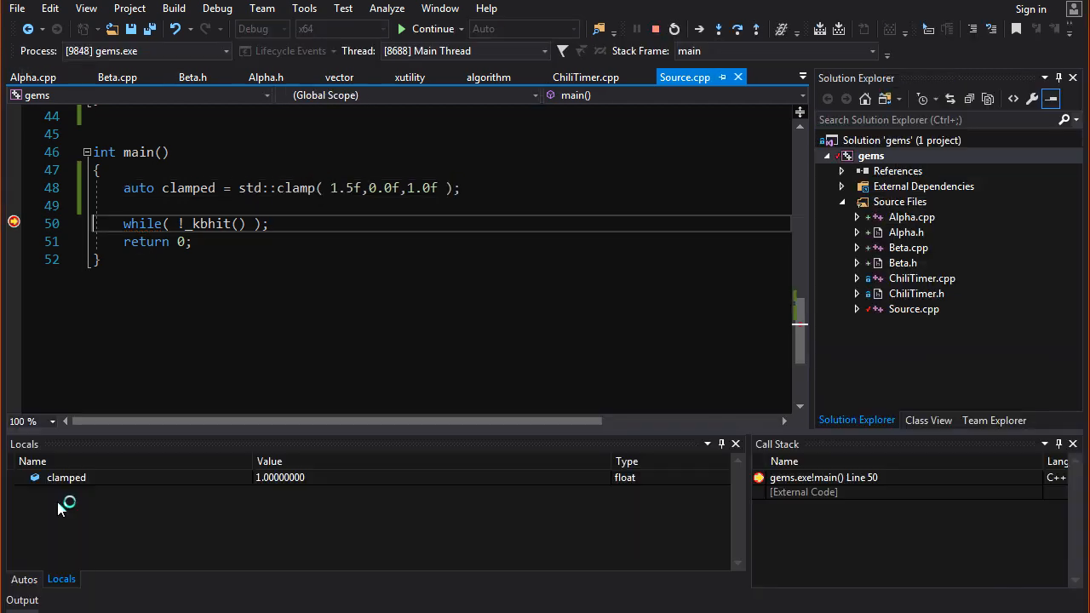
mouse_move(353, 488)
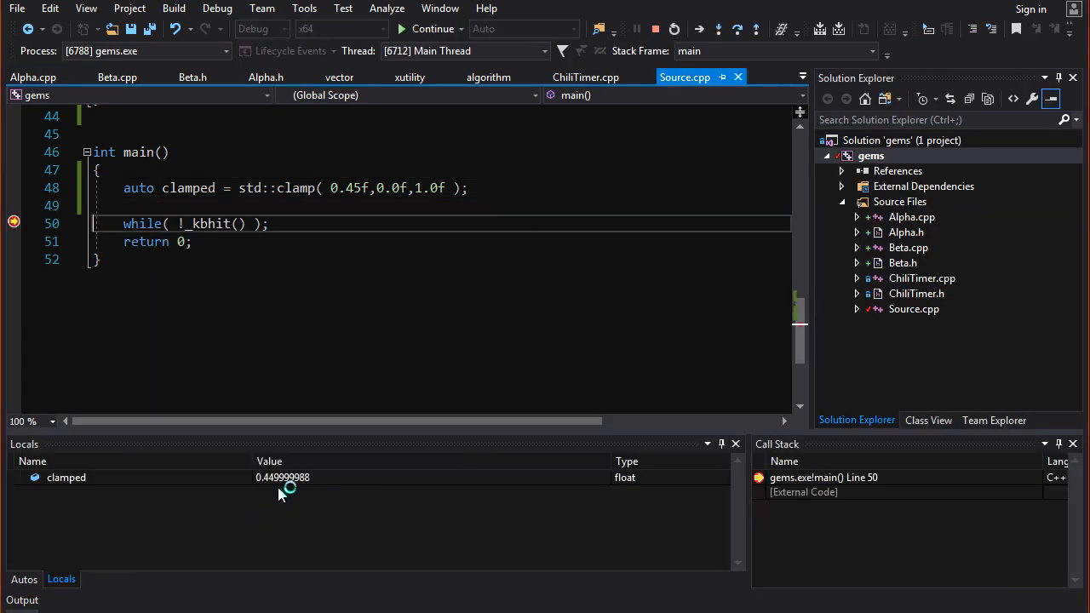
mouse_move(307, 498)
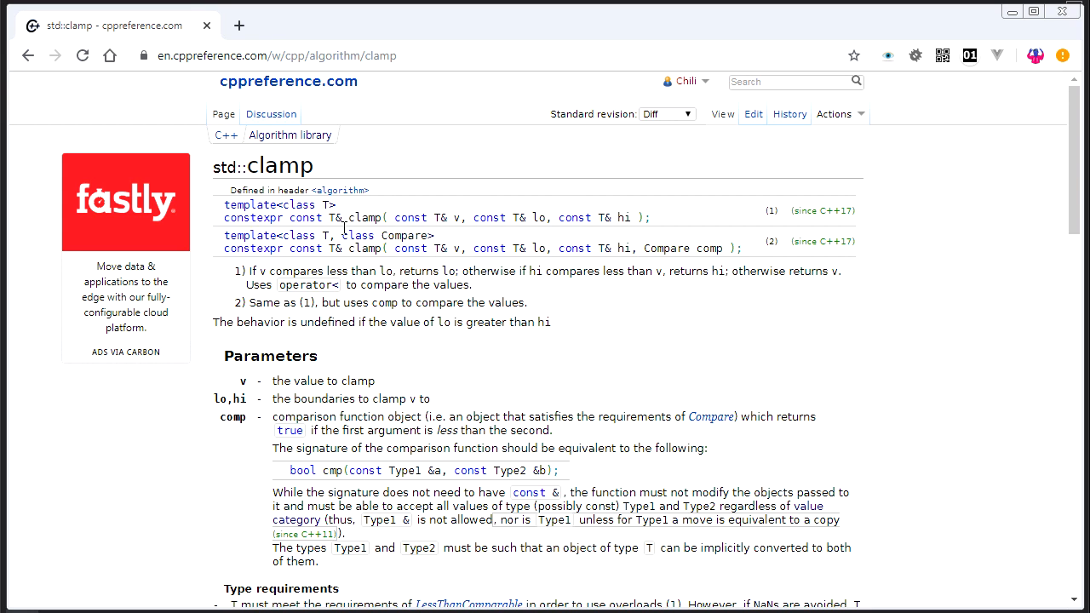
- Return to the Algorithms library page at Minimum/maximum and Comparison operations, clearing the selection
double_click(340, 217)
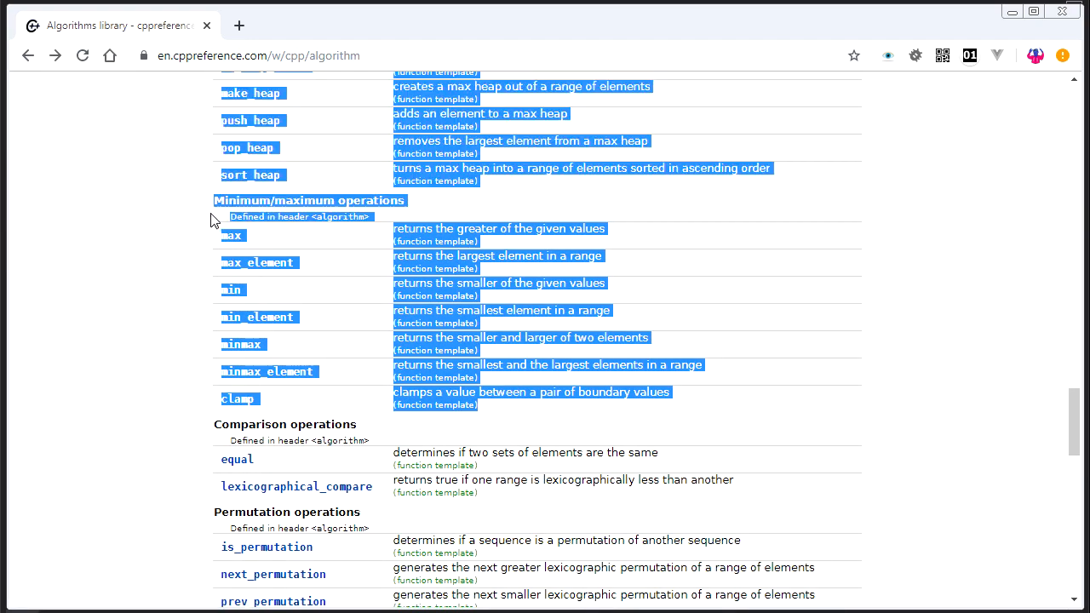
click(264, 251)
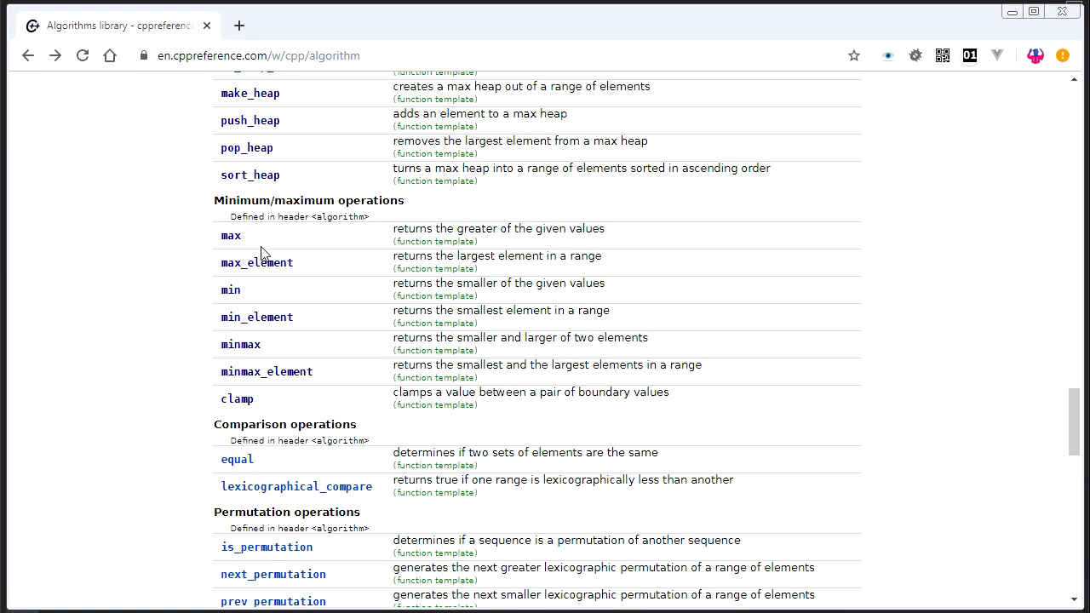
mouse_move(241, 323)
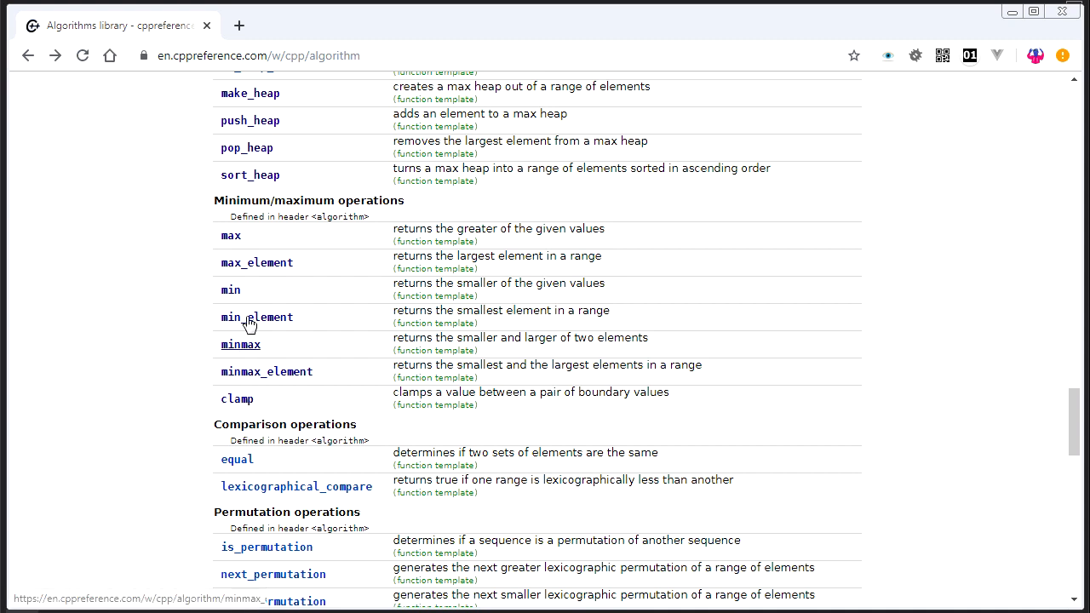
mouse_move(428, 290)
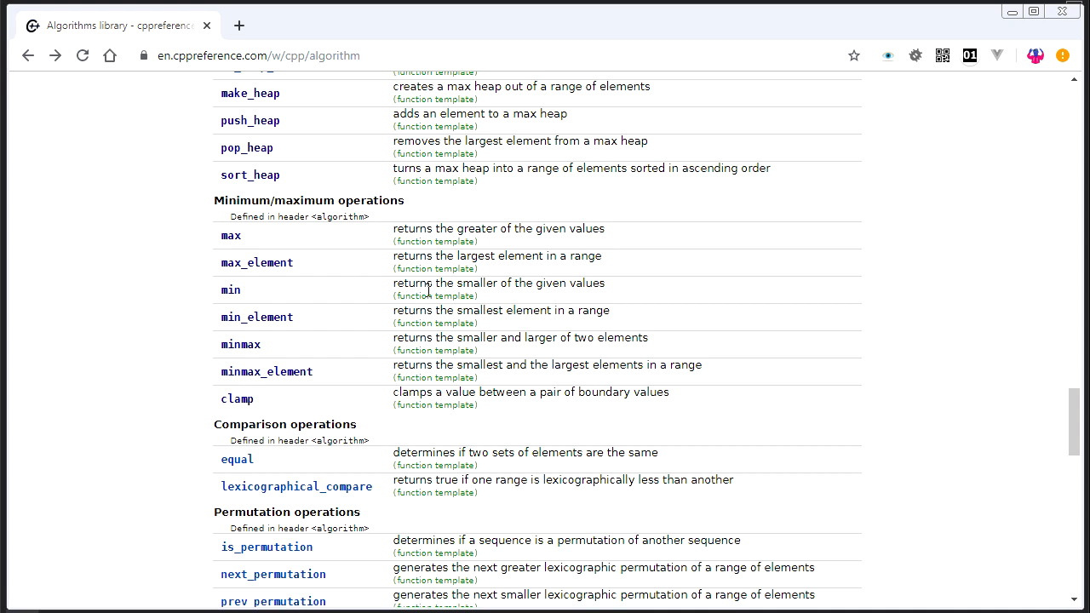
mouse_move(389, 421)
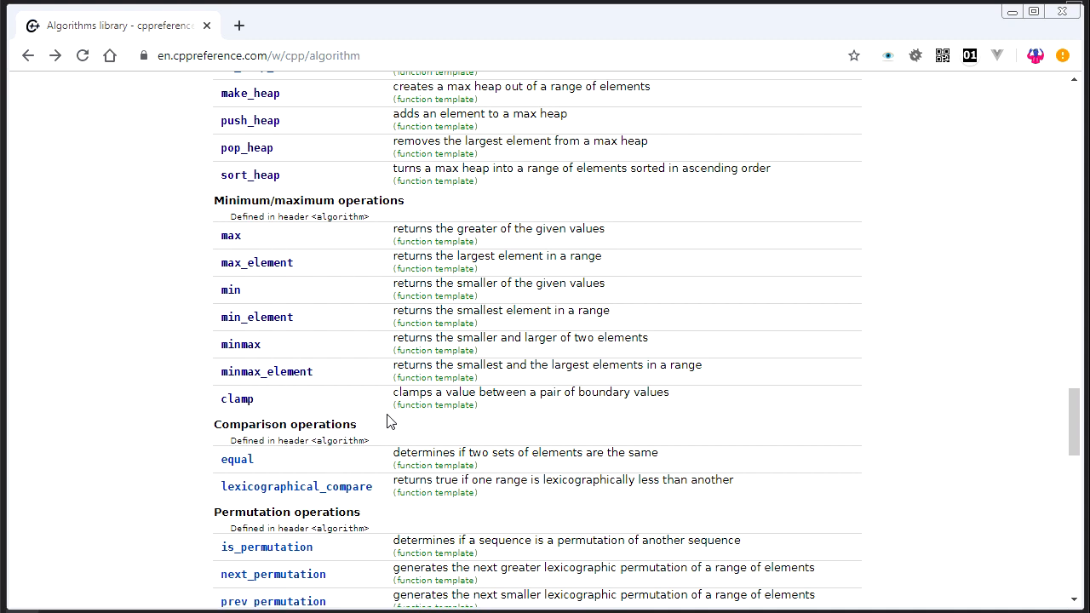
mouse_move(338, 471)
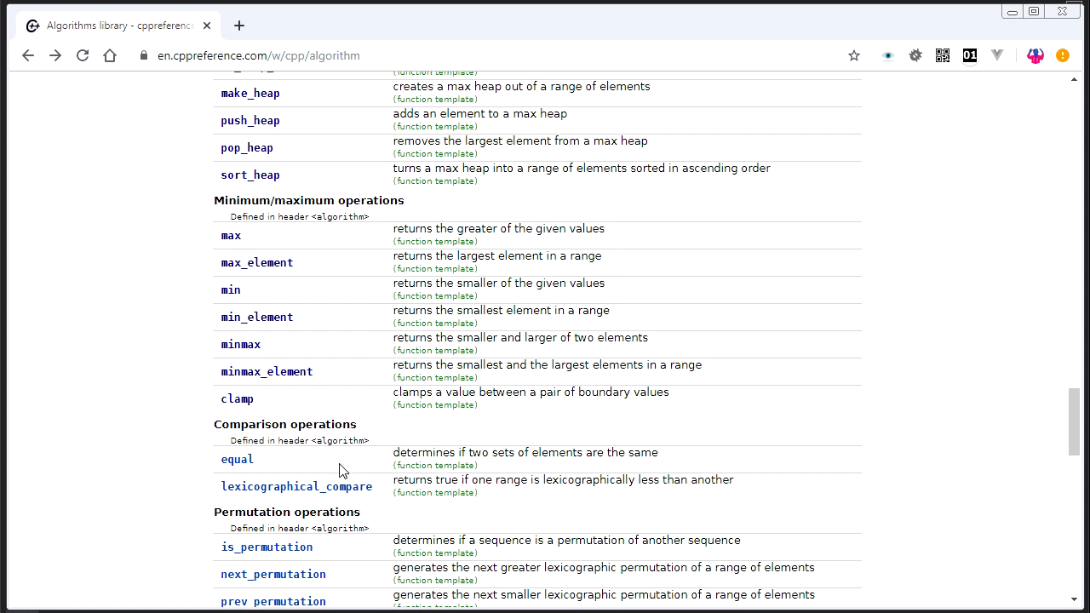
mouse_move(237, 460)
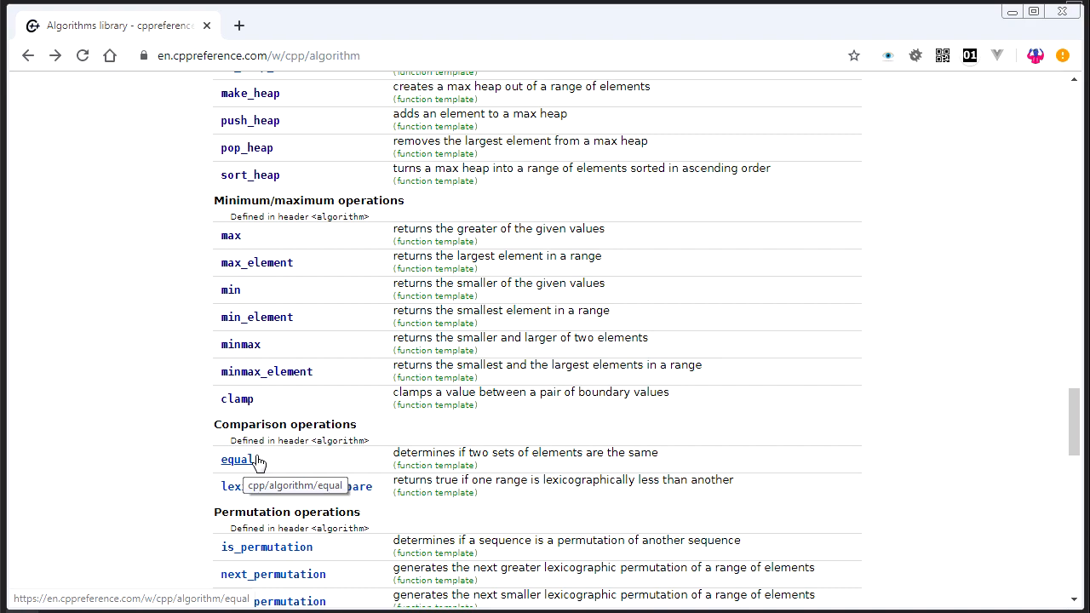
- Go to the std::equal page and mark the BinaryPredicate parameters of overloads 3 and 4
click(237, 459)
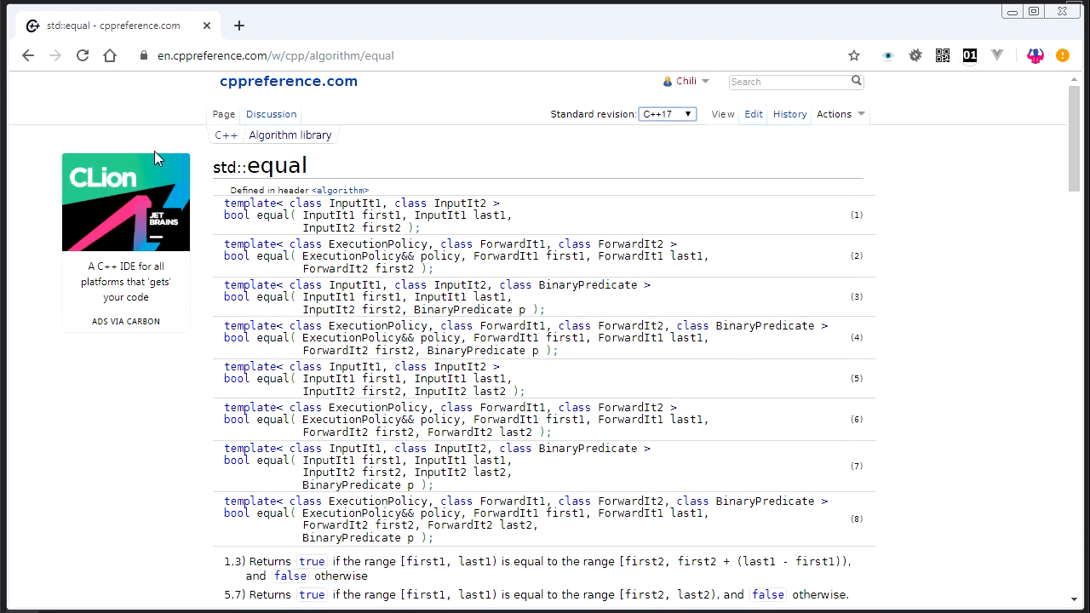
mouse_move(579, 162)
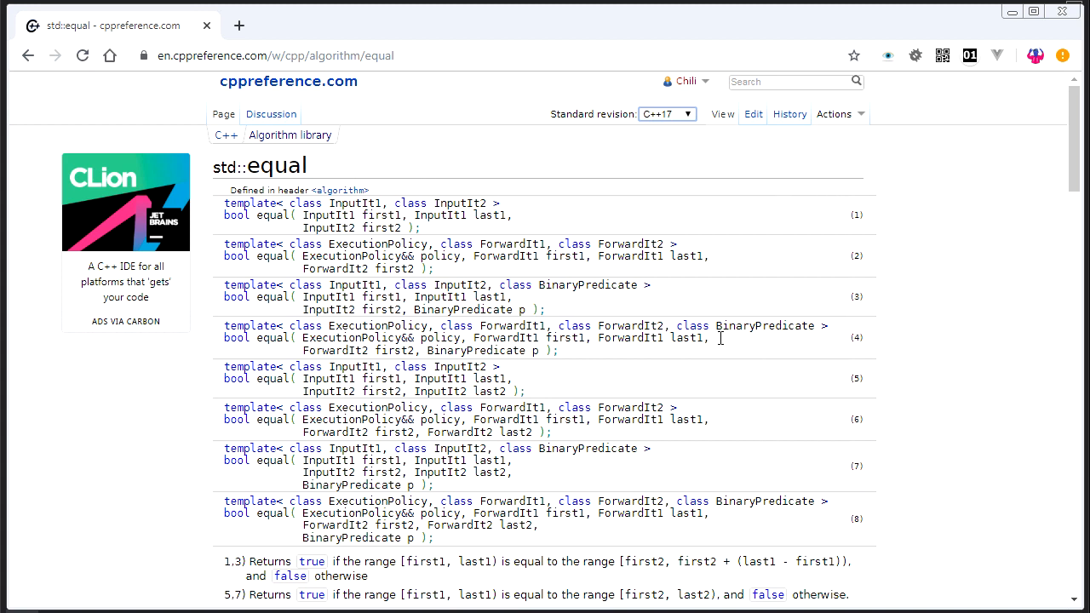
mouse_move(328, 266)
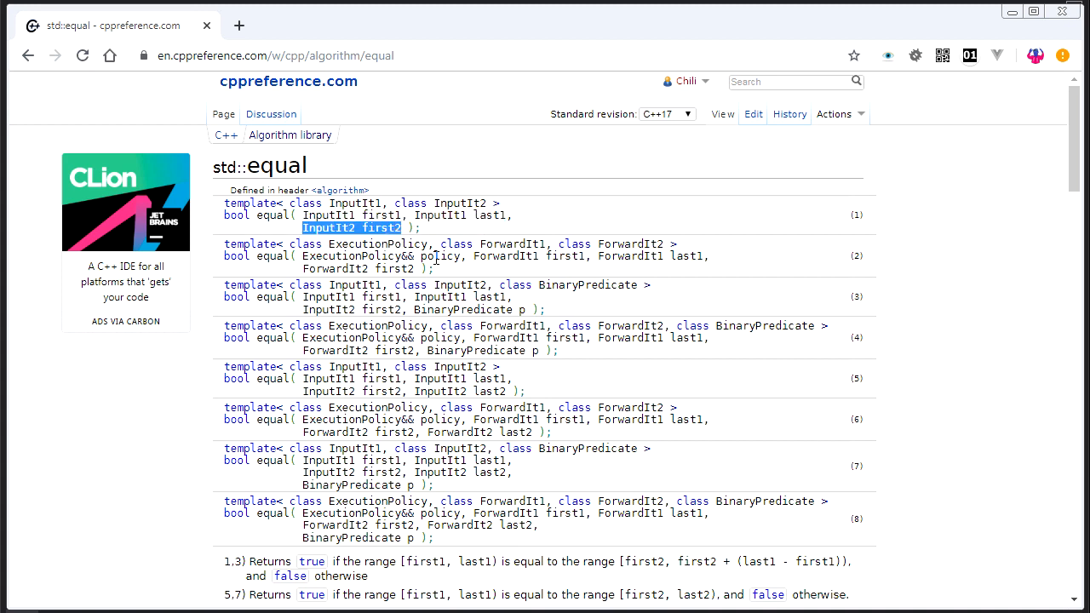
mouse_move(313, 386)
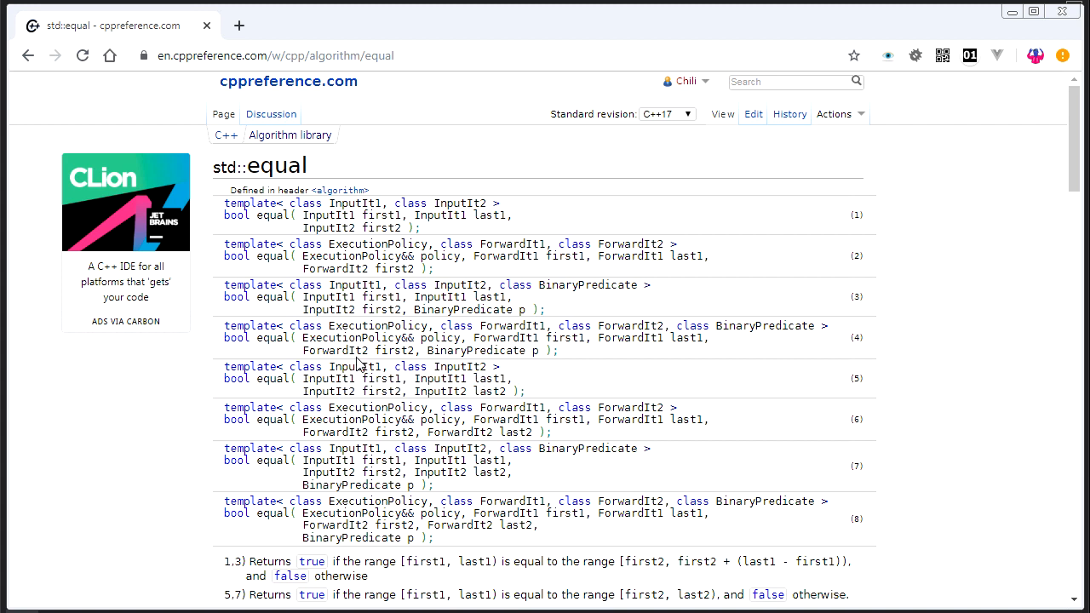
mouse_move(426, 318)
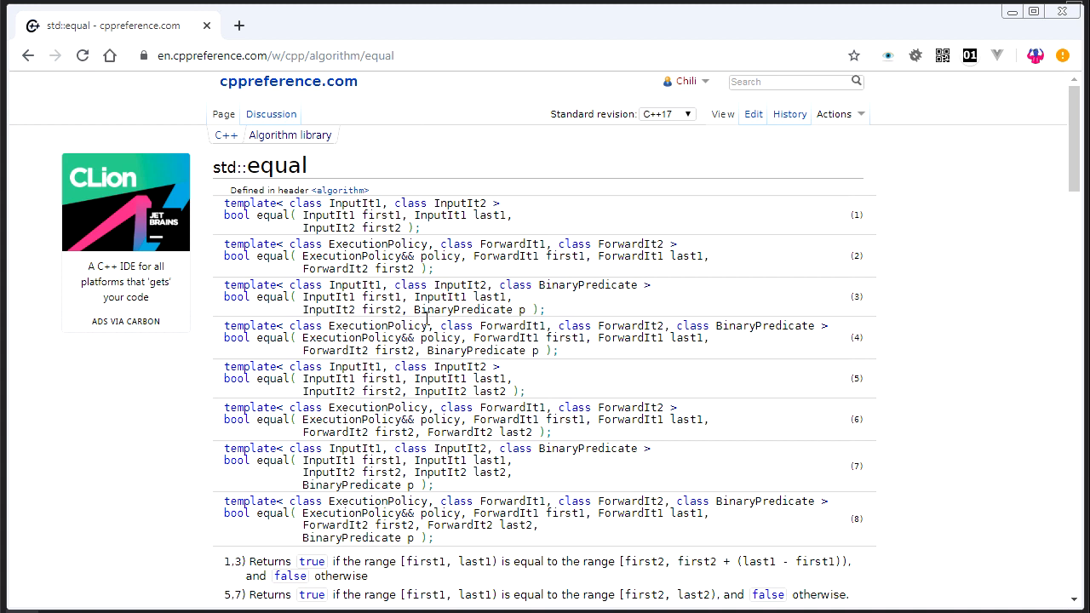
double_click(464, 309)
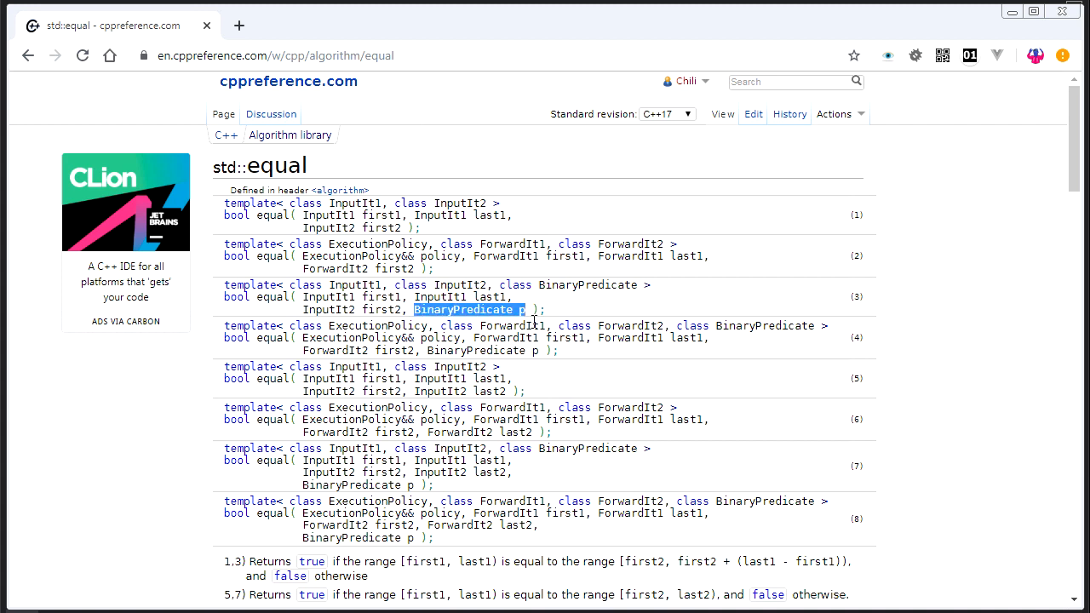
mouse_move(481, 231)
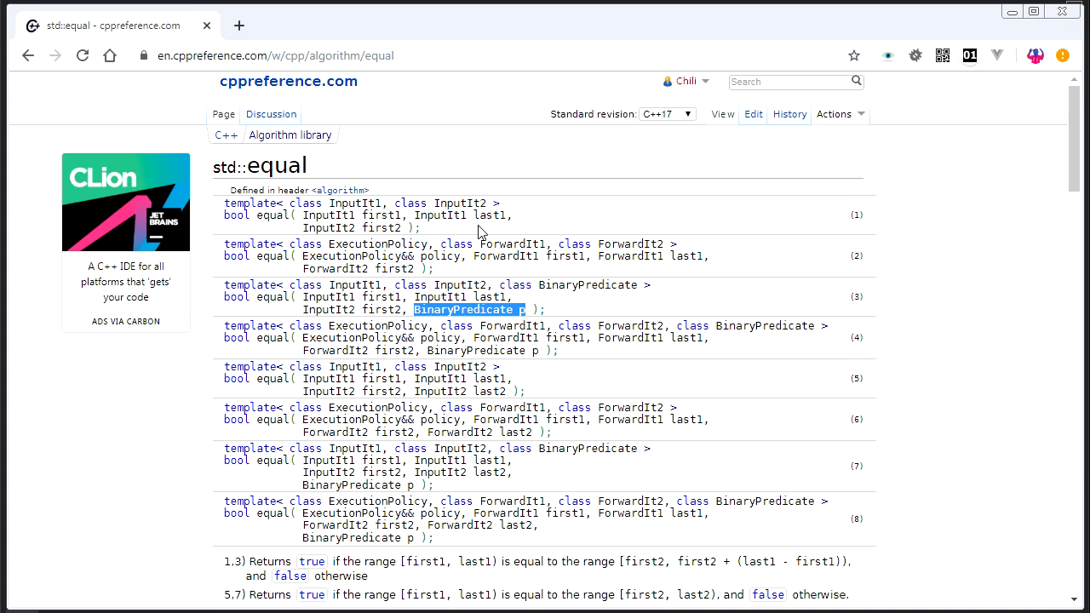
mouse_move(521, 320)
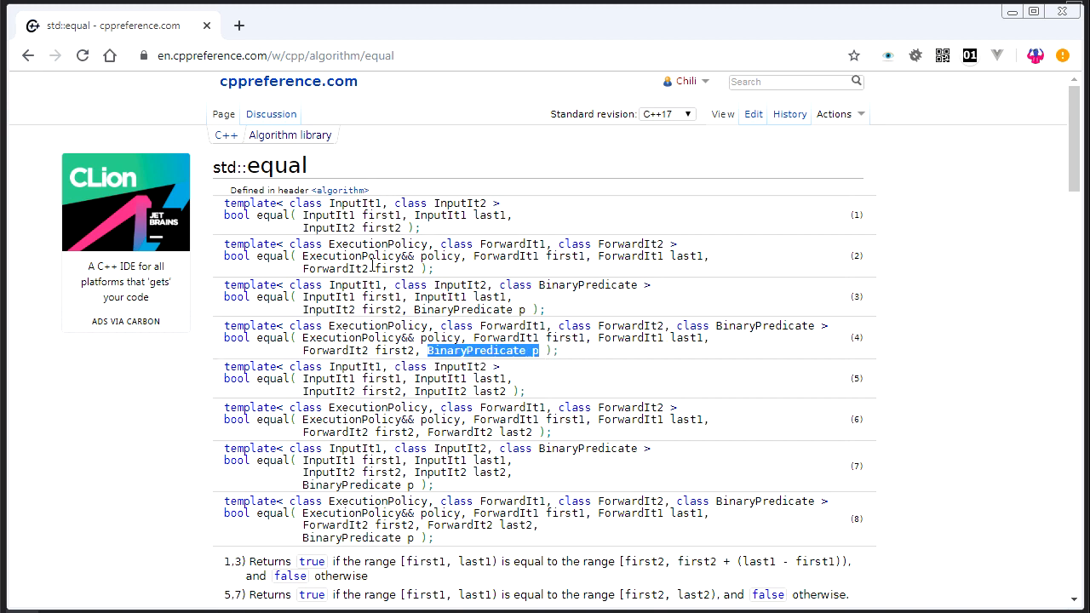
double_click(351, 255)
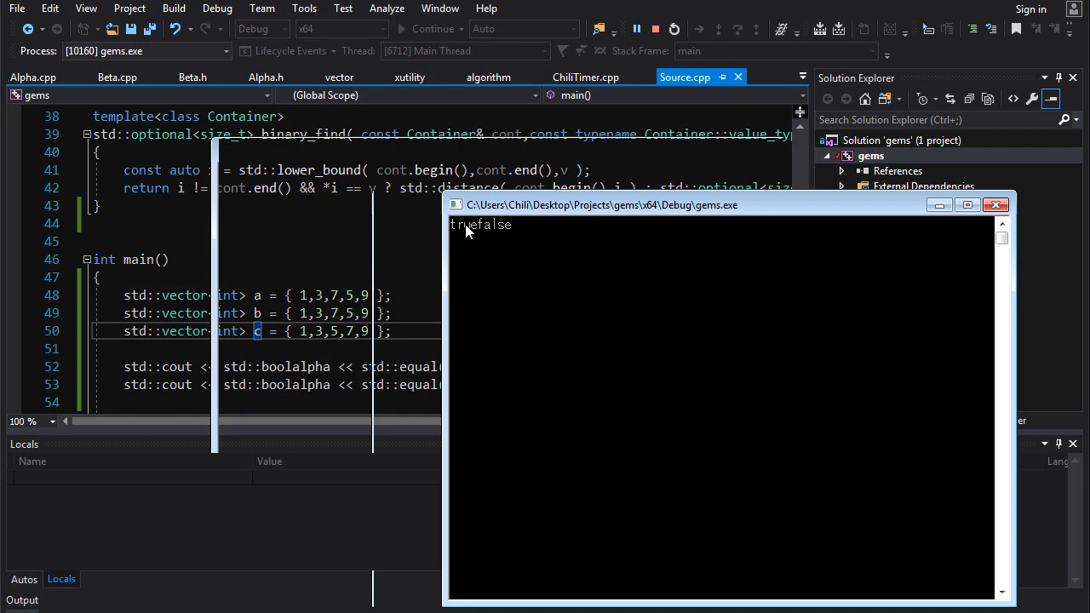
mouse_move(498, 239)
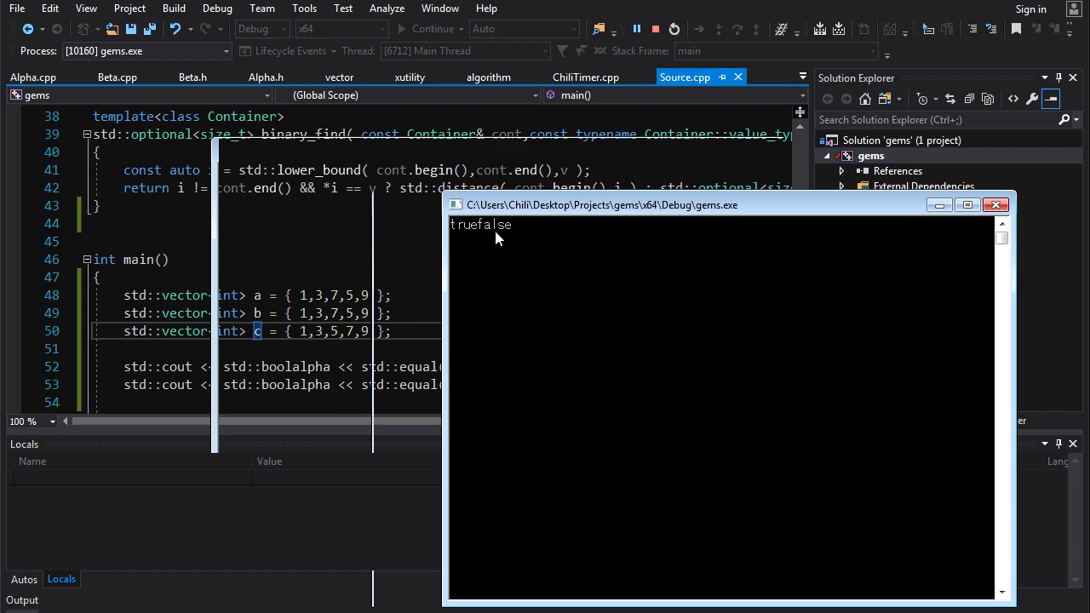
- Run the std::equal demo so the console prints truefalse
click(673, 28)
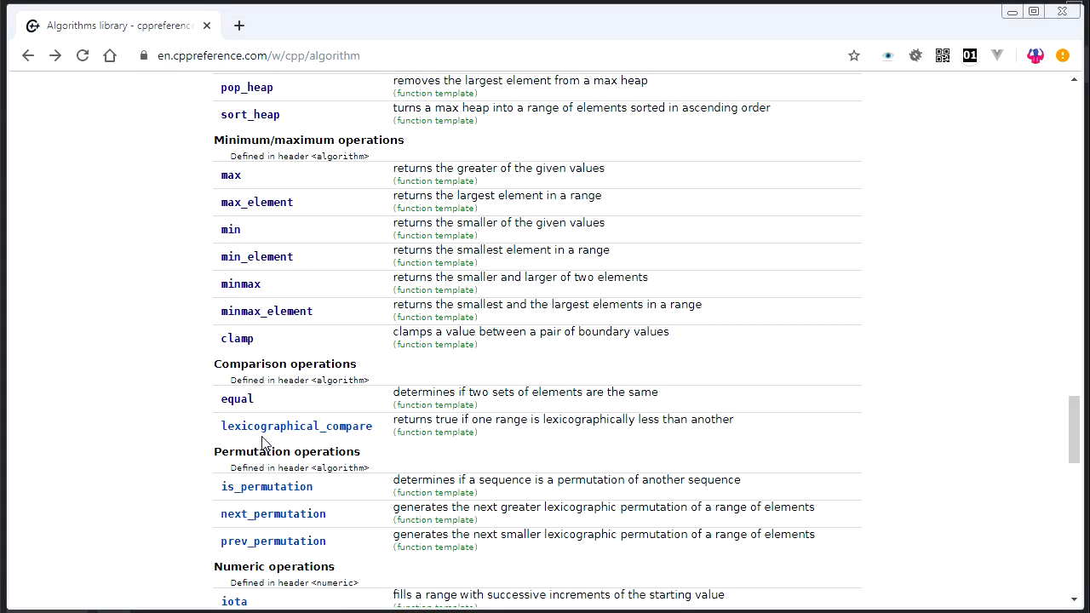
mouse_move(366, 454)
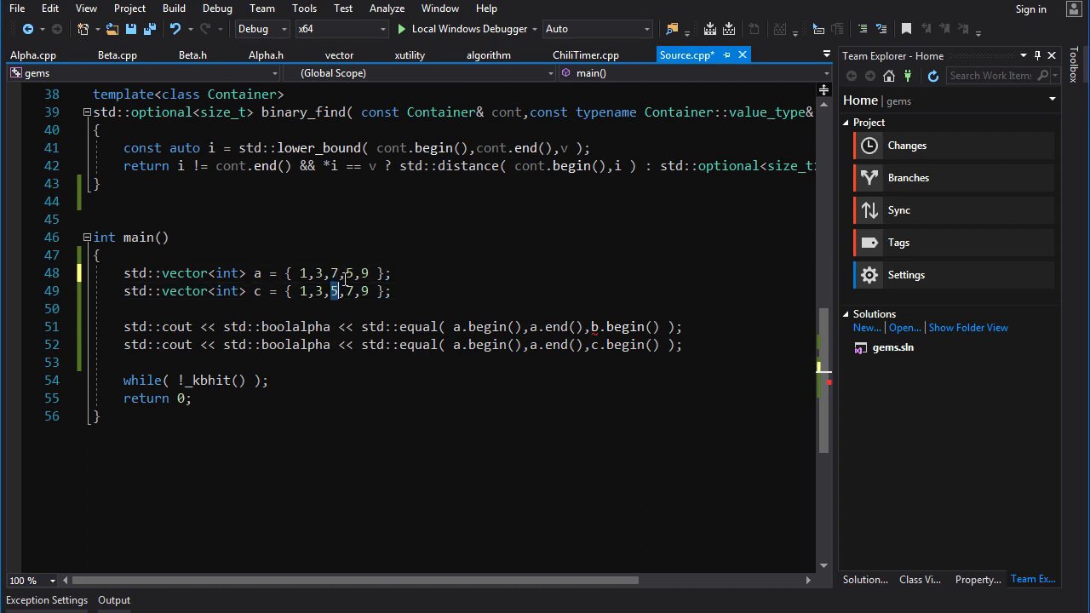
- Replace the std::equal lines with std::lexicographical_compare( a.begin(),a.end(),c.begin(),c.end() ) in the cout line
click(332, 290)
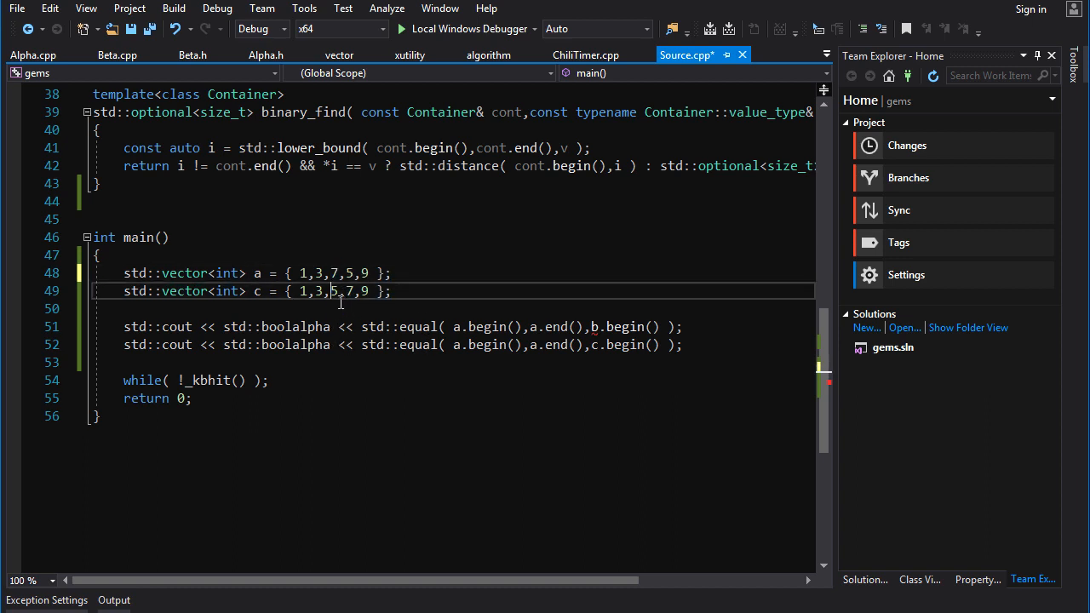
double_click(333, 290)
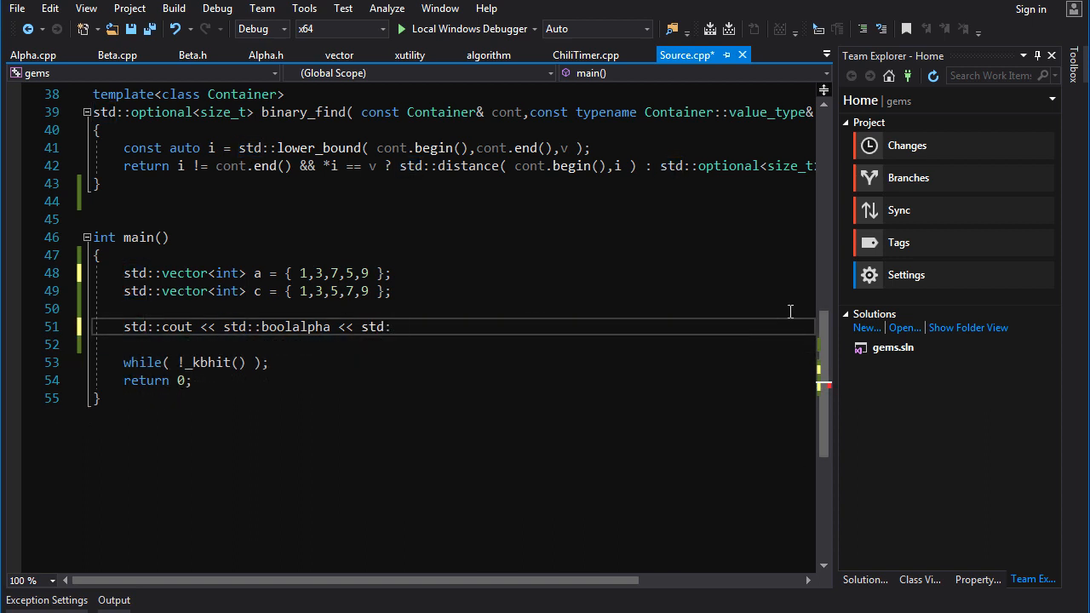
text(lex)
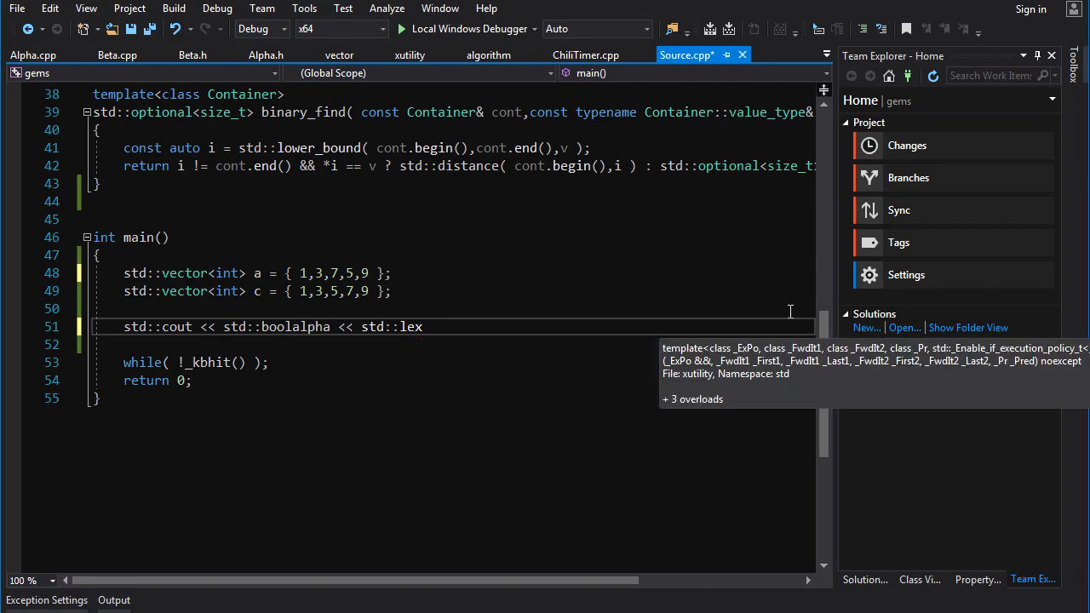
text(icographical_compare()
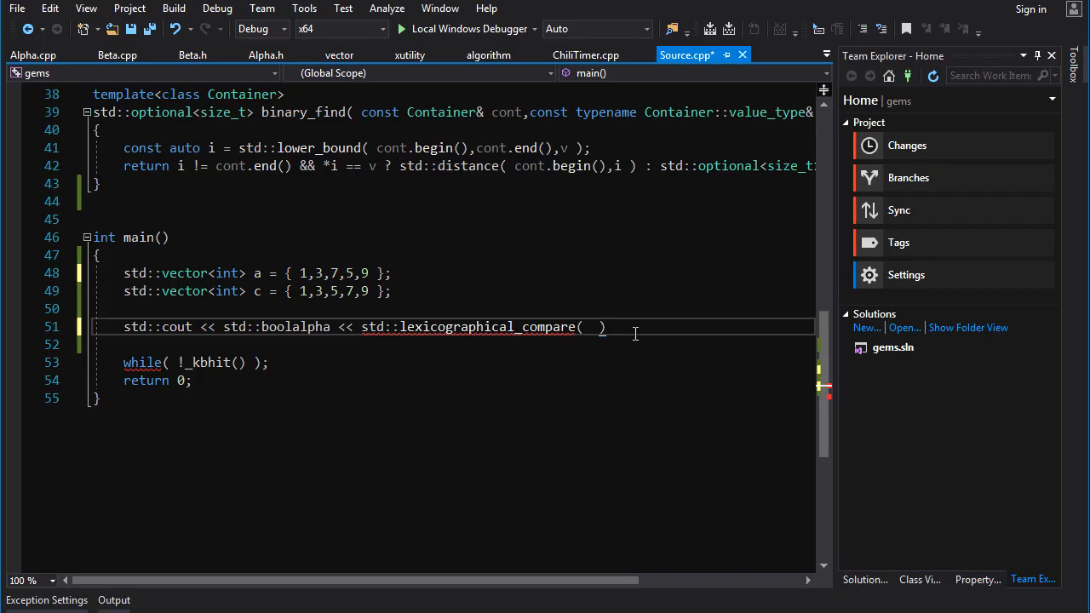
text(a.begin(),a.end(),c.begin(),c.end())
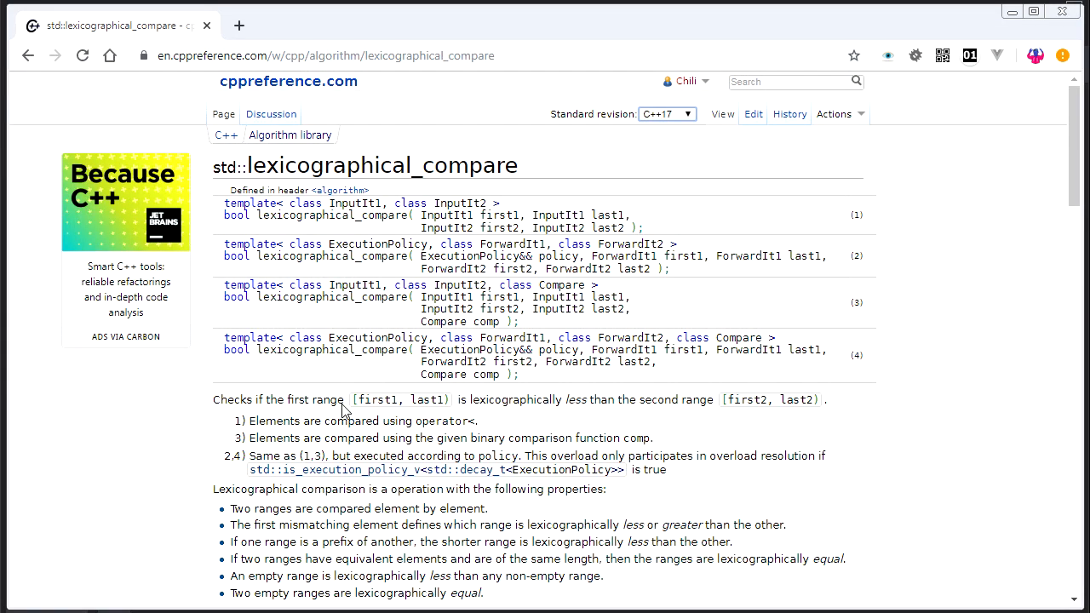
mouse_move(602, 404)
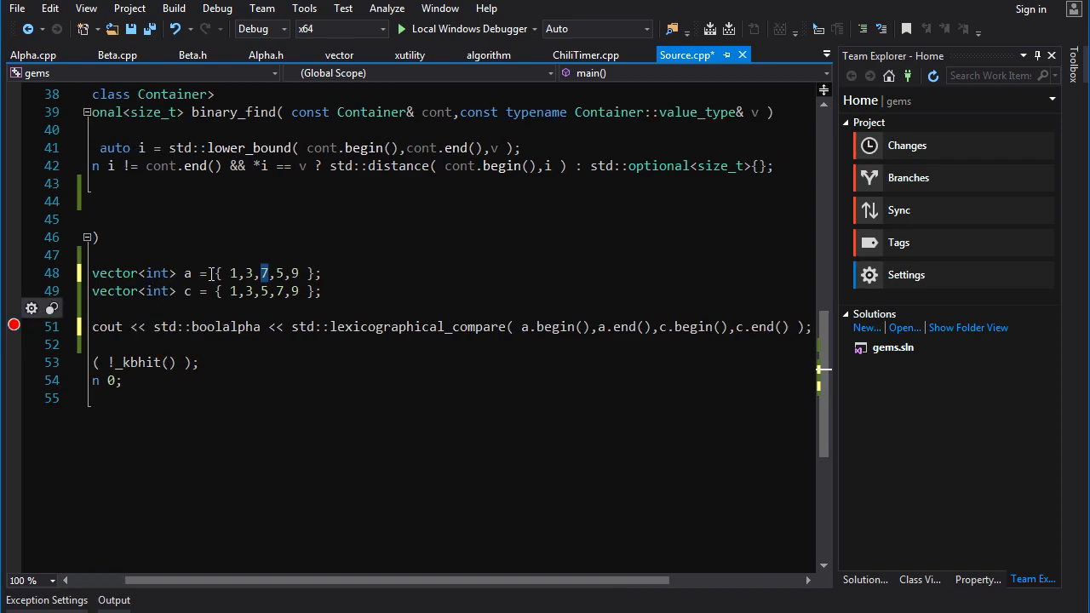
- Check vector a's initializer, then return to the Algorithms library list and clear its selection
click(401, 29)
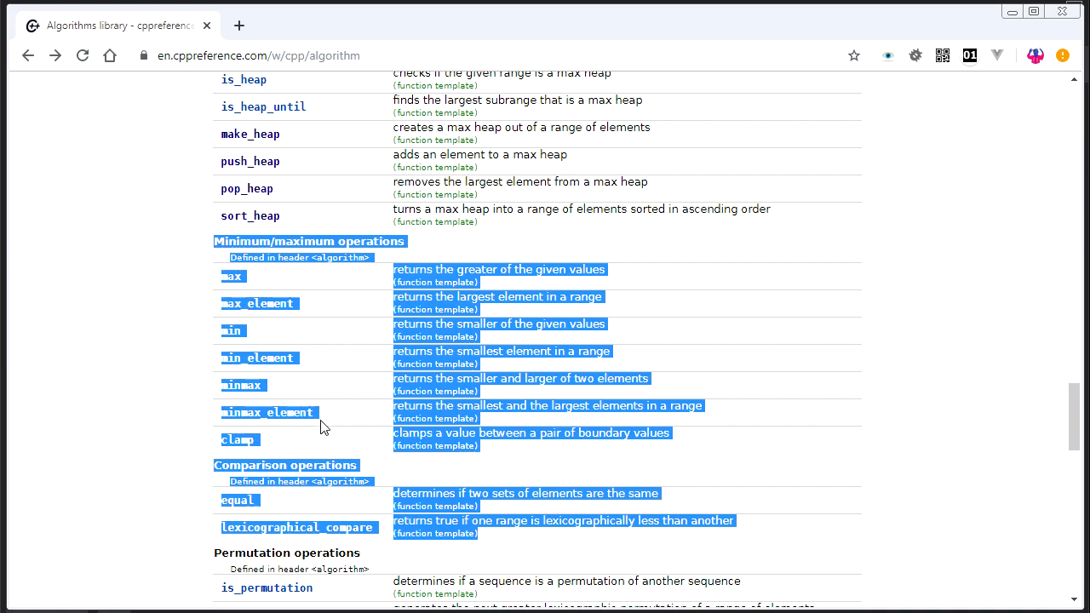
click(562, 553)
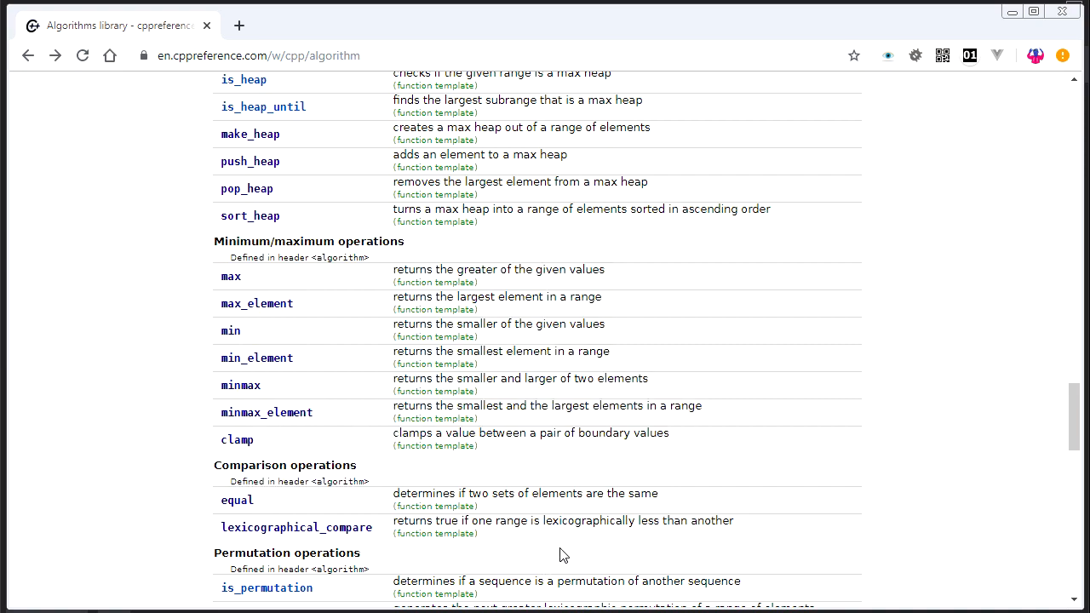